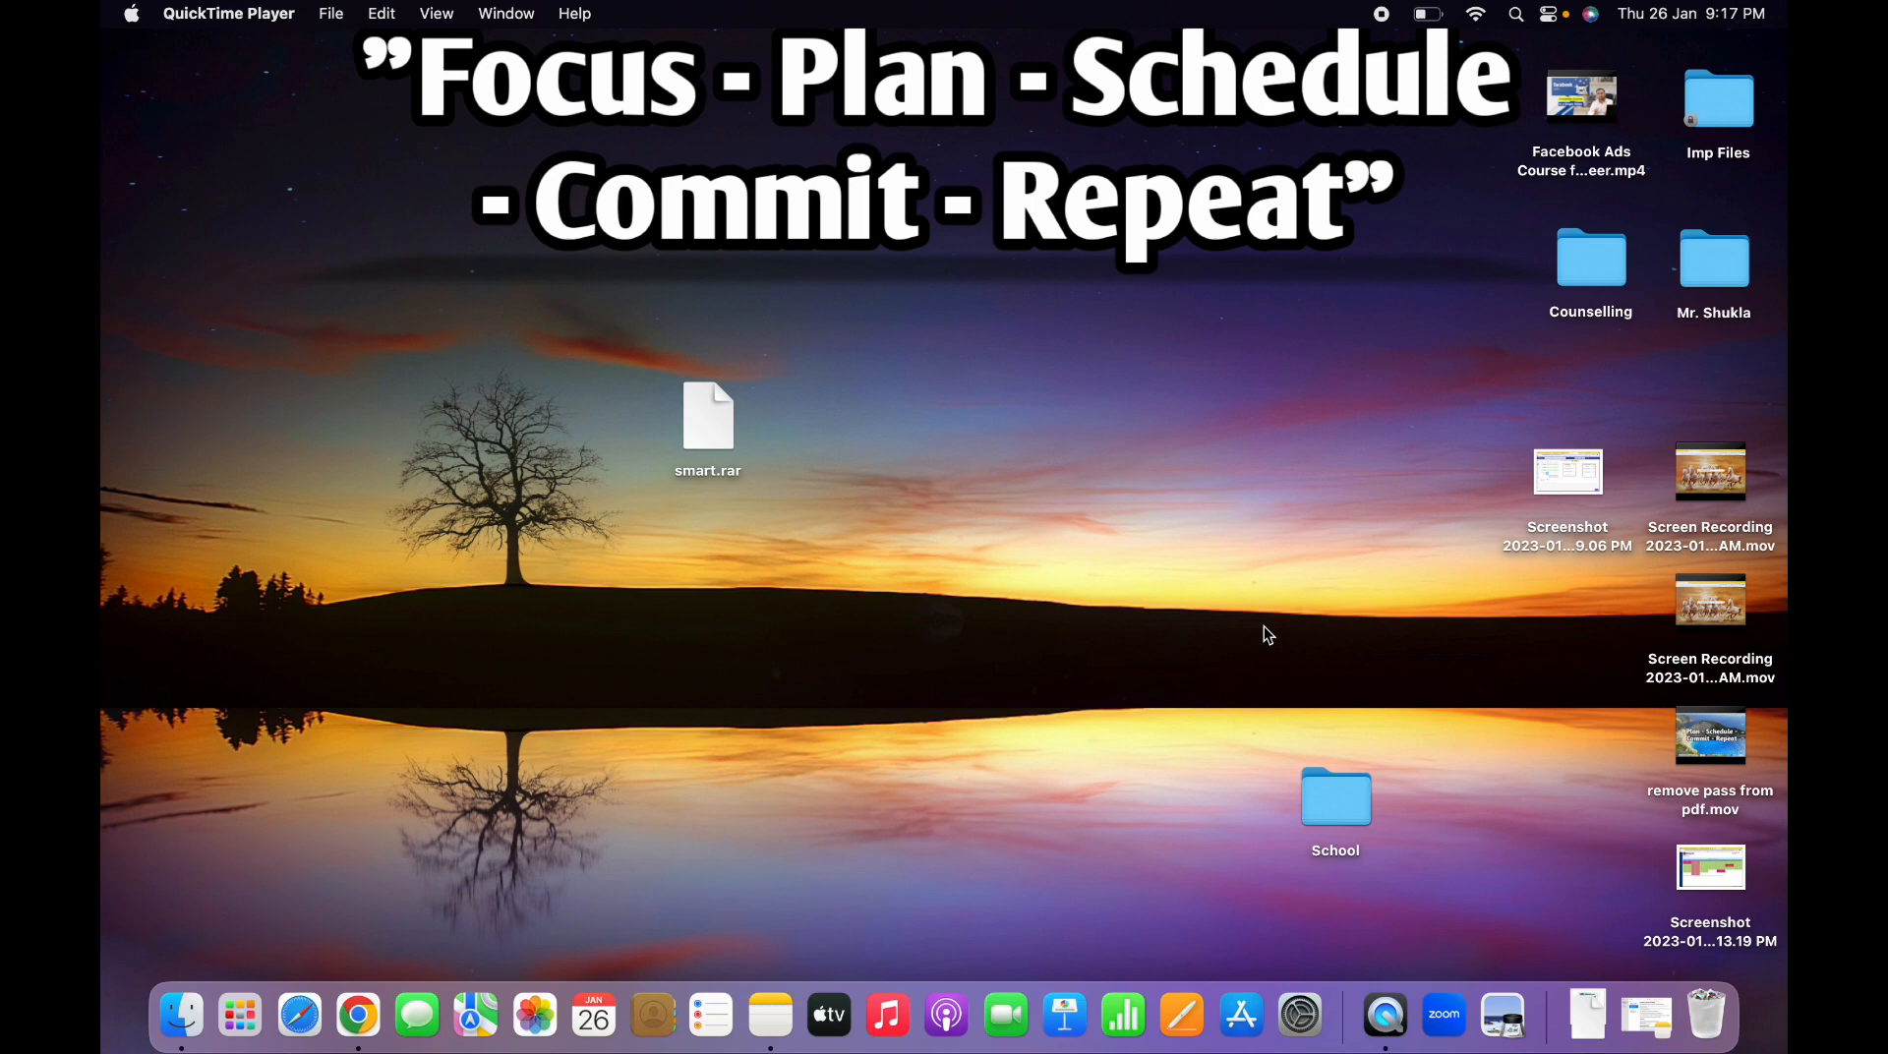
pyautogui.moveTo(710, 443)
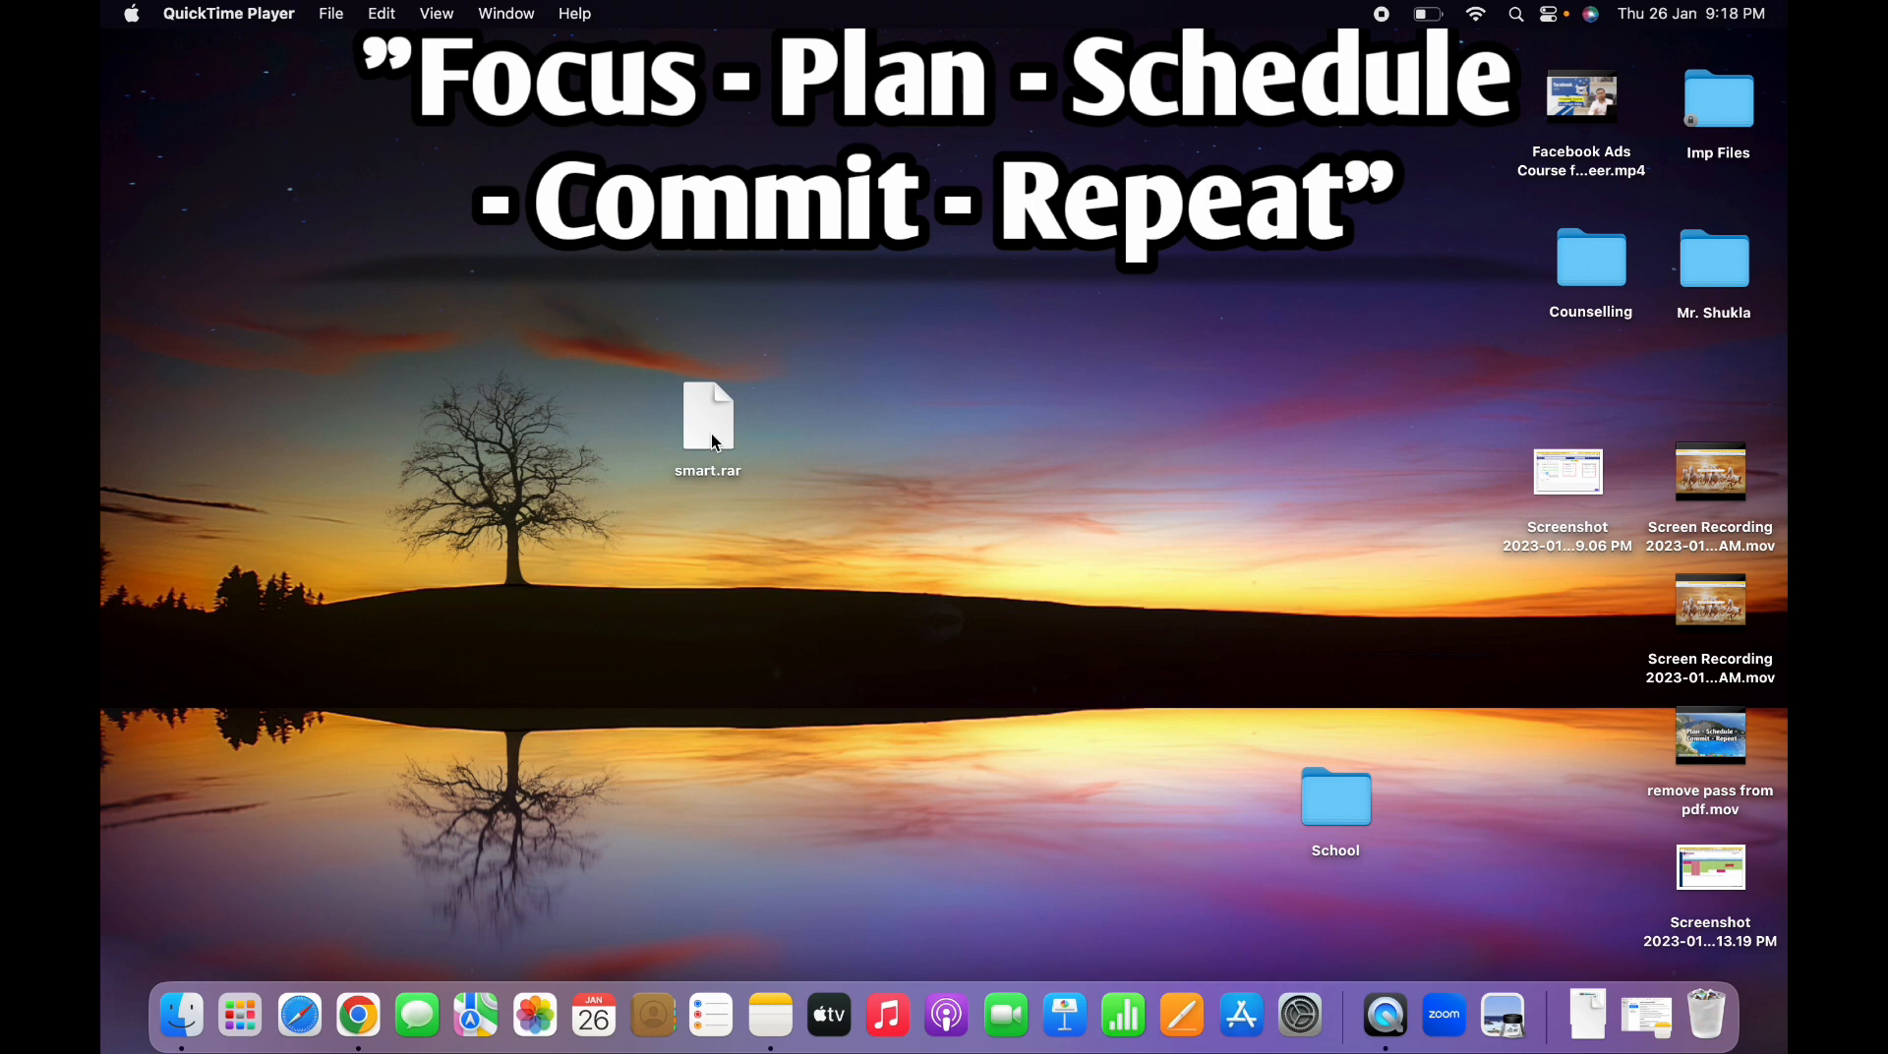
# Check the available actions for smart.rar on the Desktop and find no suitable extractor.
pyautogui.click(707, 421)
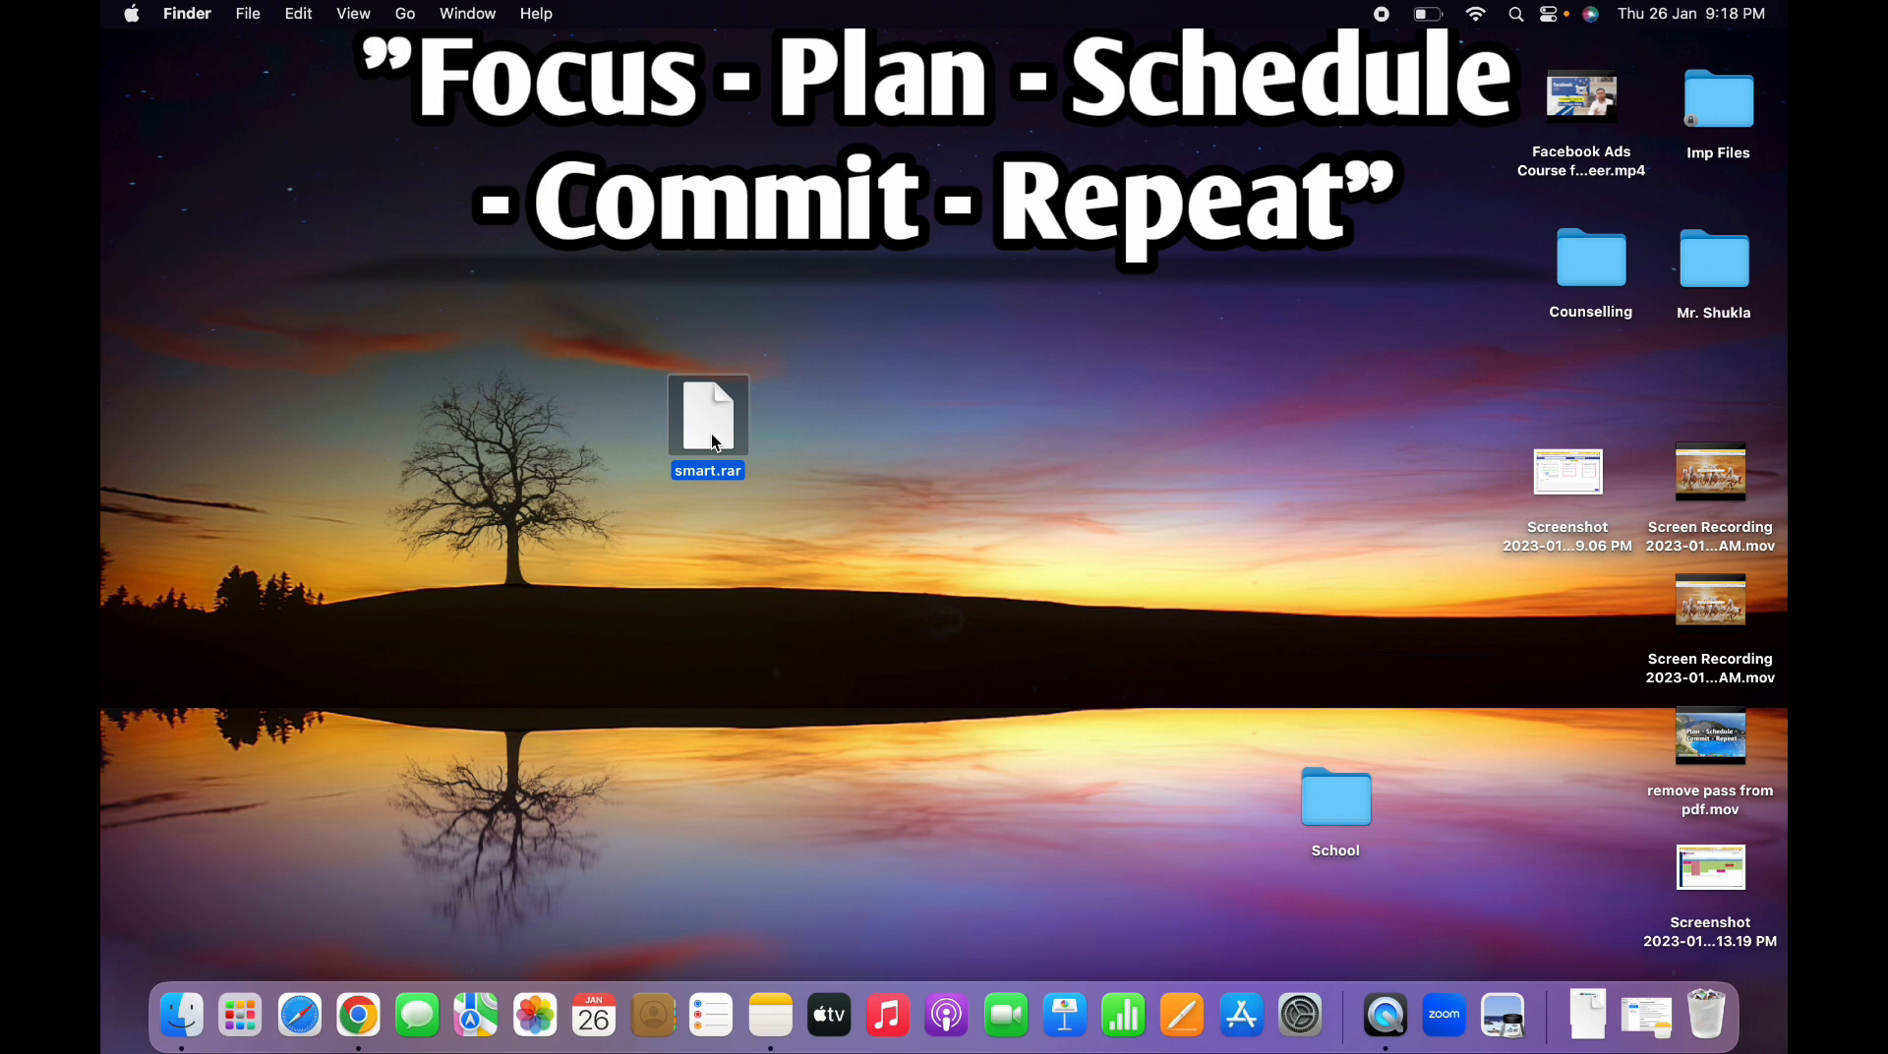
pyautogui.rightClick(708, 421)
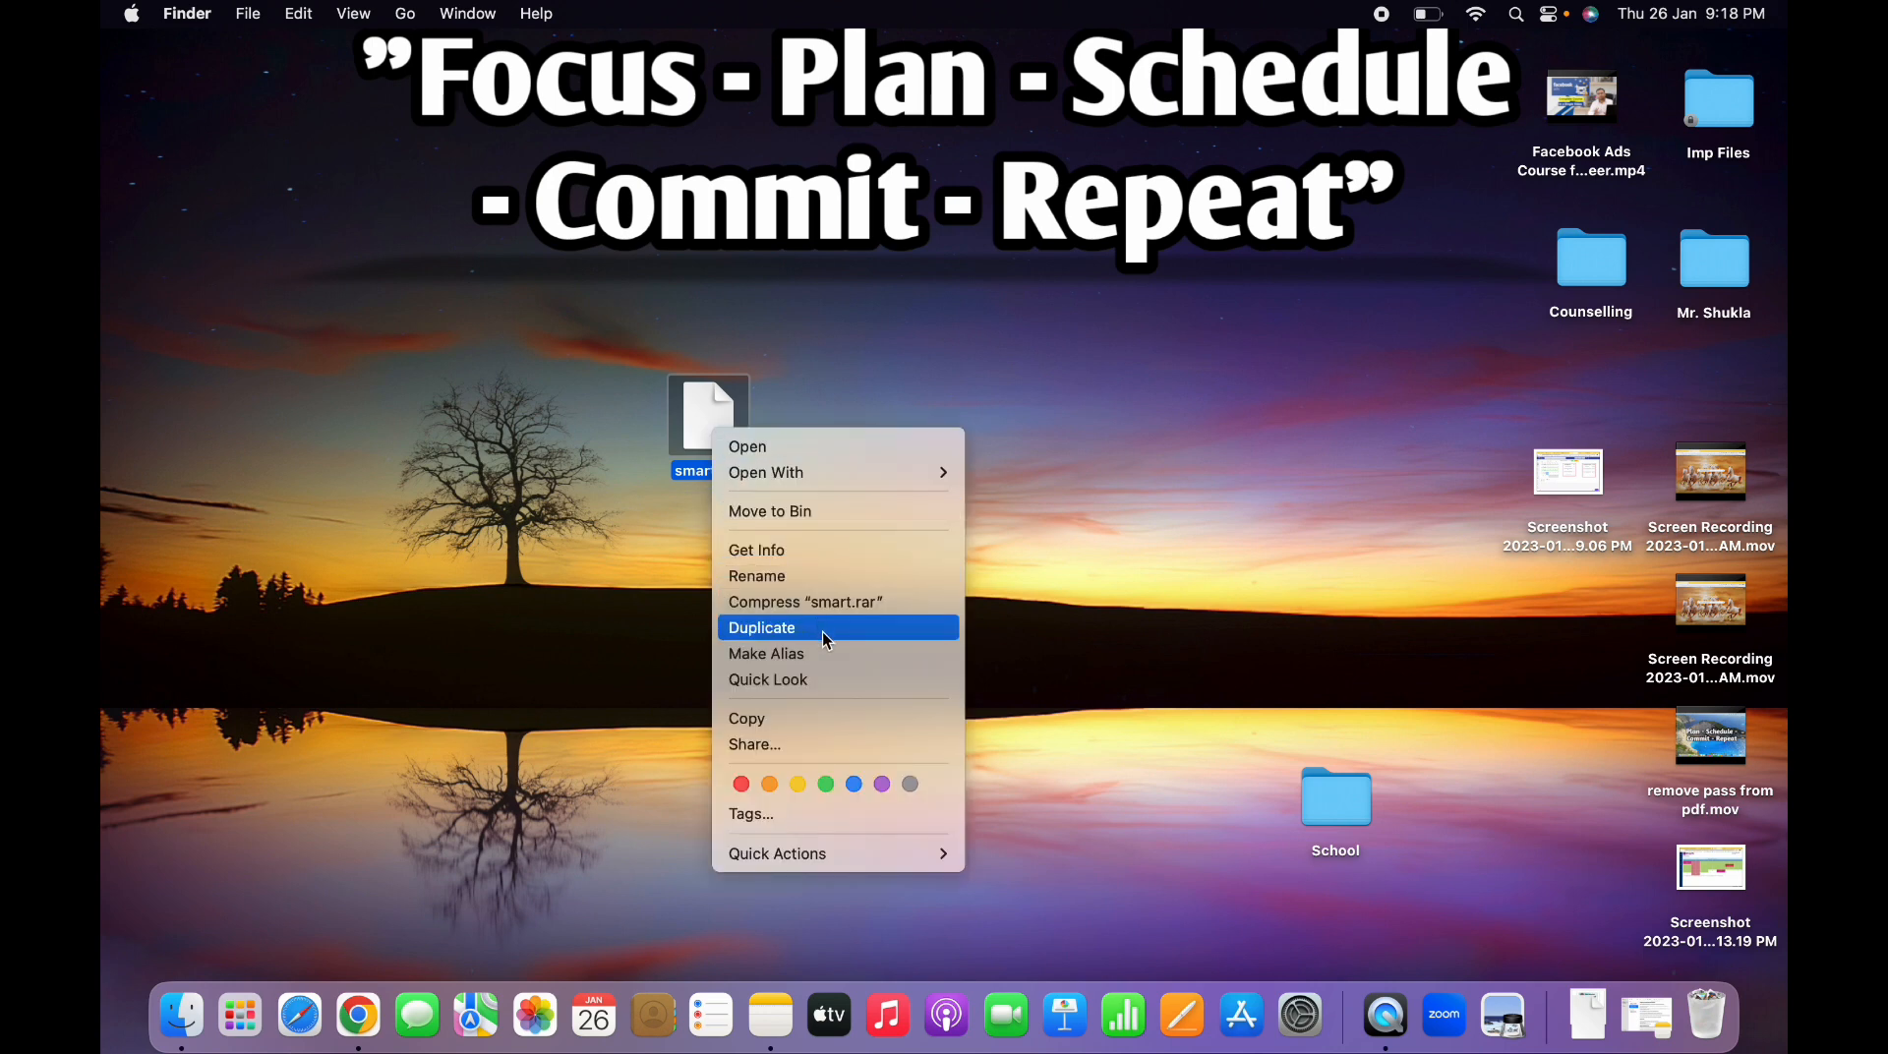
pyautogui.moveTo(838, 718)
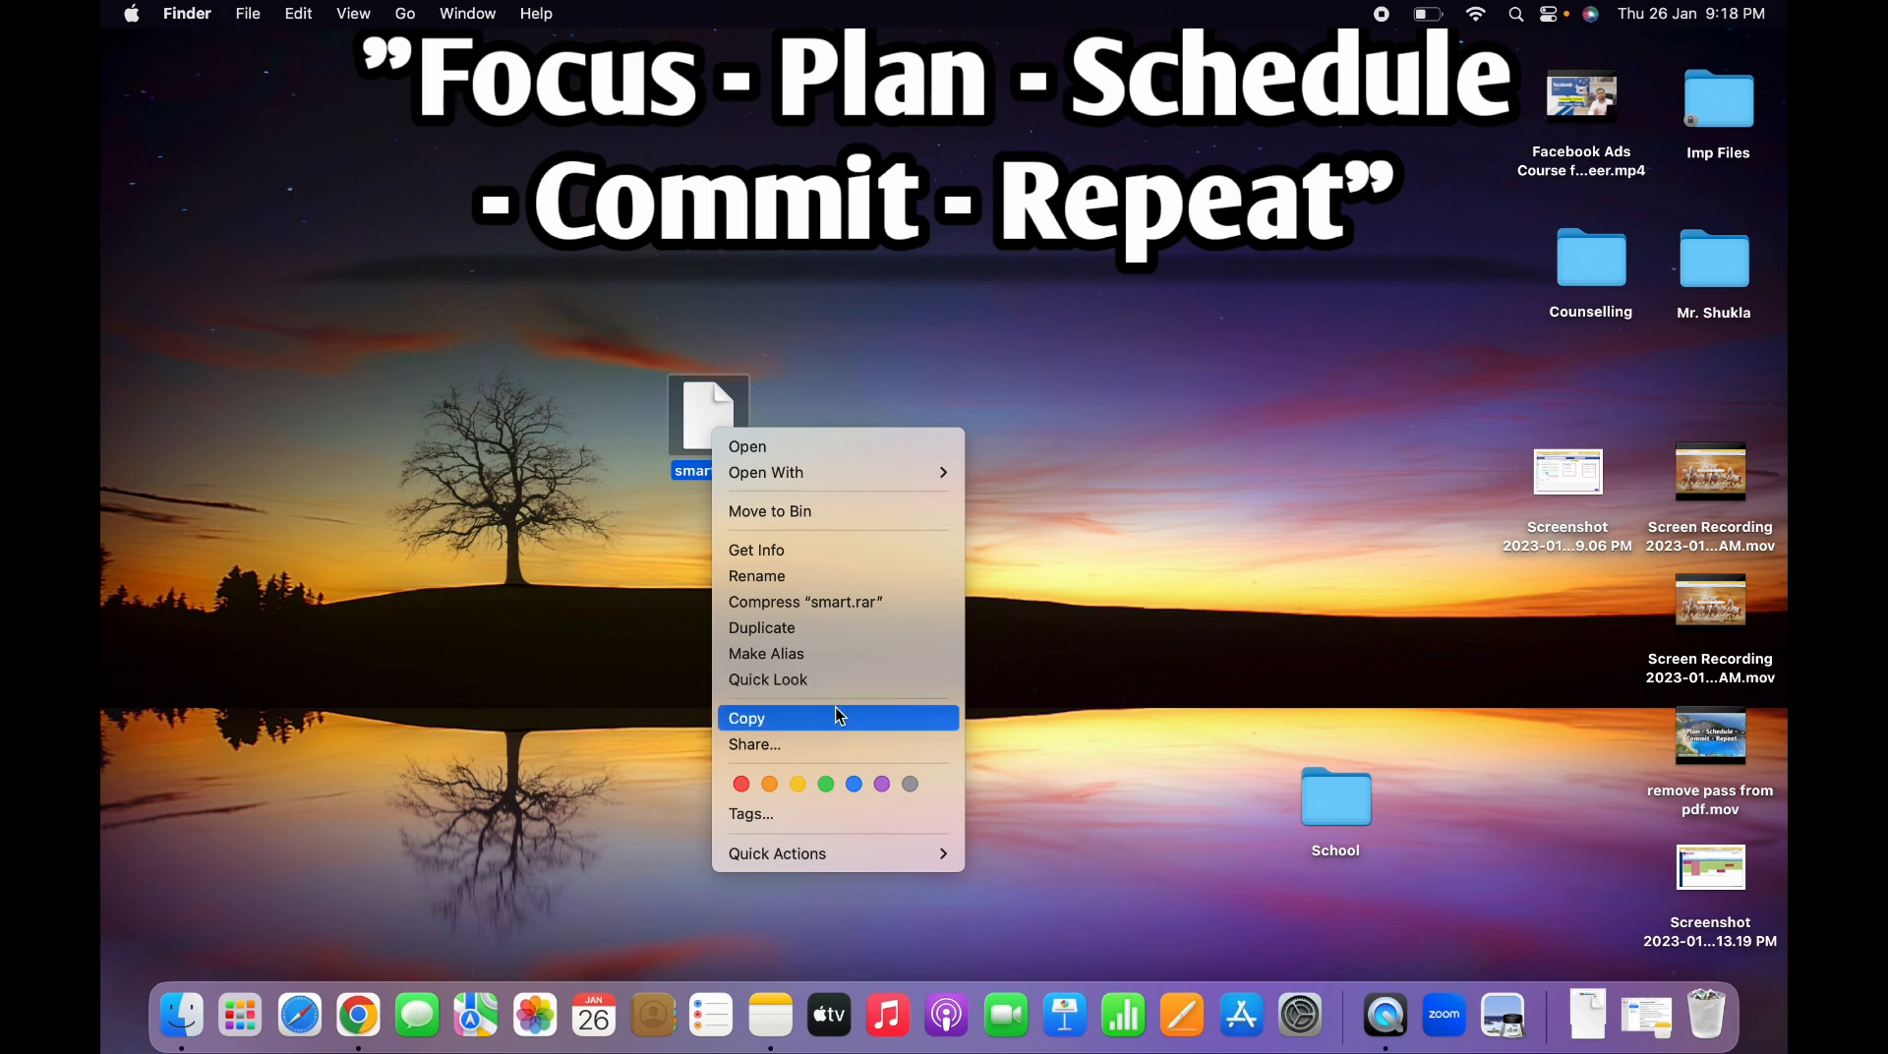
pyautogui.moveTo(839, 710)
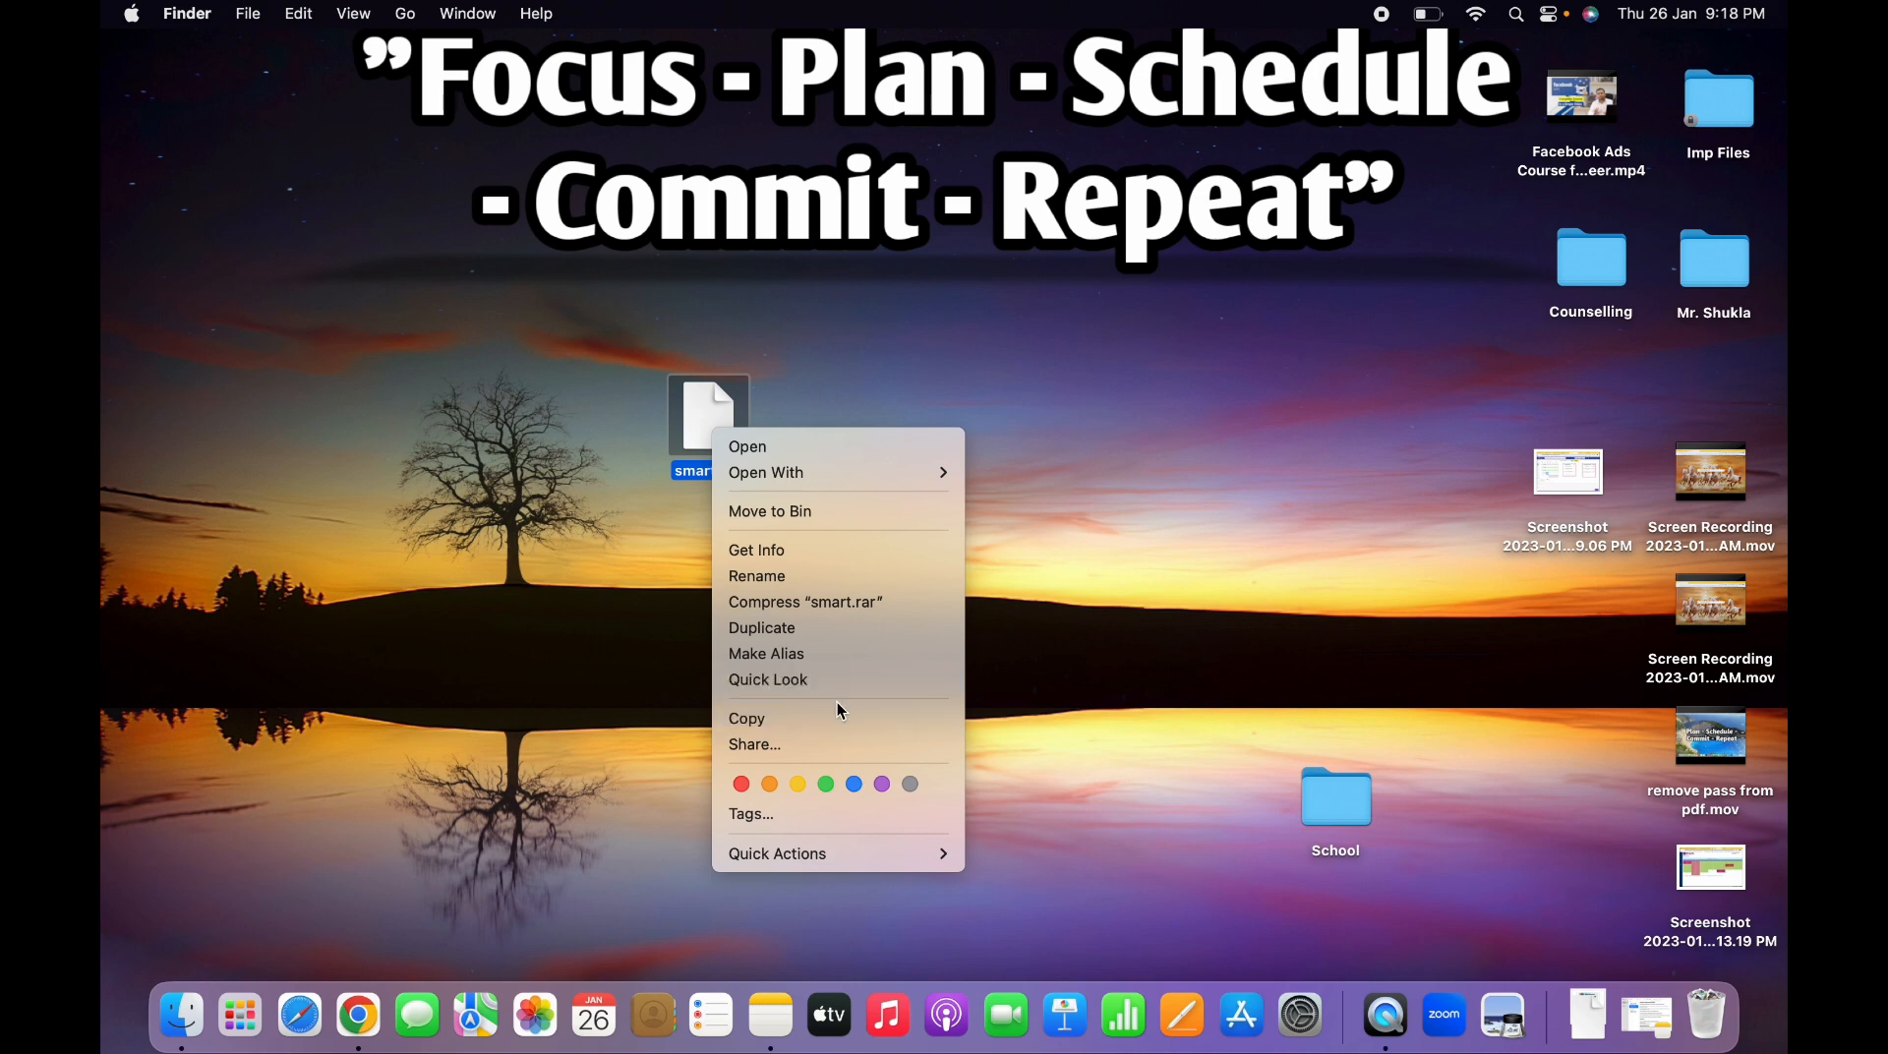
pyautogui.moveTo(836, 852)
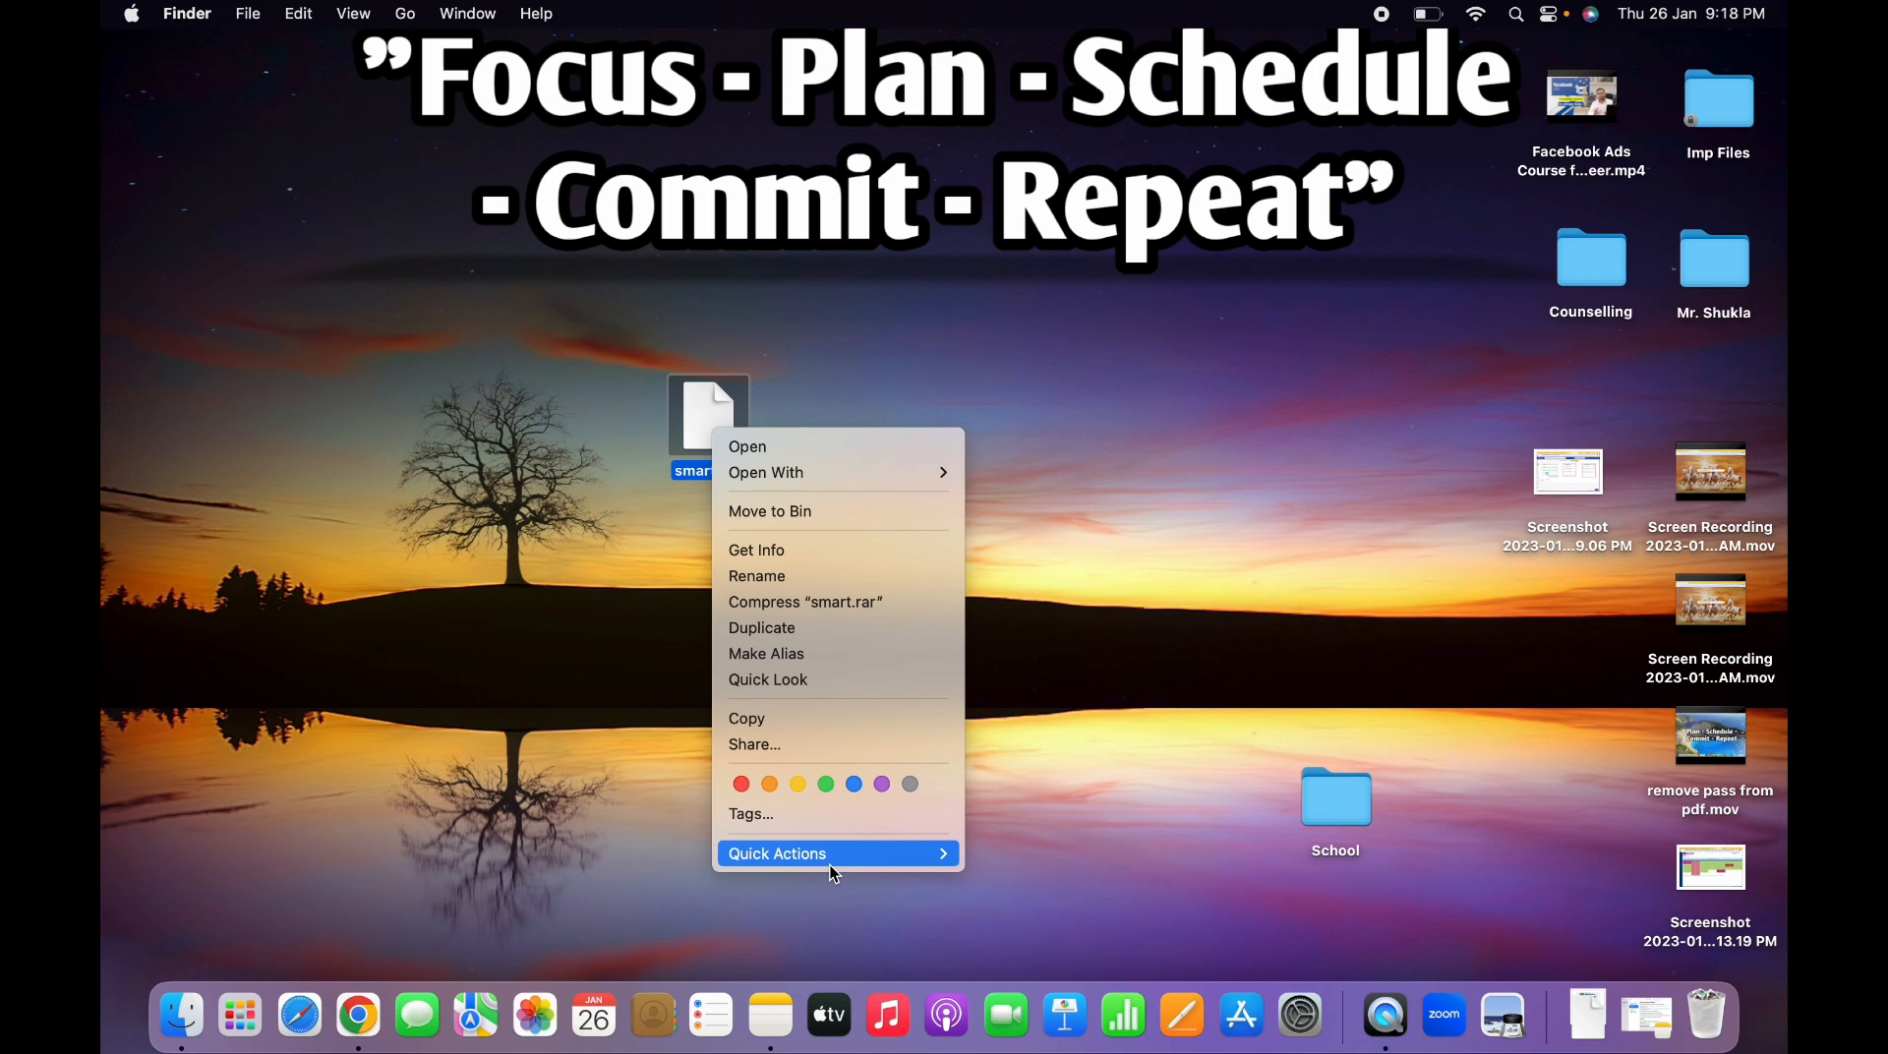
pyautogui.moveTo(756, 549)
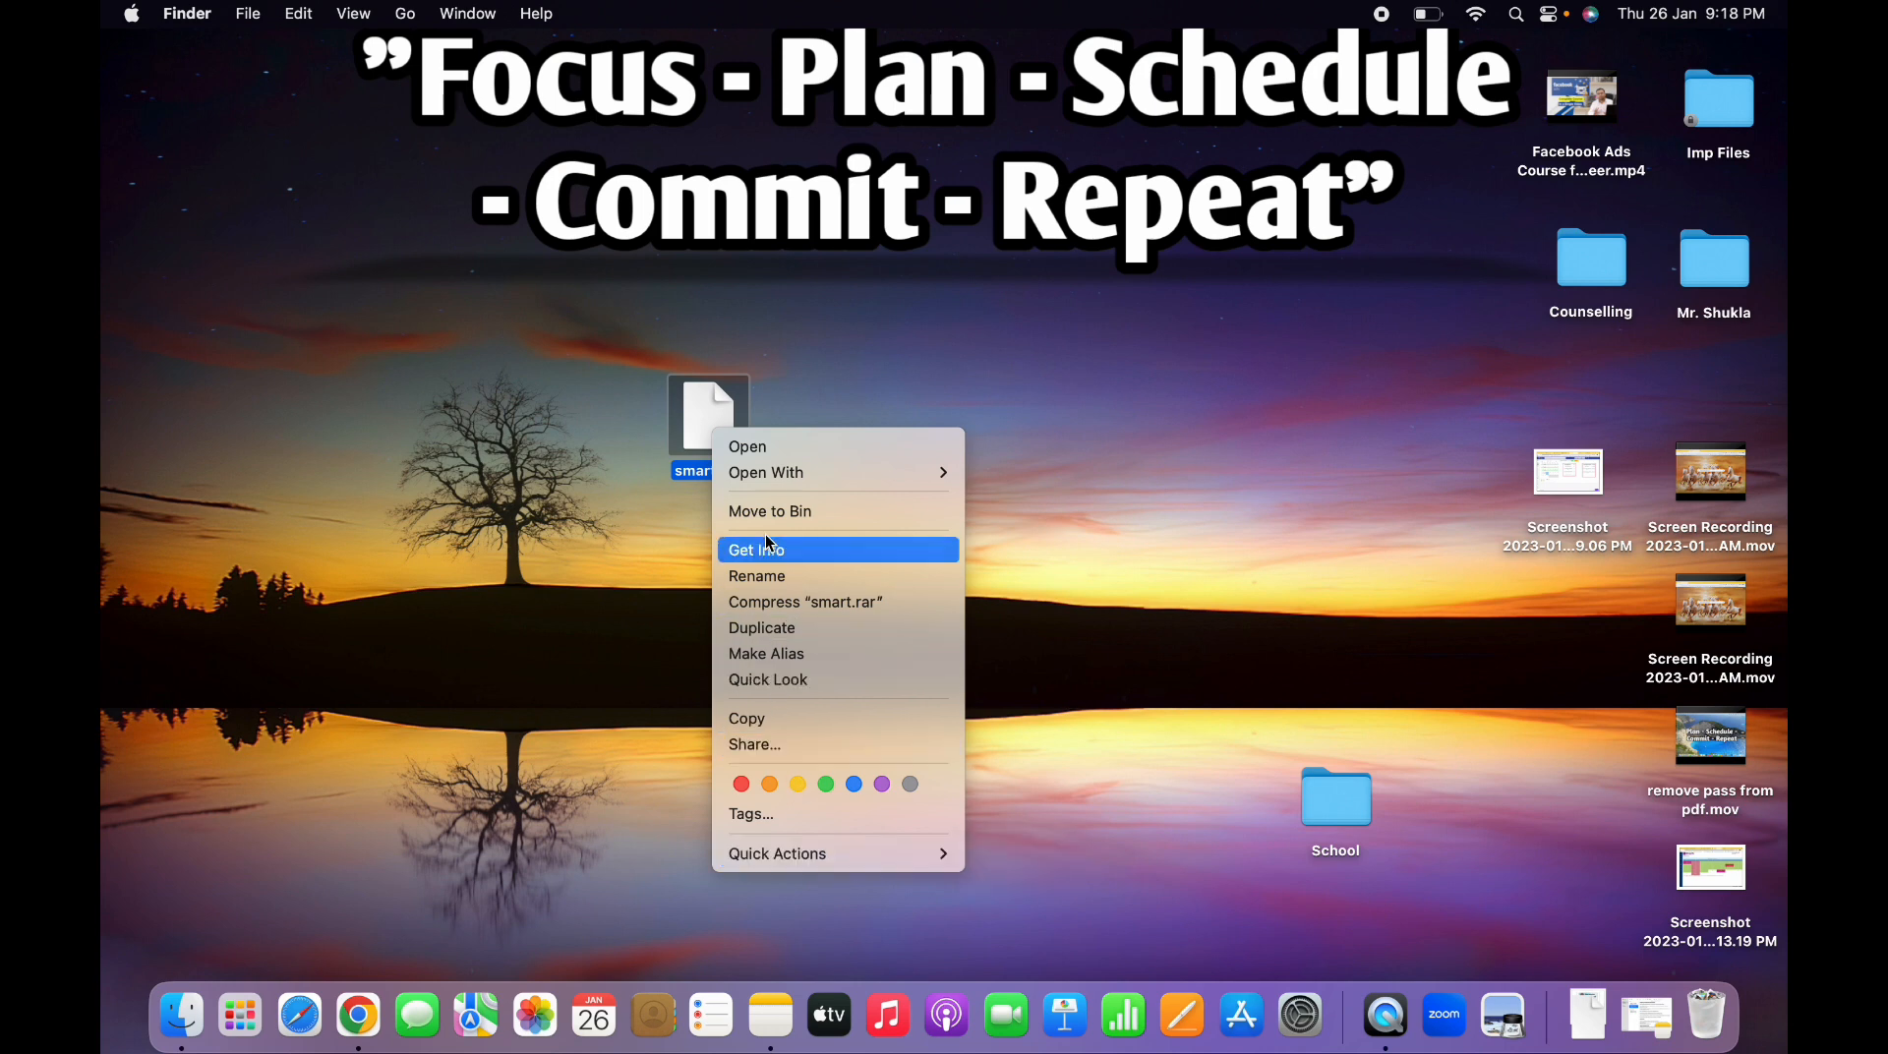
pyautogui.moveTo(681, 403)
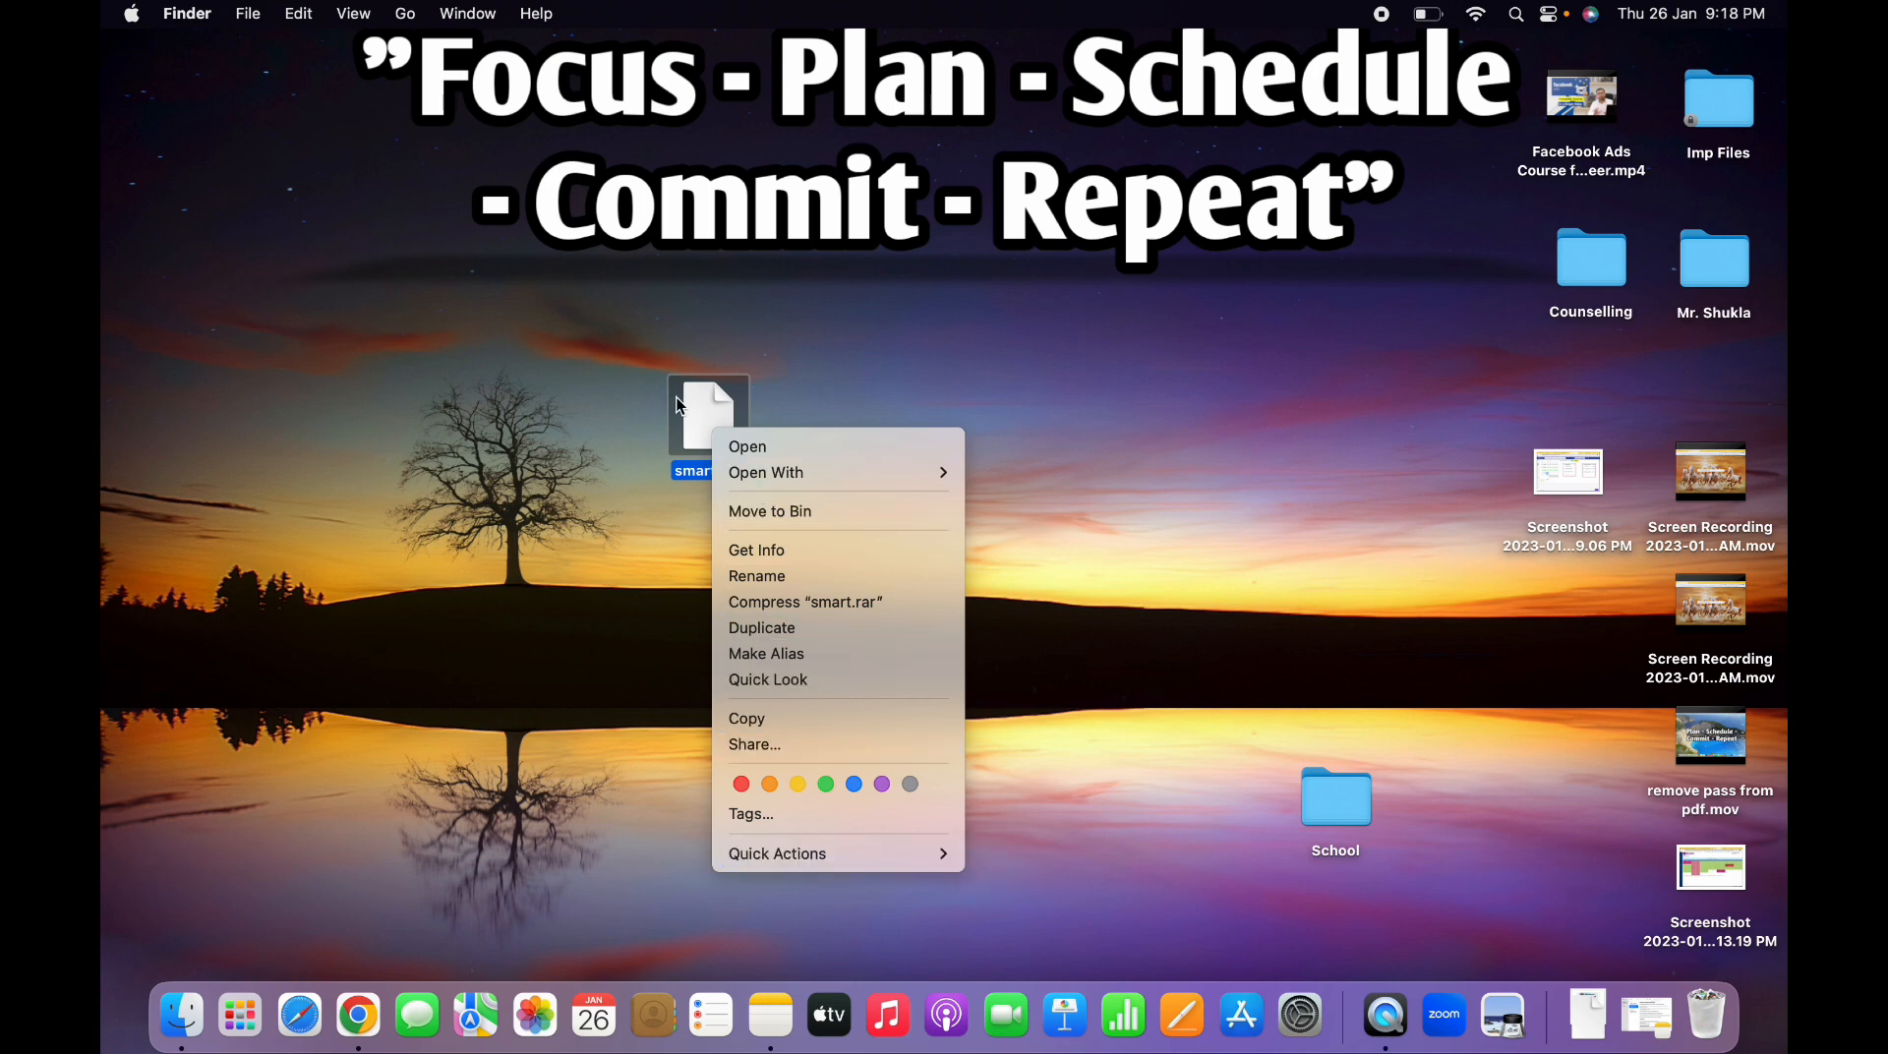
pyautogui.moveTo(457, 278)
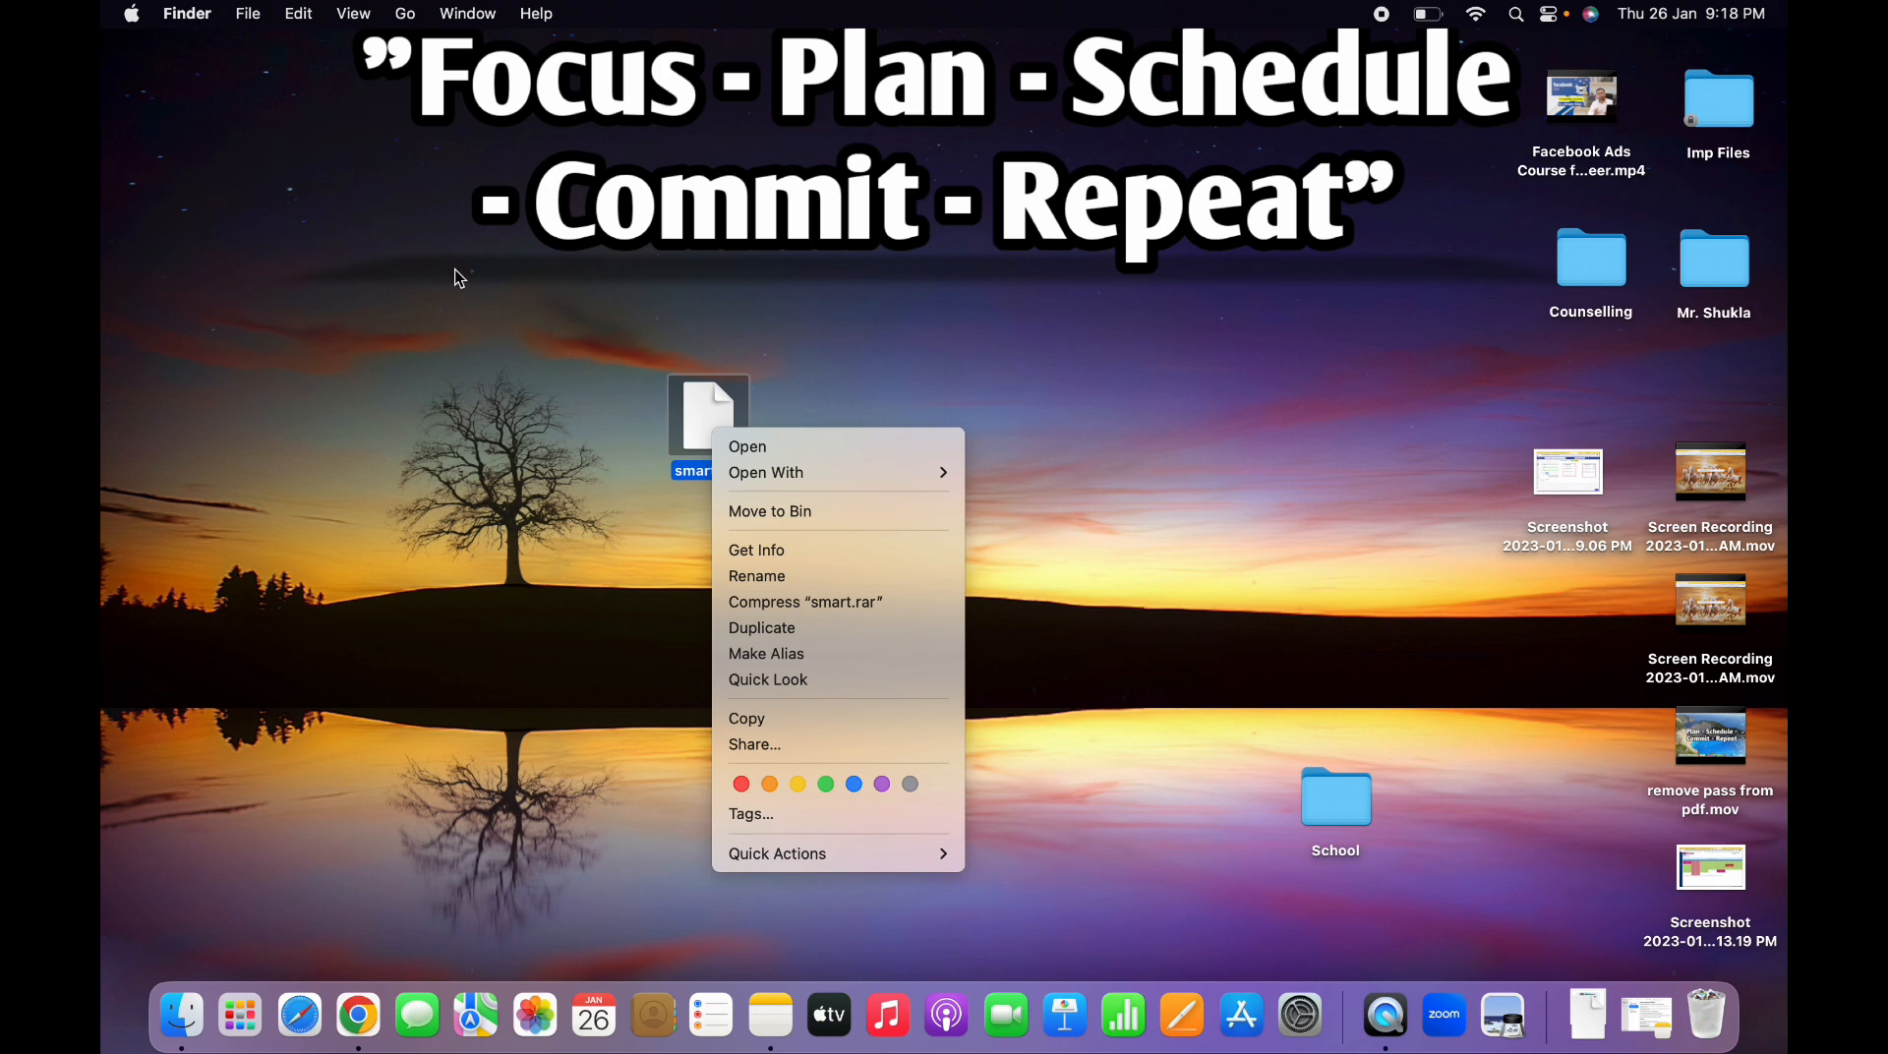
pyautogui.click(175, 70)
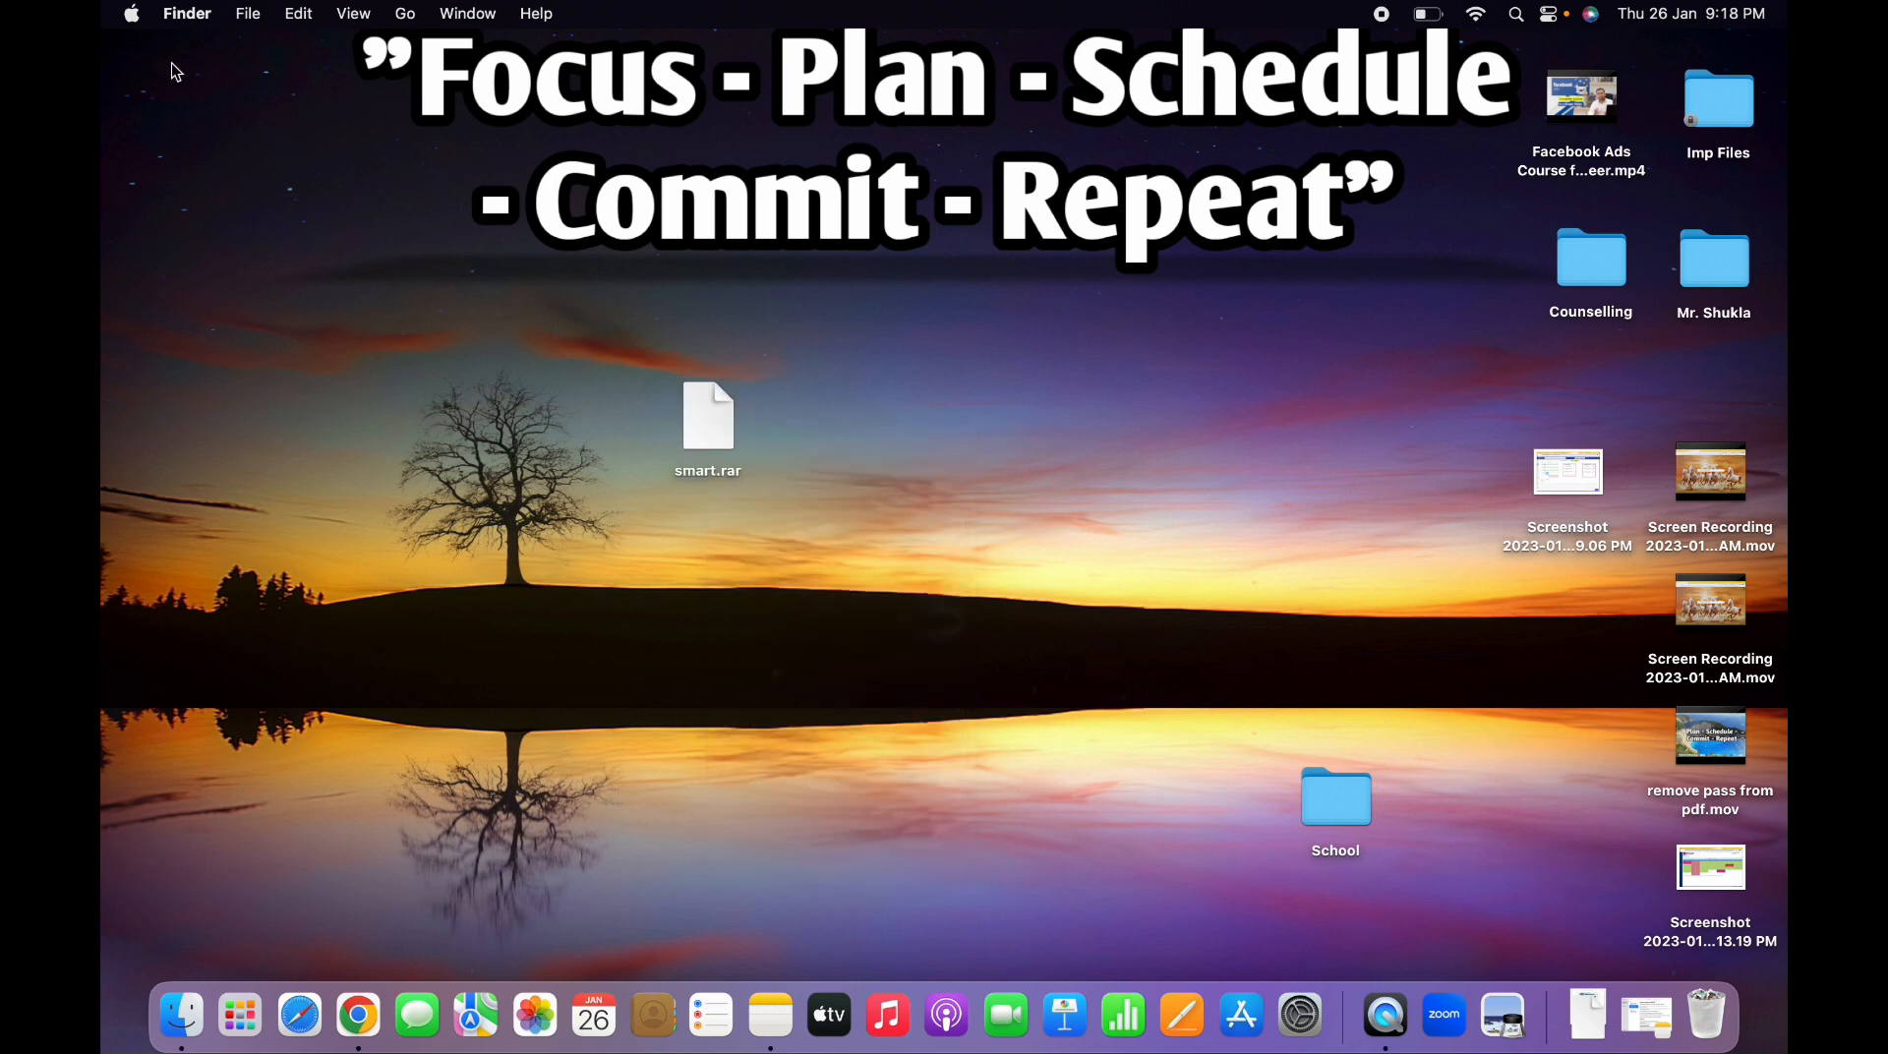
# Launch the App Store from the Apple menu and search for 'the una'.
pyautogui.click(131, 13)
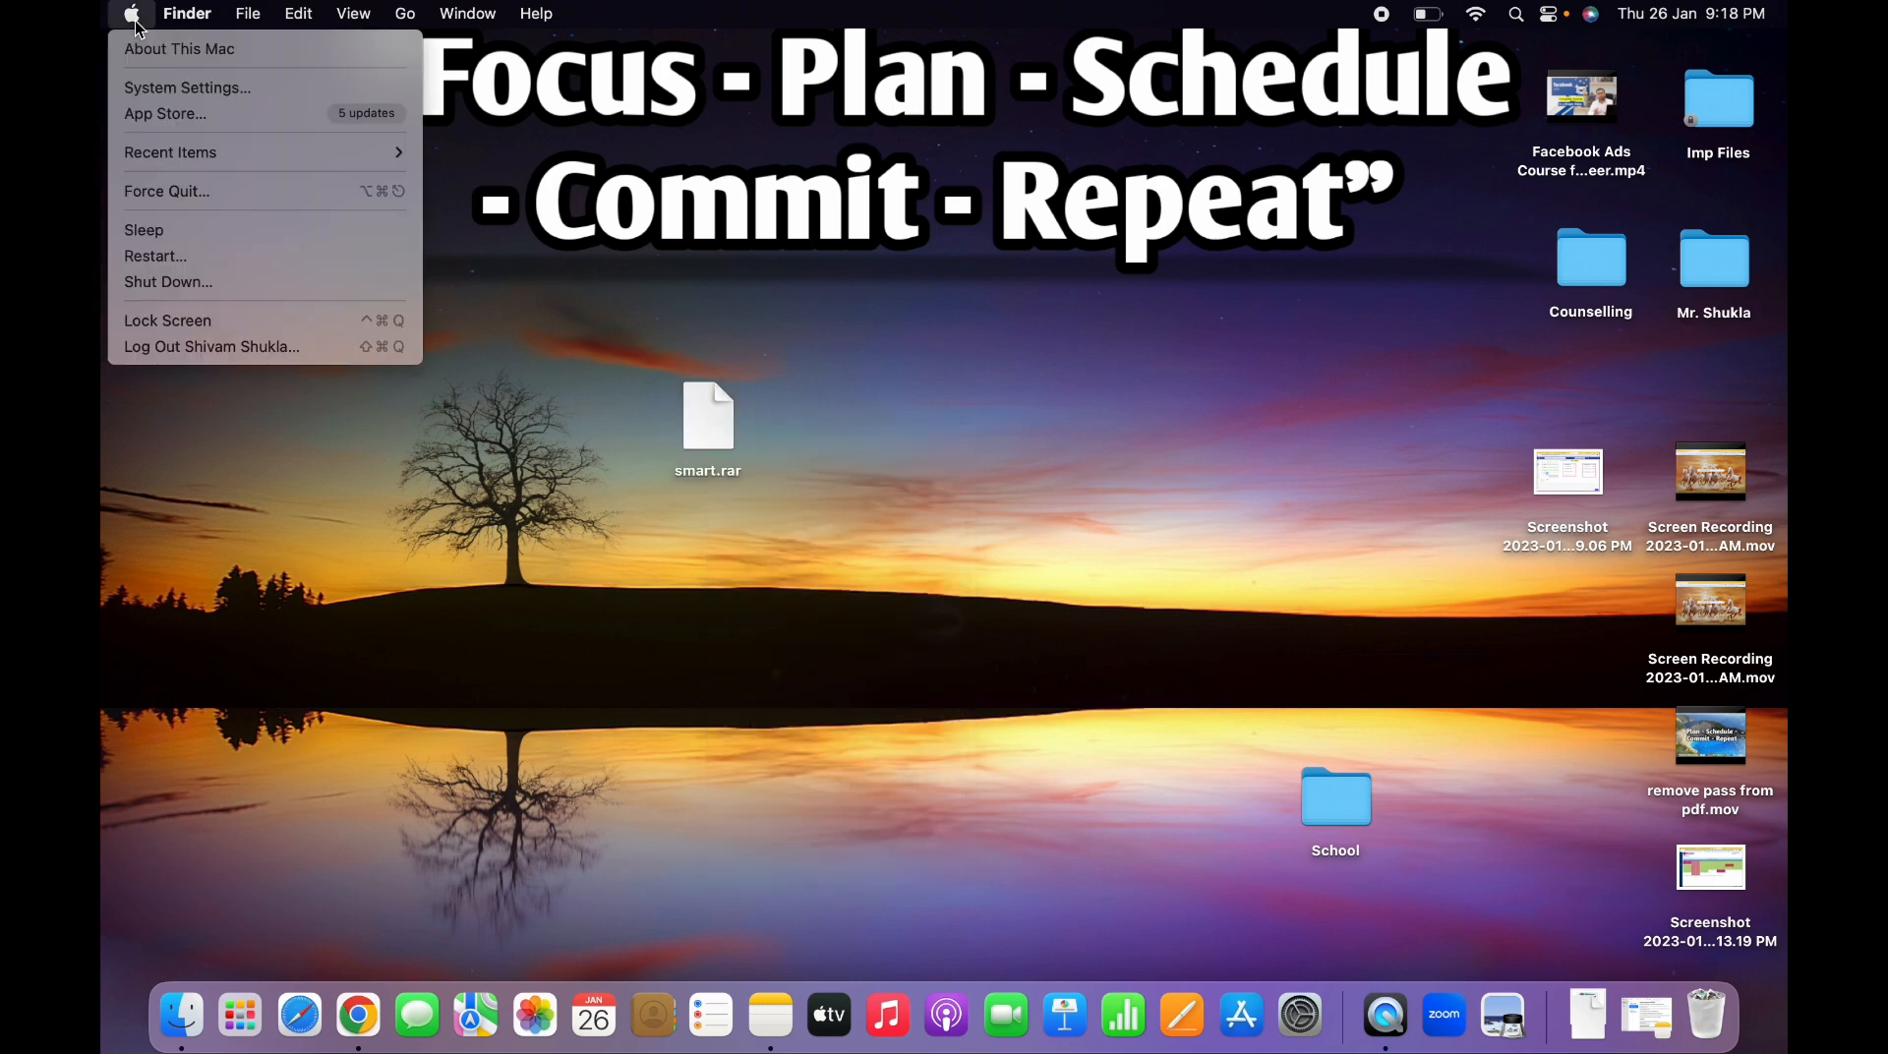
pyautogui.moveTo(166, 113)
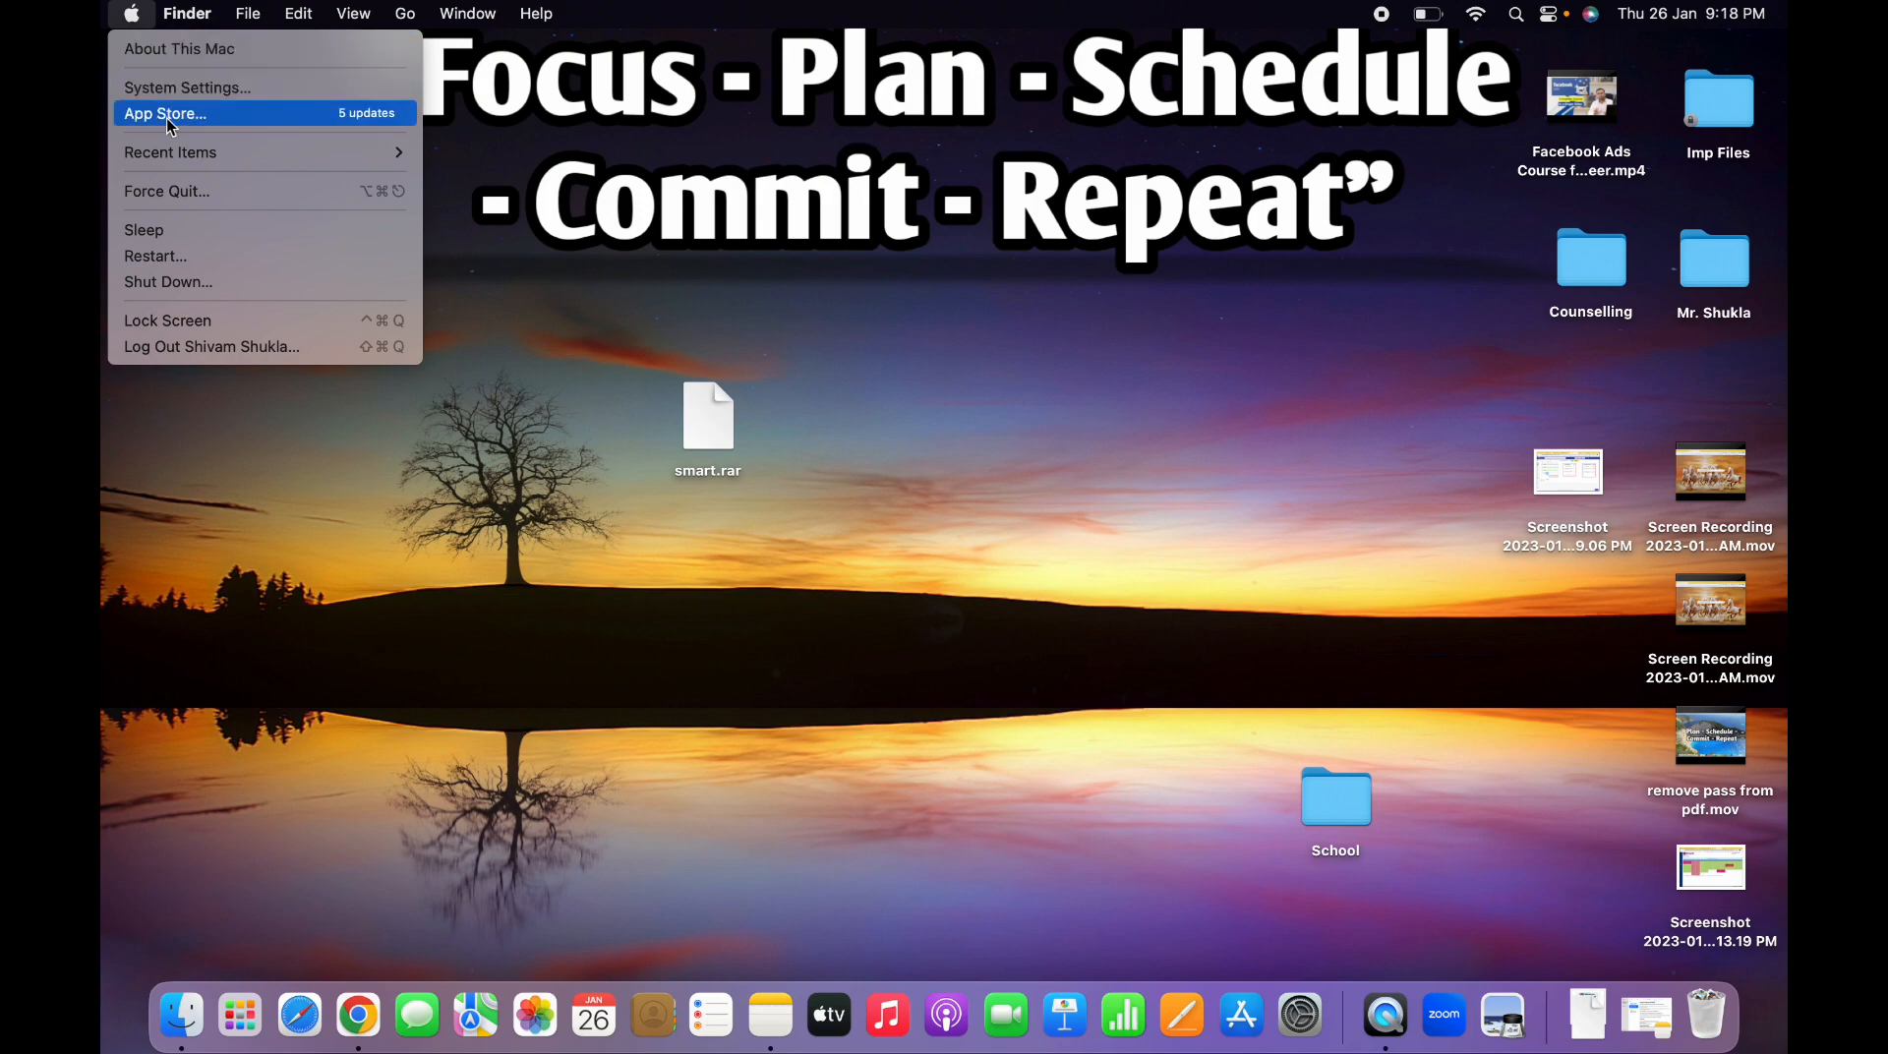
pyautogui.click(165, 113)
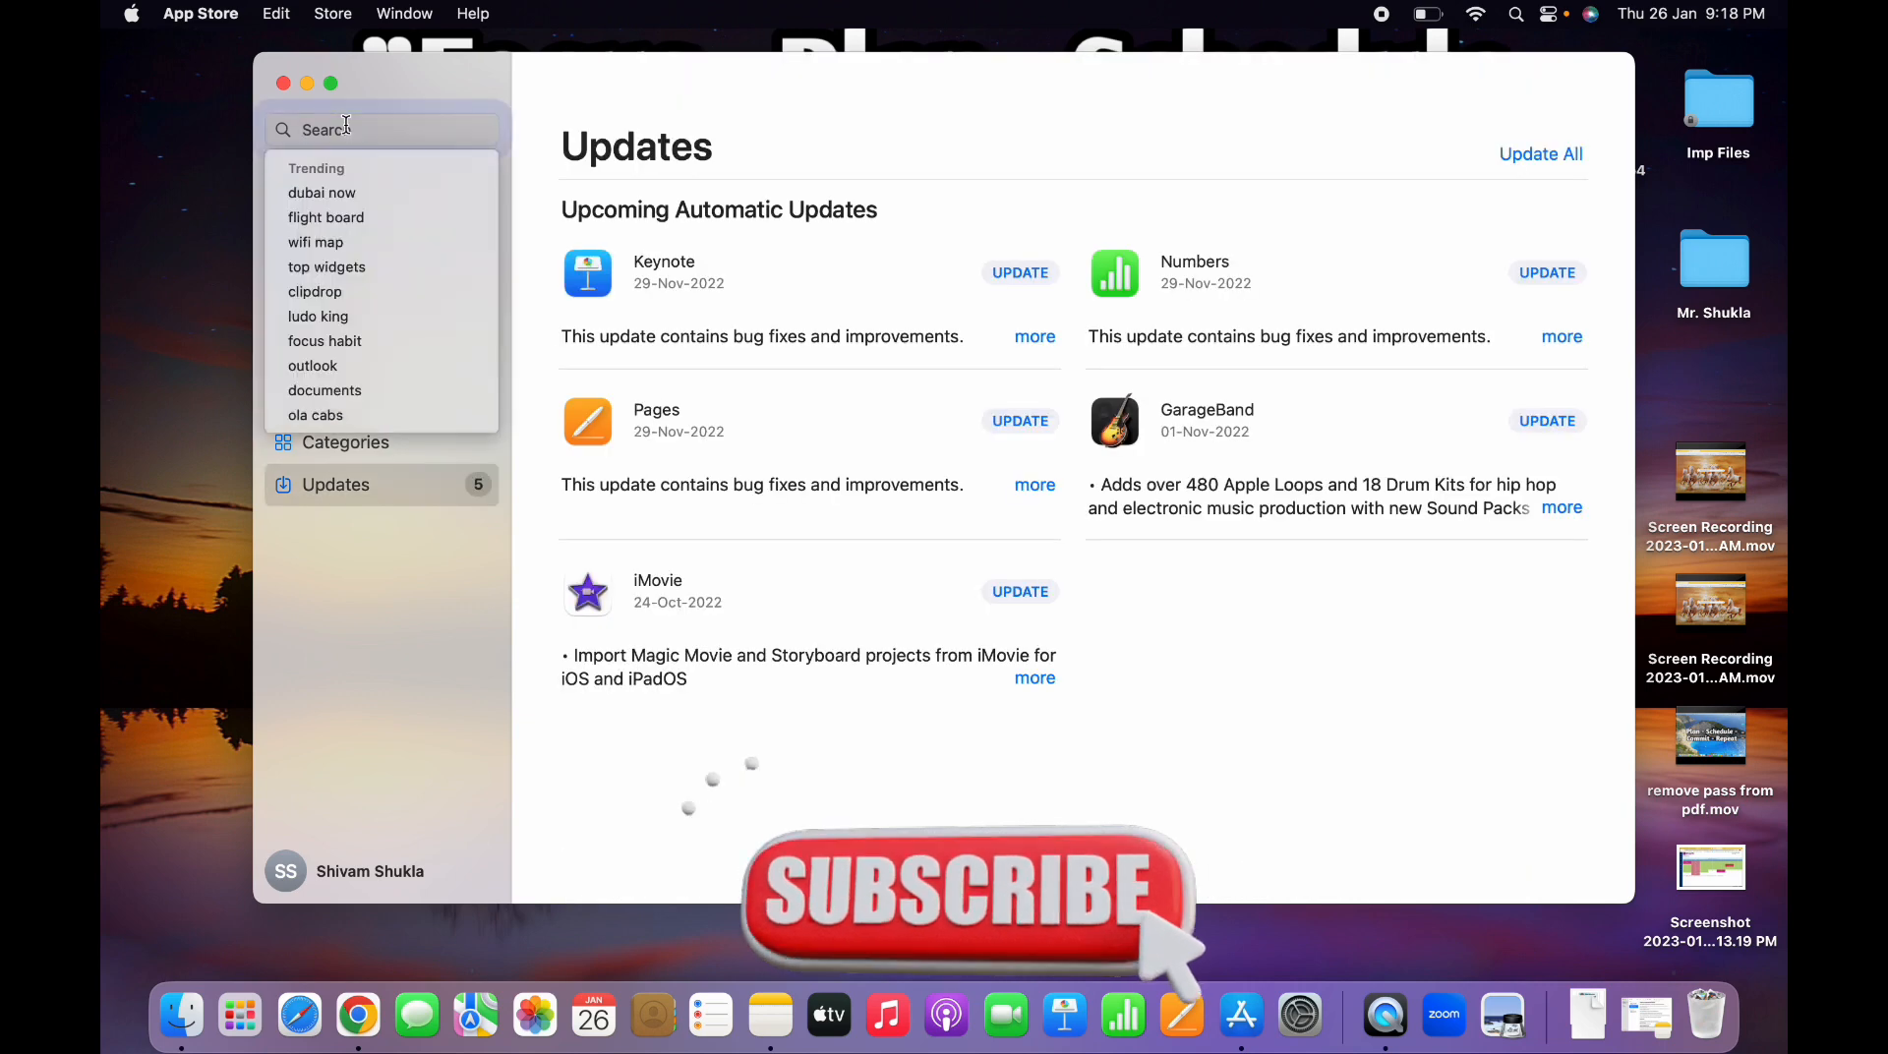
pyautogui.write('the una')
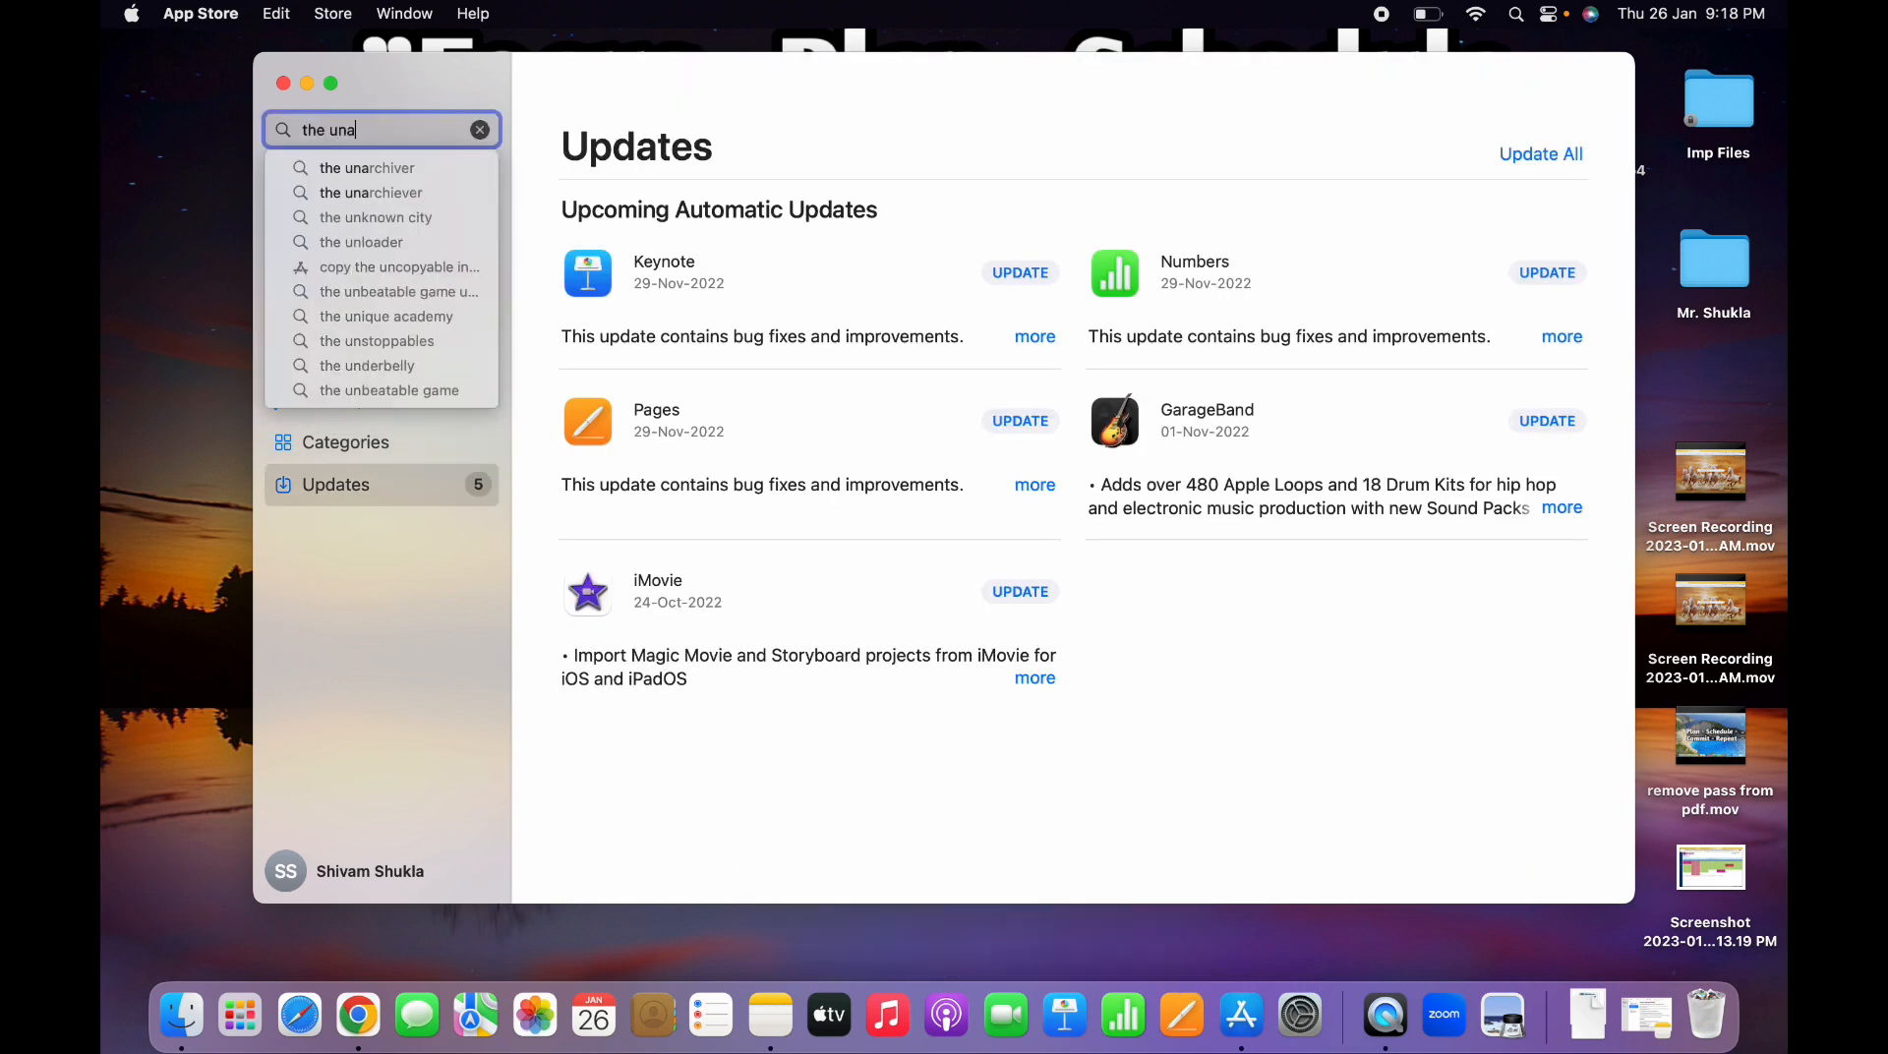
pyautogui.press('Enter')
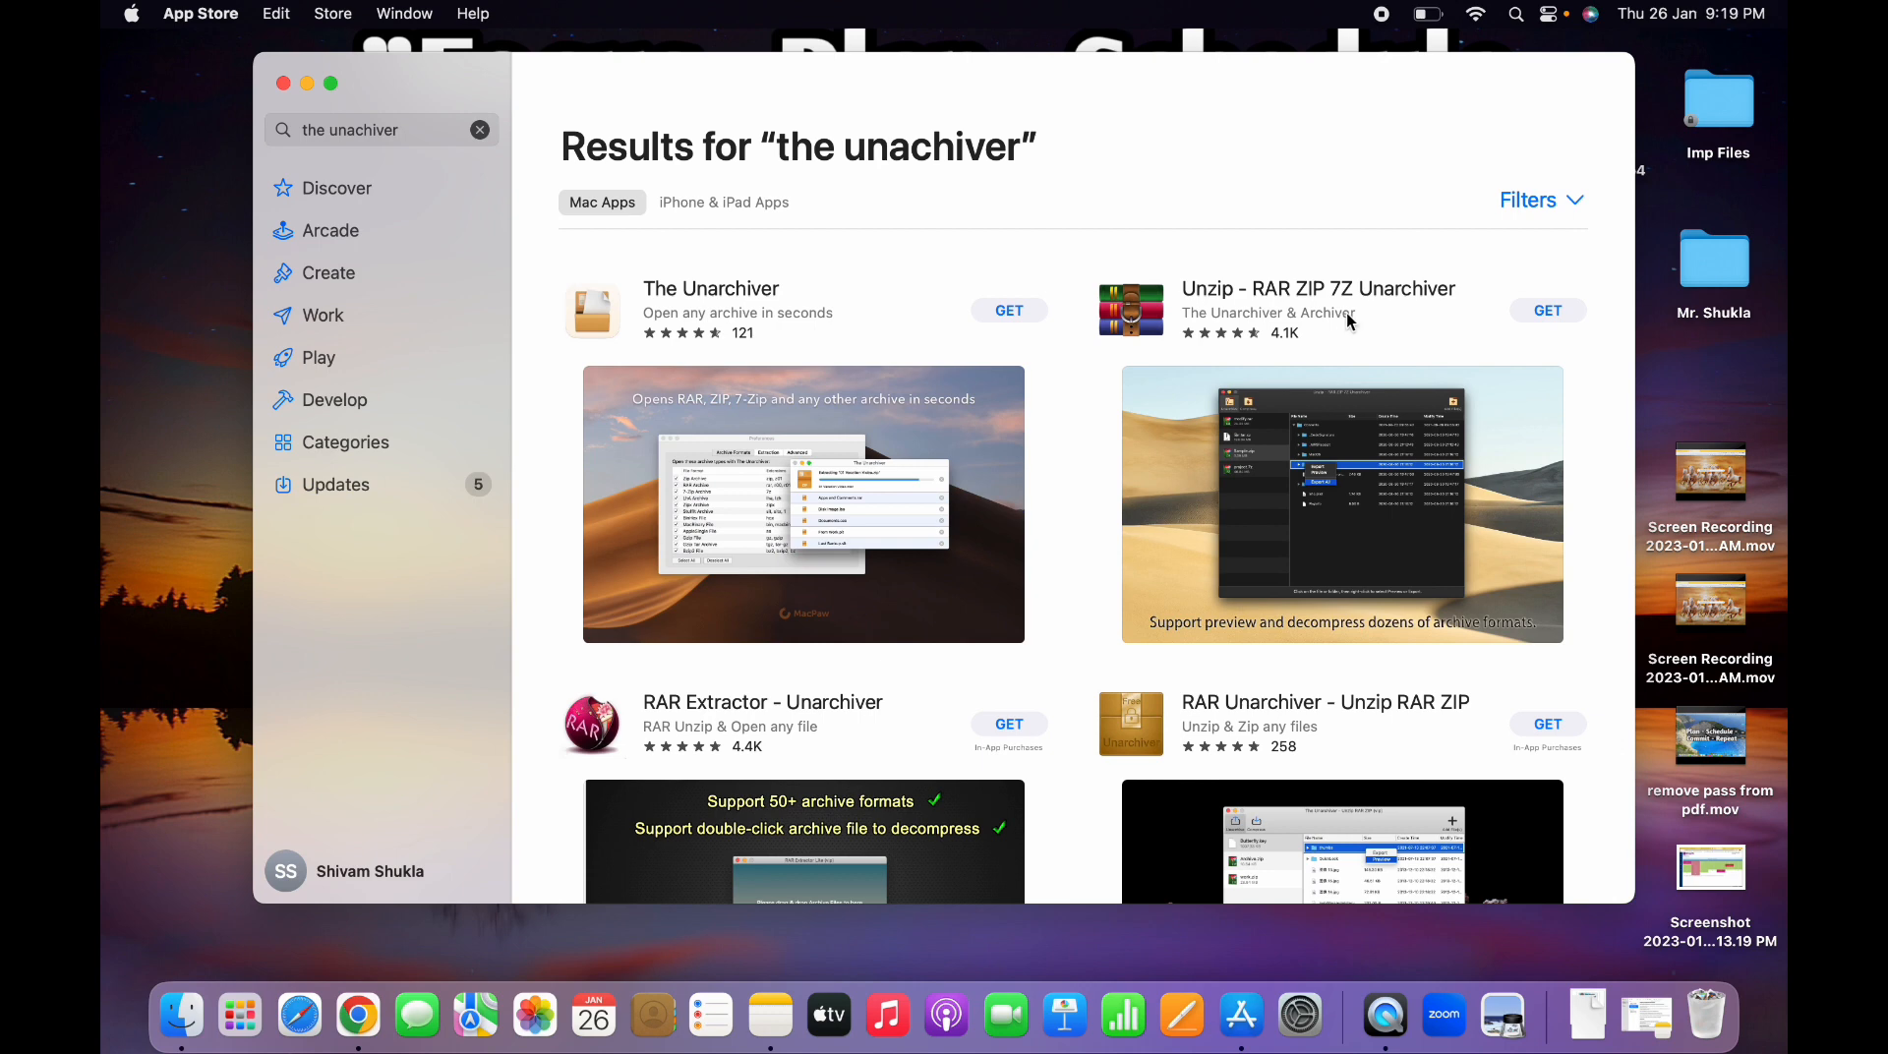
# Get and install The Unarchiver, reaching the Sign-In Required prompt.
pyautogui.click(1008, 310)
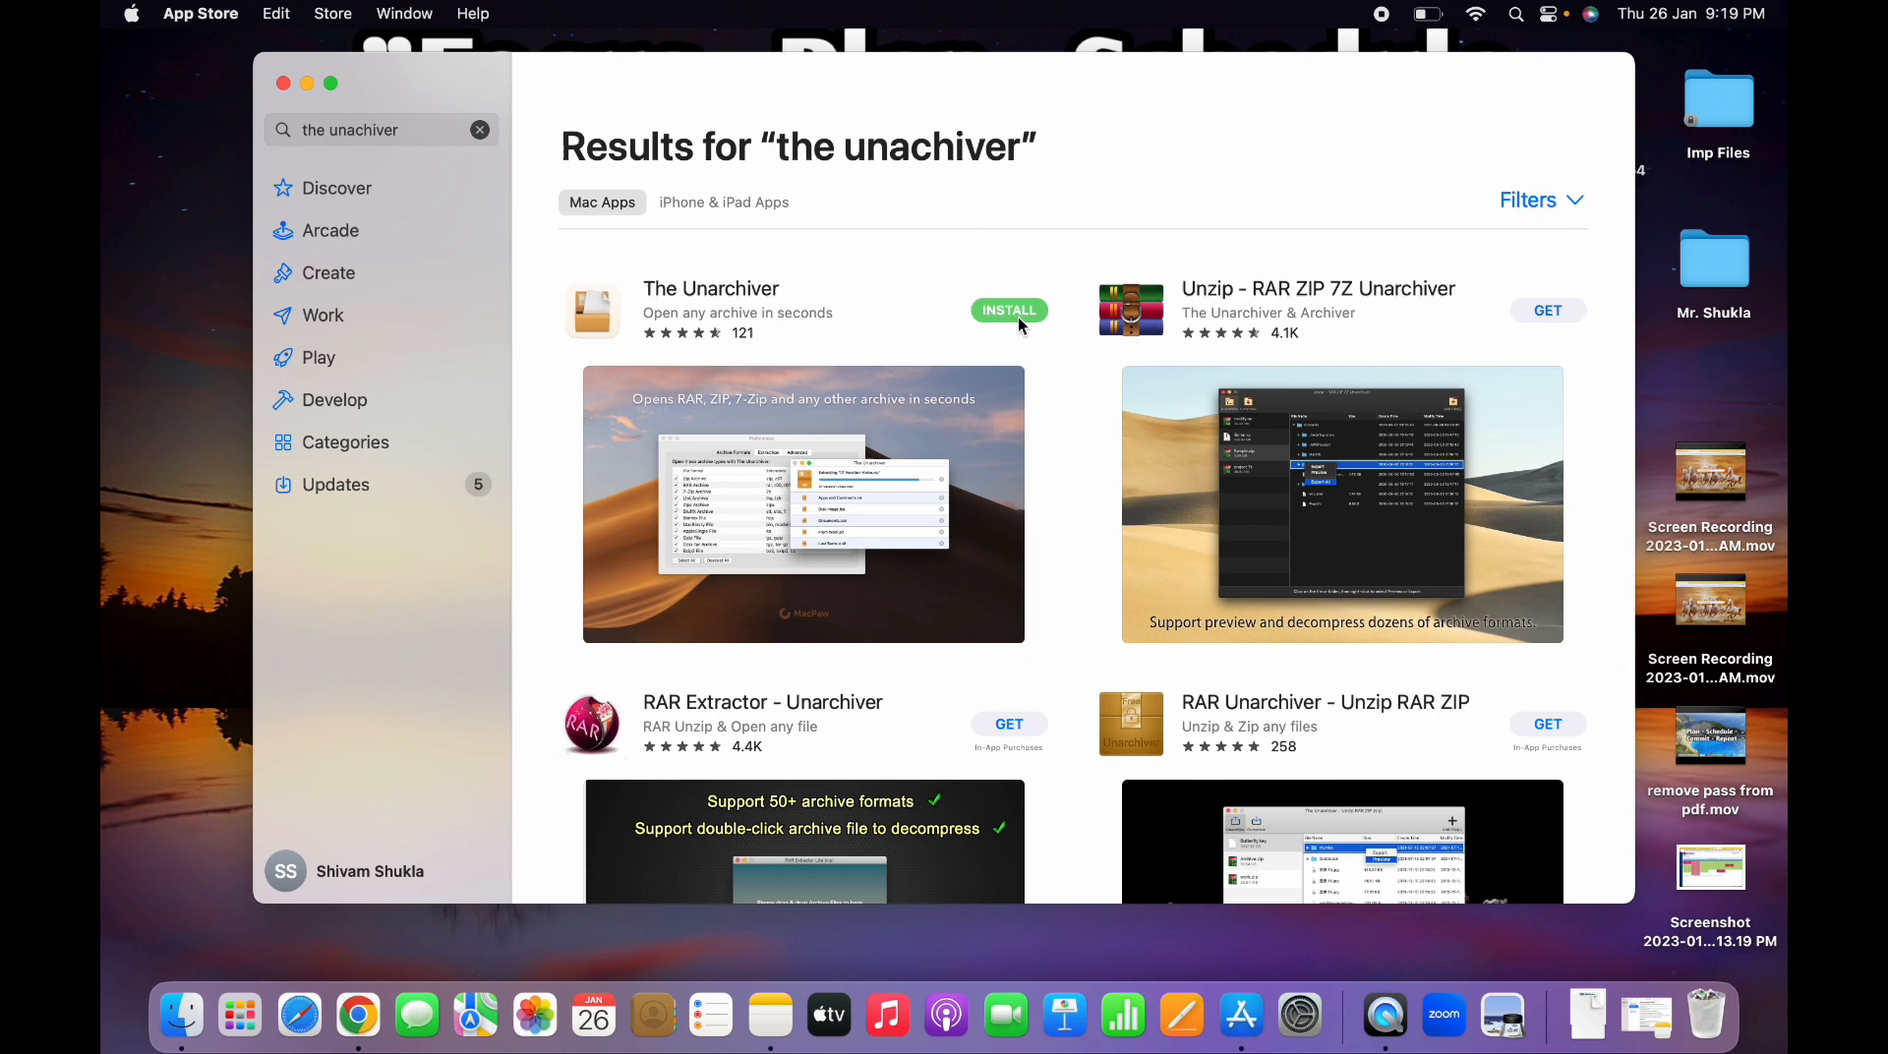
pyautogui.click(1009, 310)
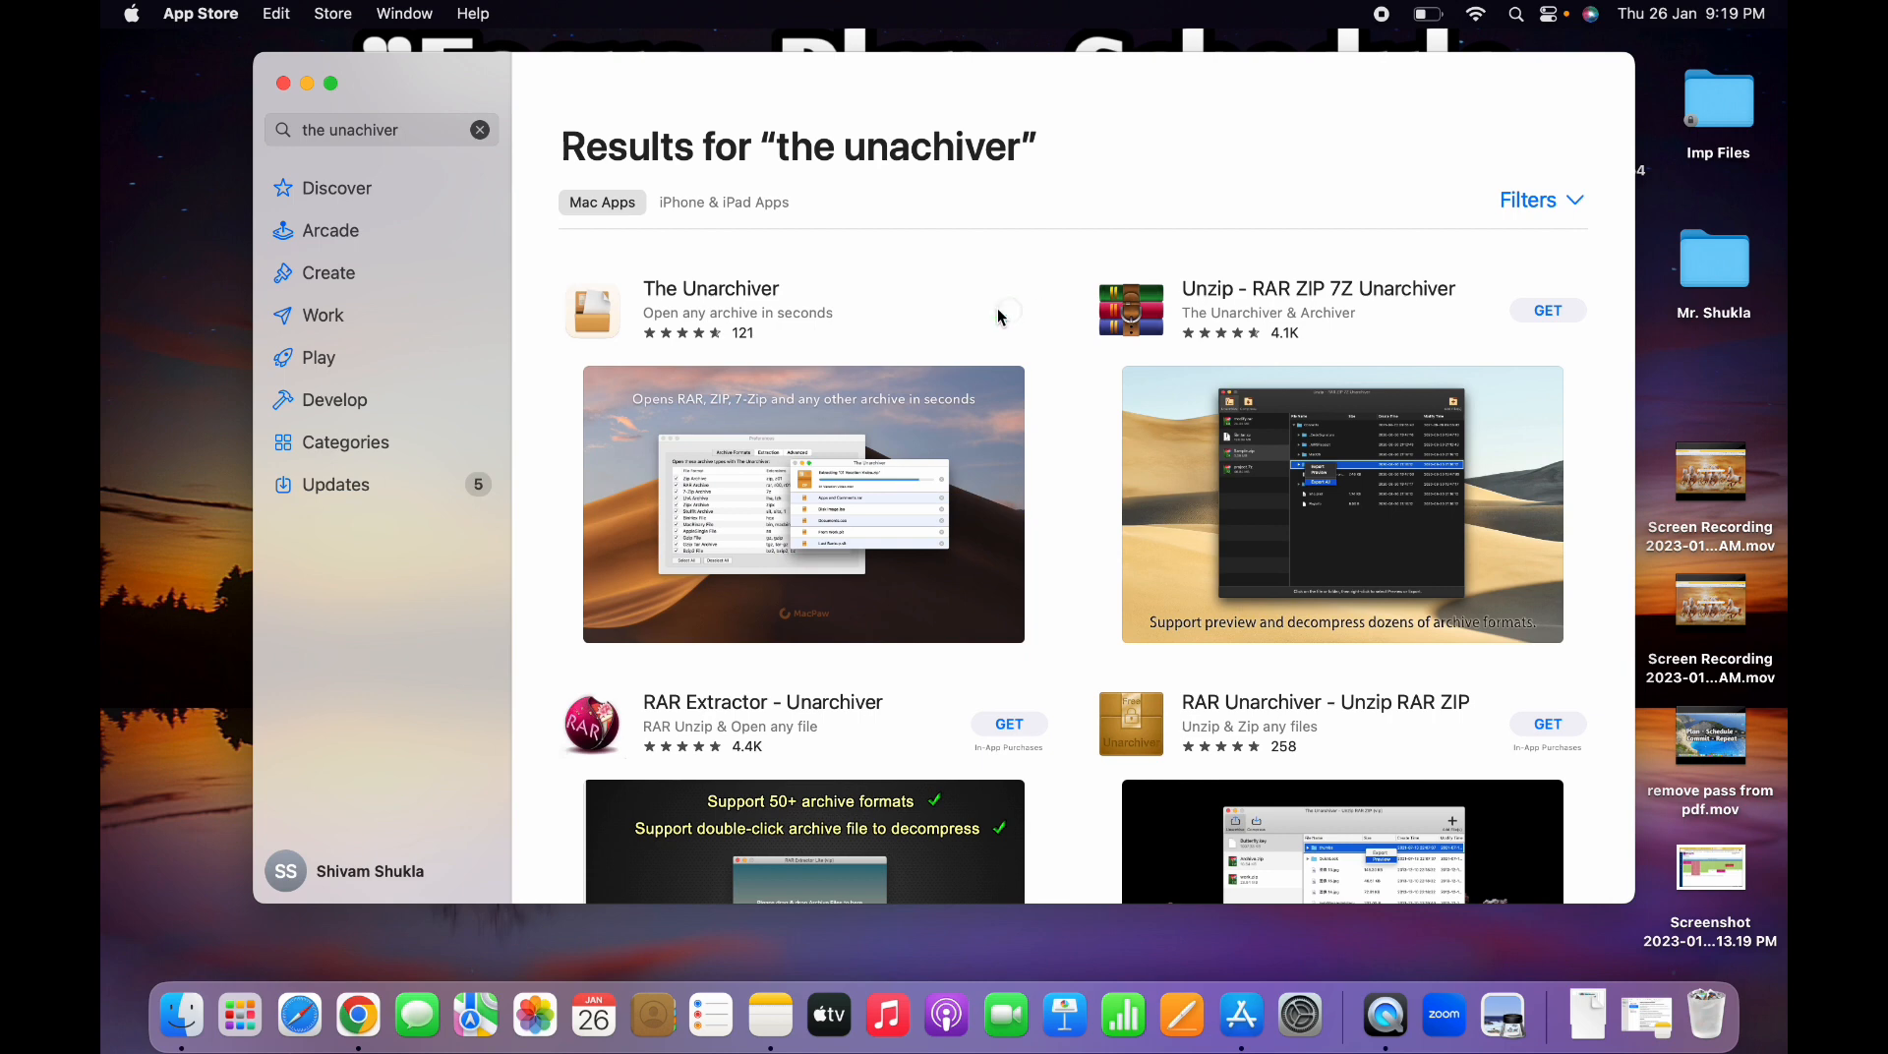
pyautogui.click(1007, 310)
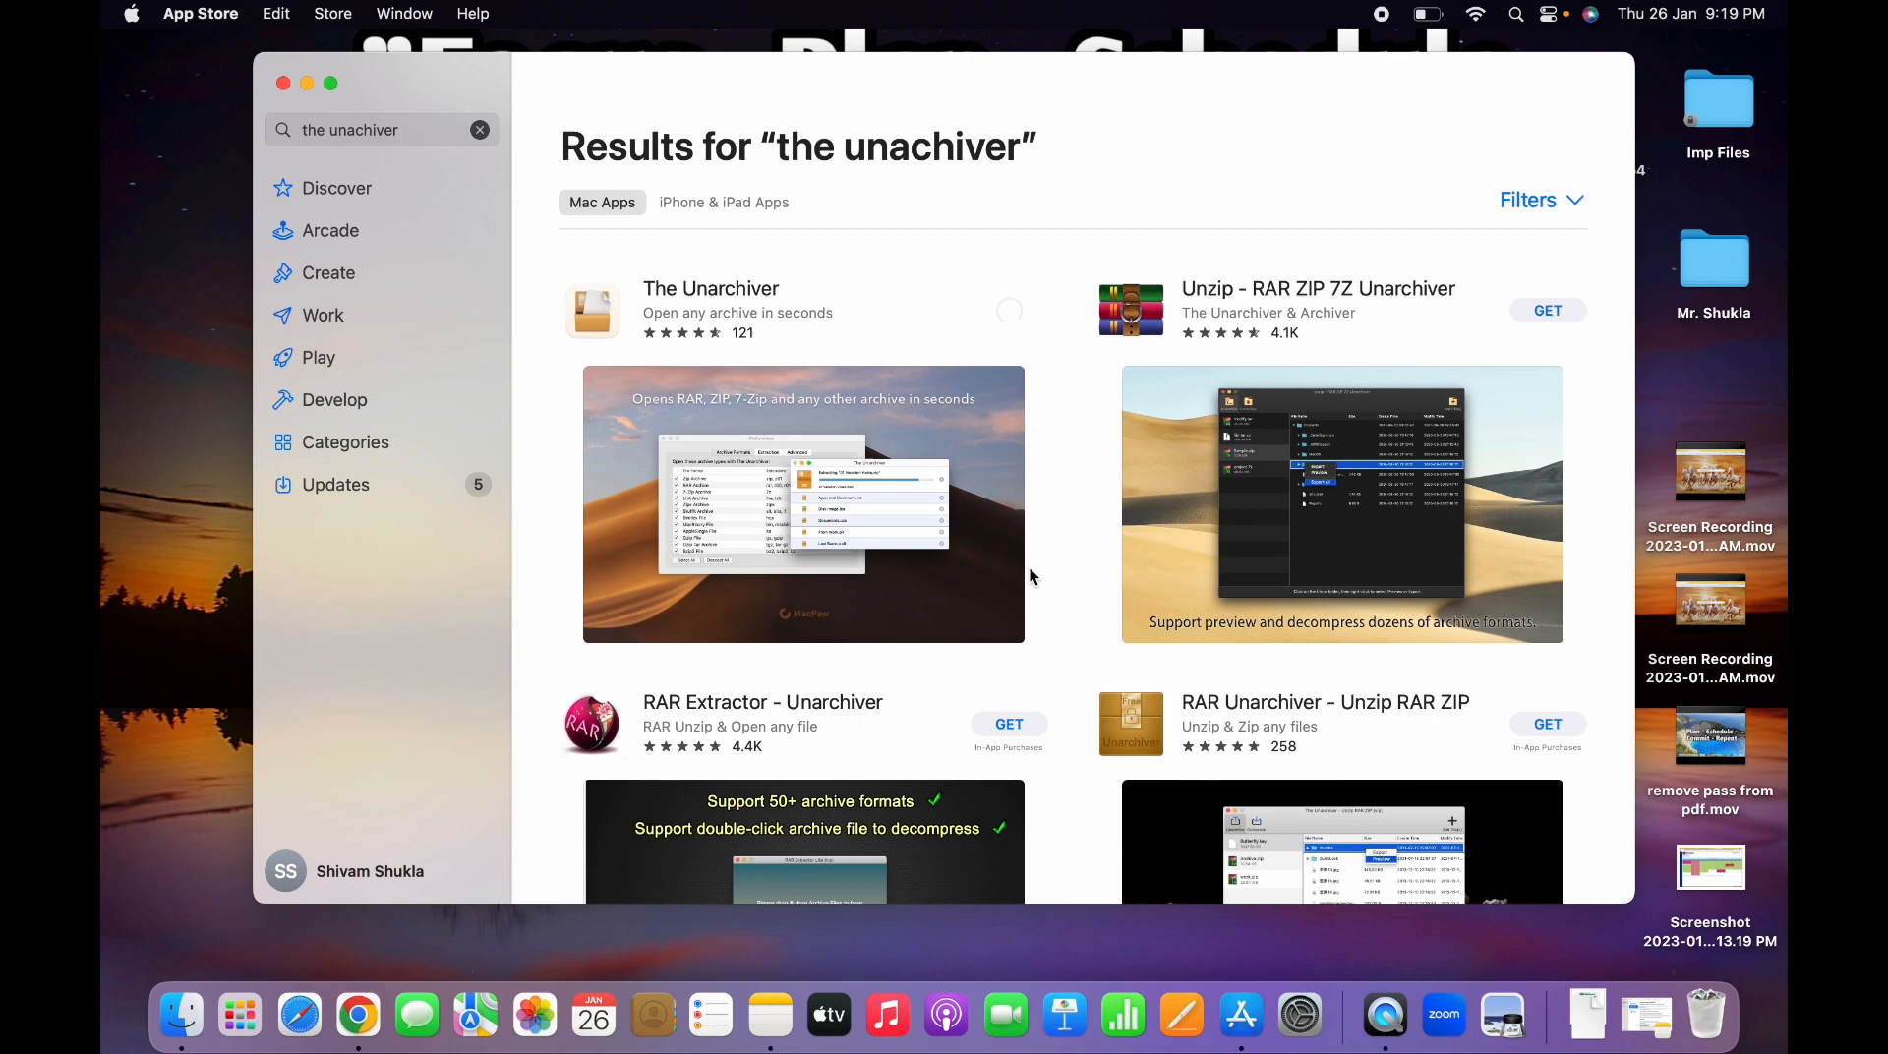
pyautogui.click(1008, 310)
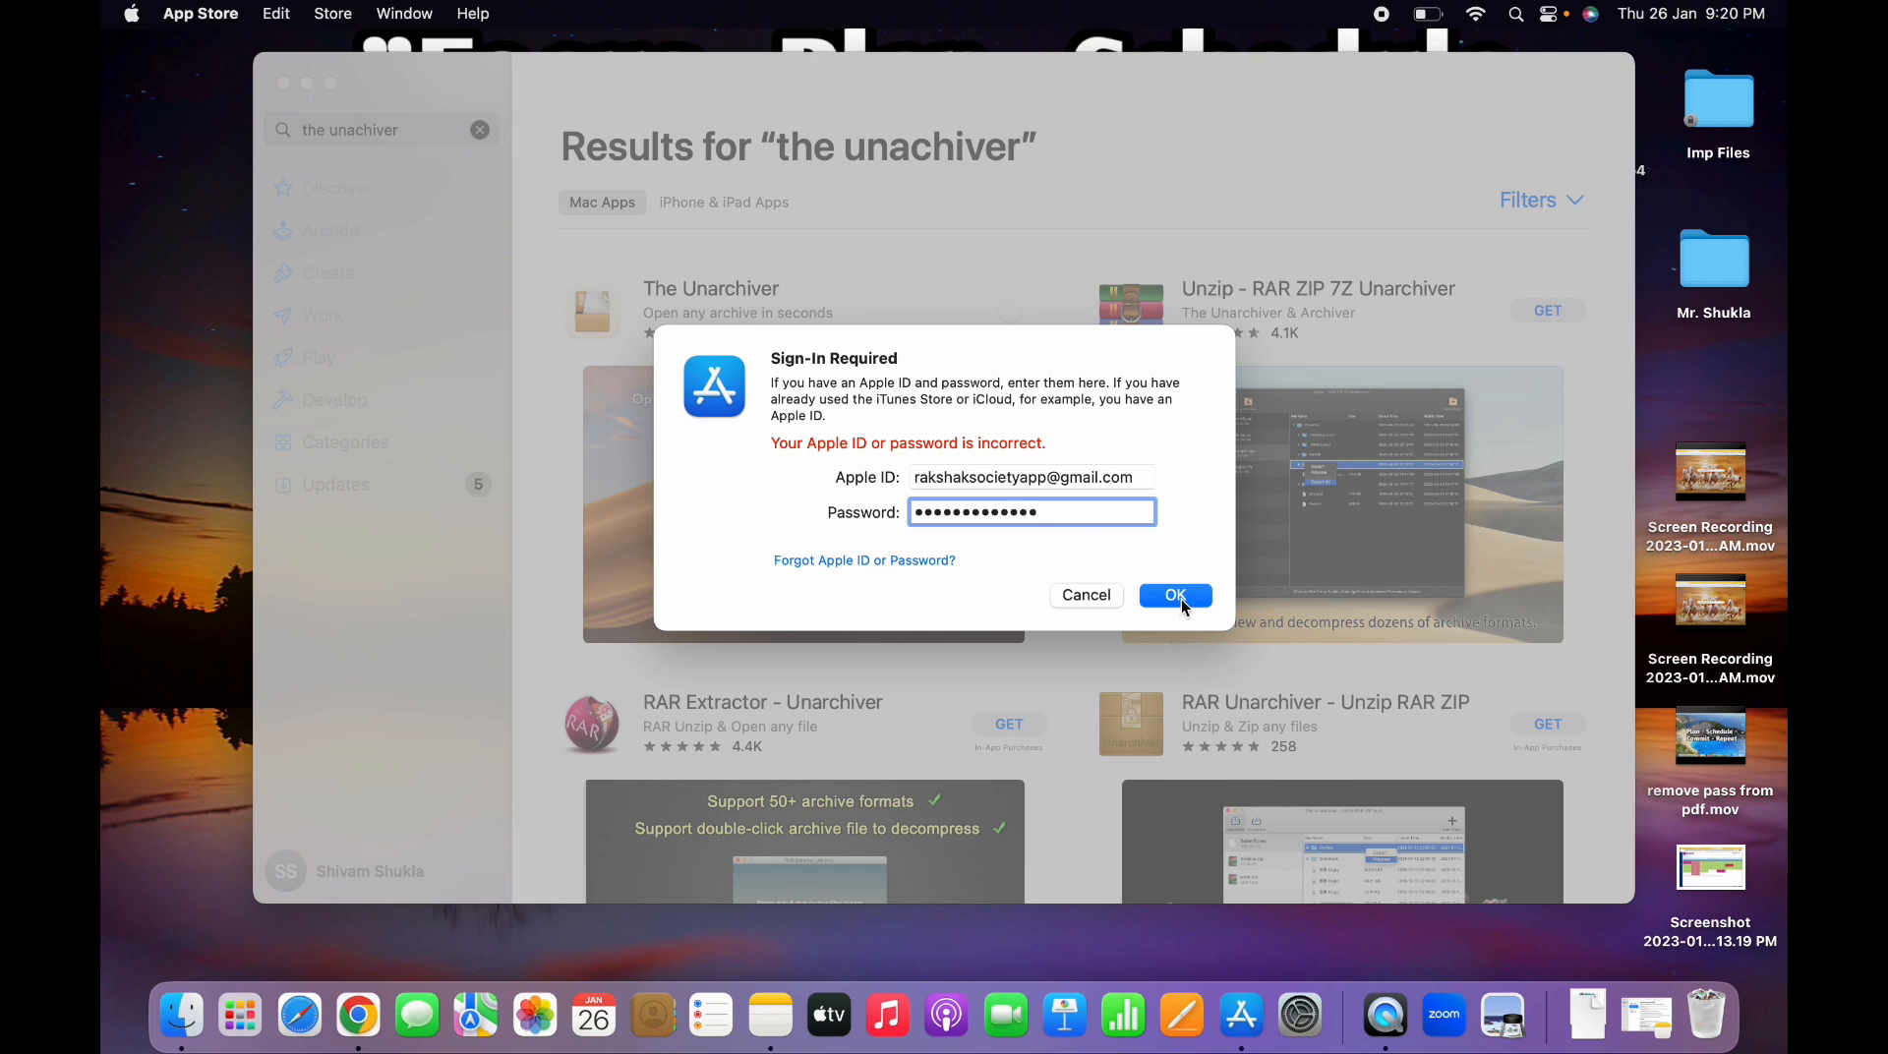
# Sign in with the Apple ID, let The Unarchiver download, and launch it.
pyautogui.click(1175, 594)
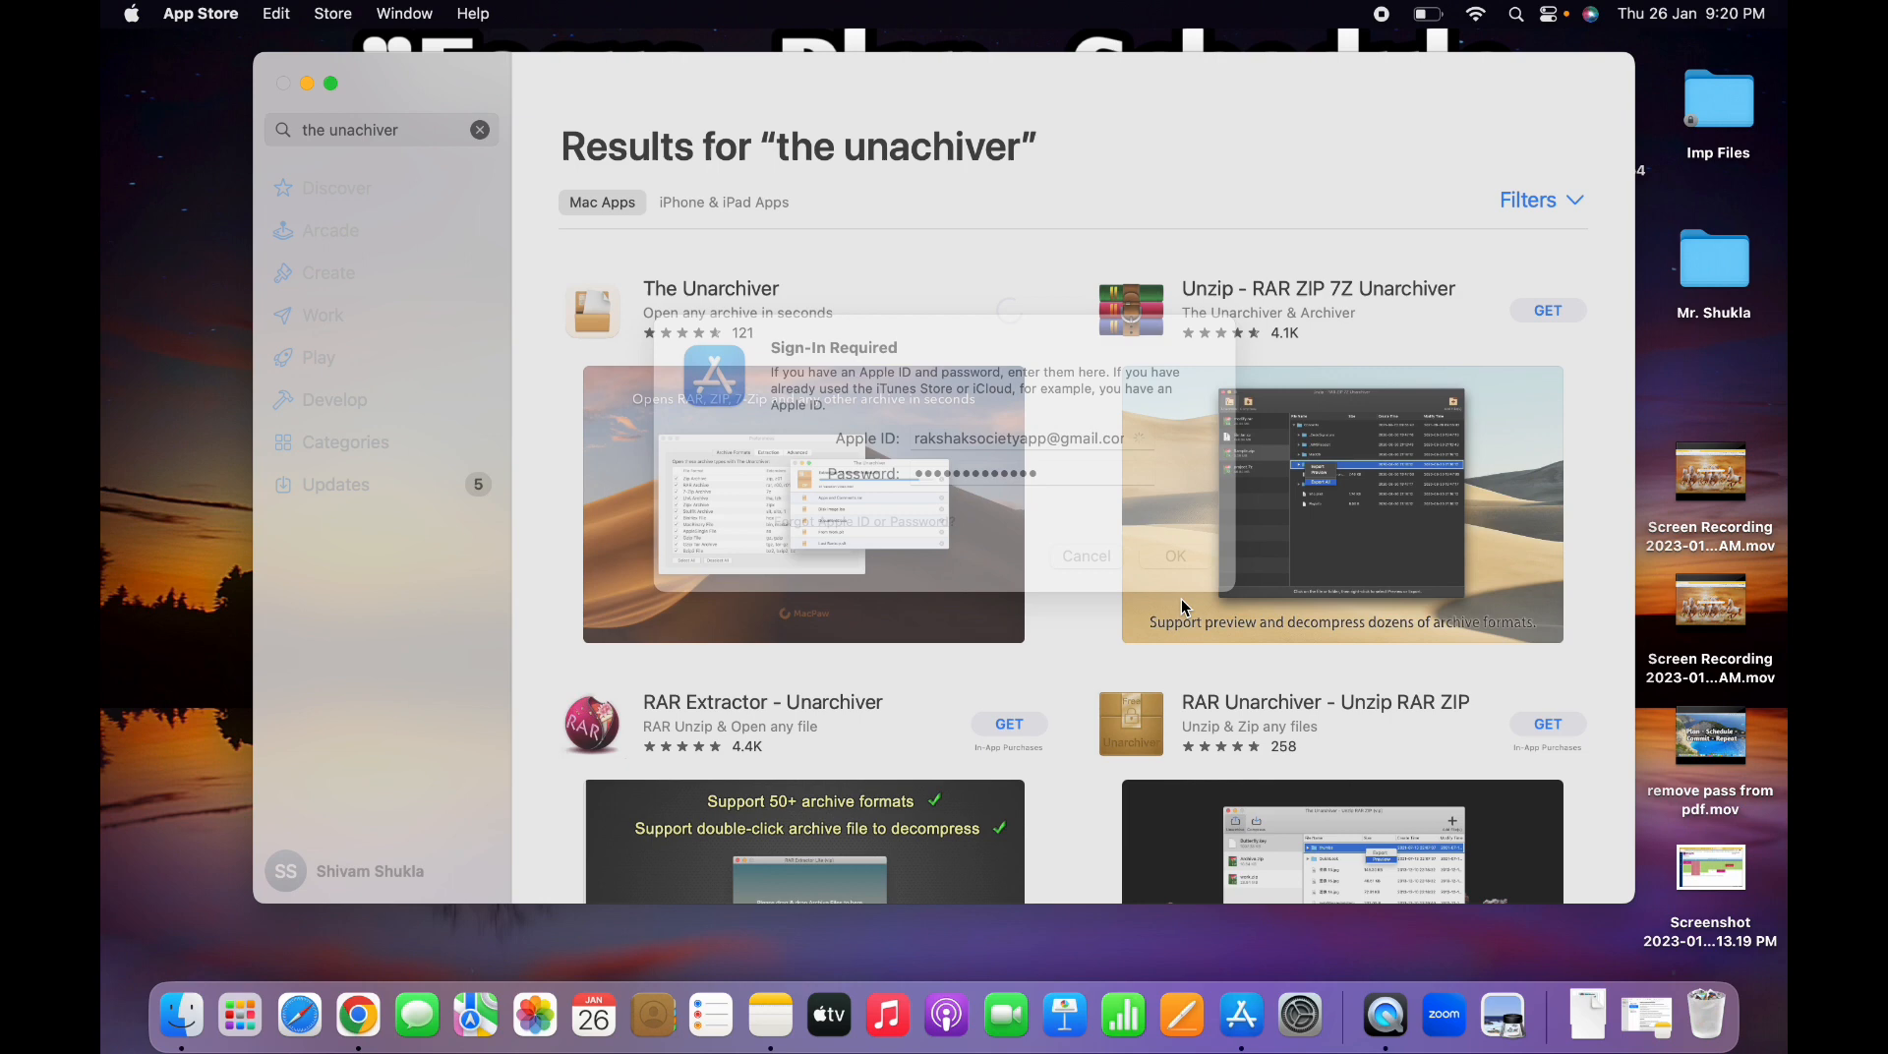
pyautogui.click(1084, 555)
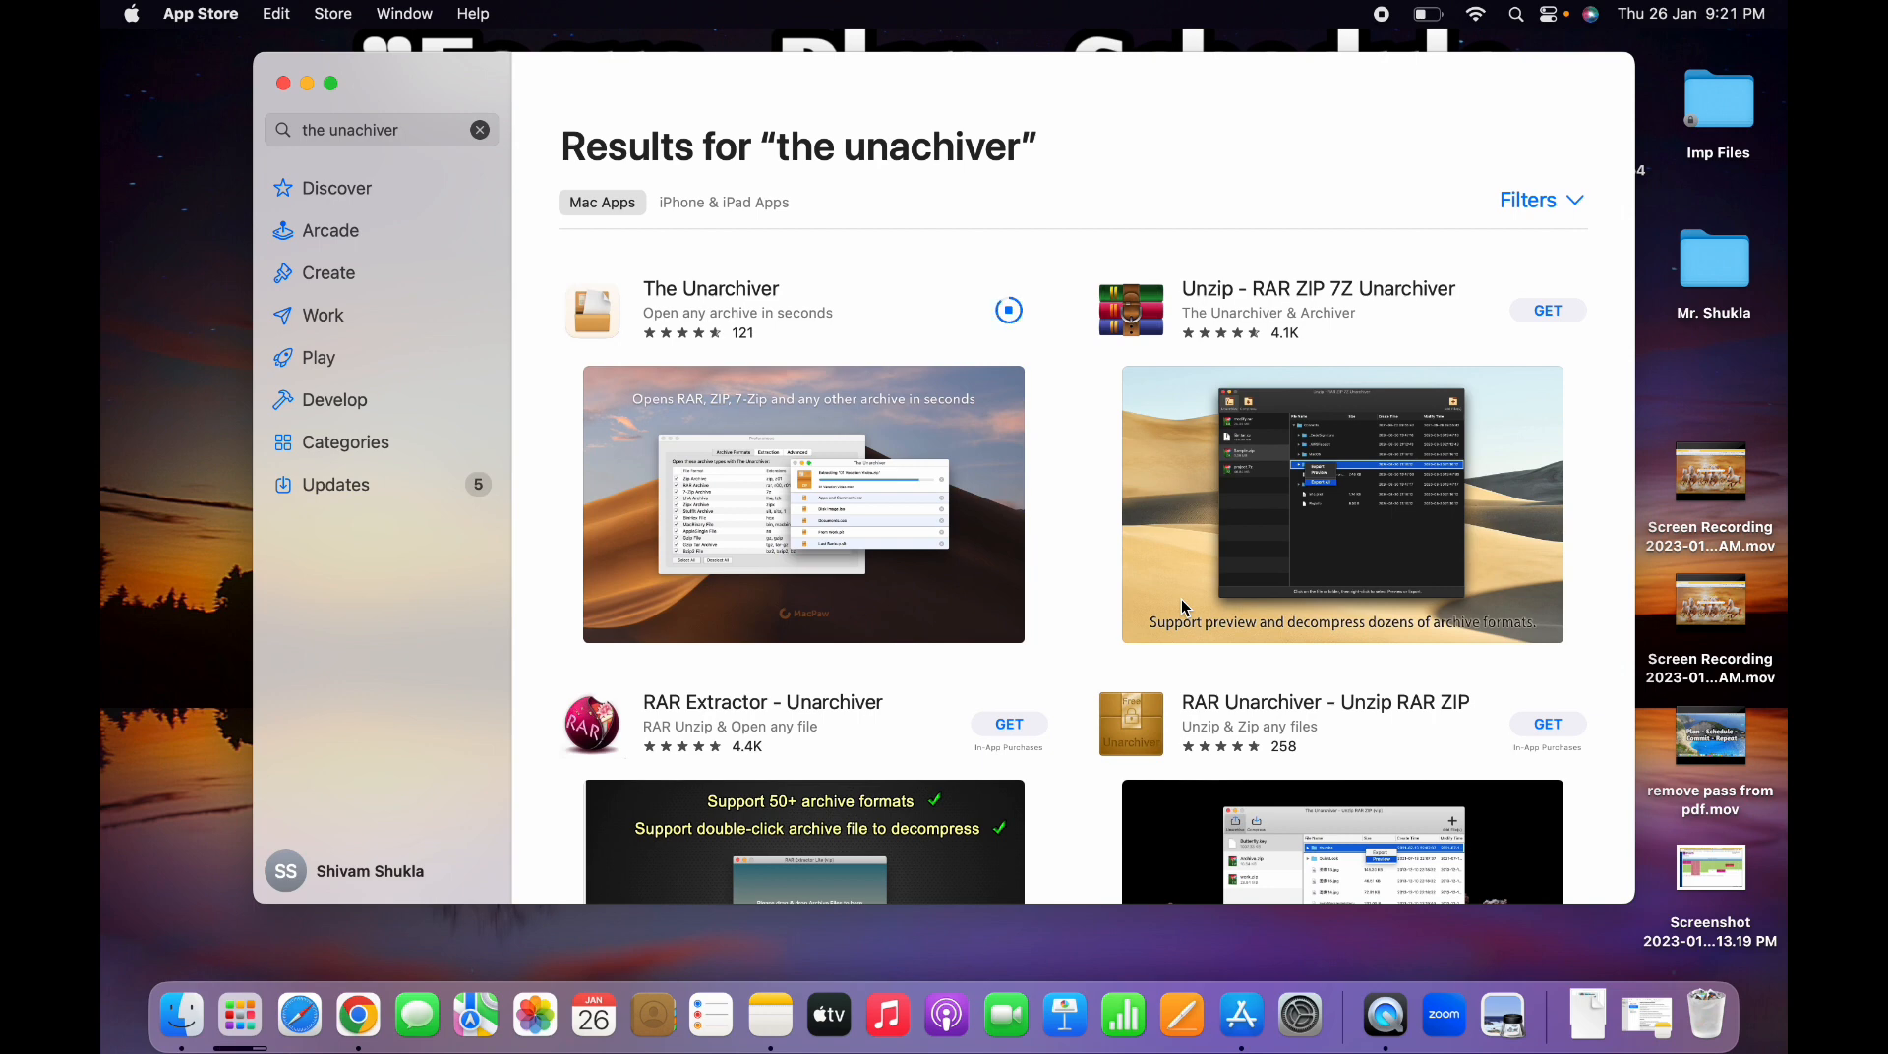
pyautogui.click(1007, 311)
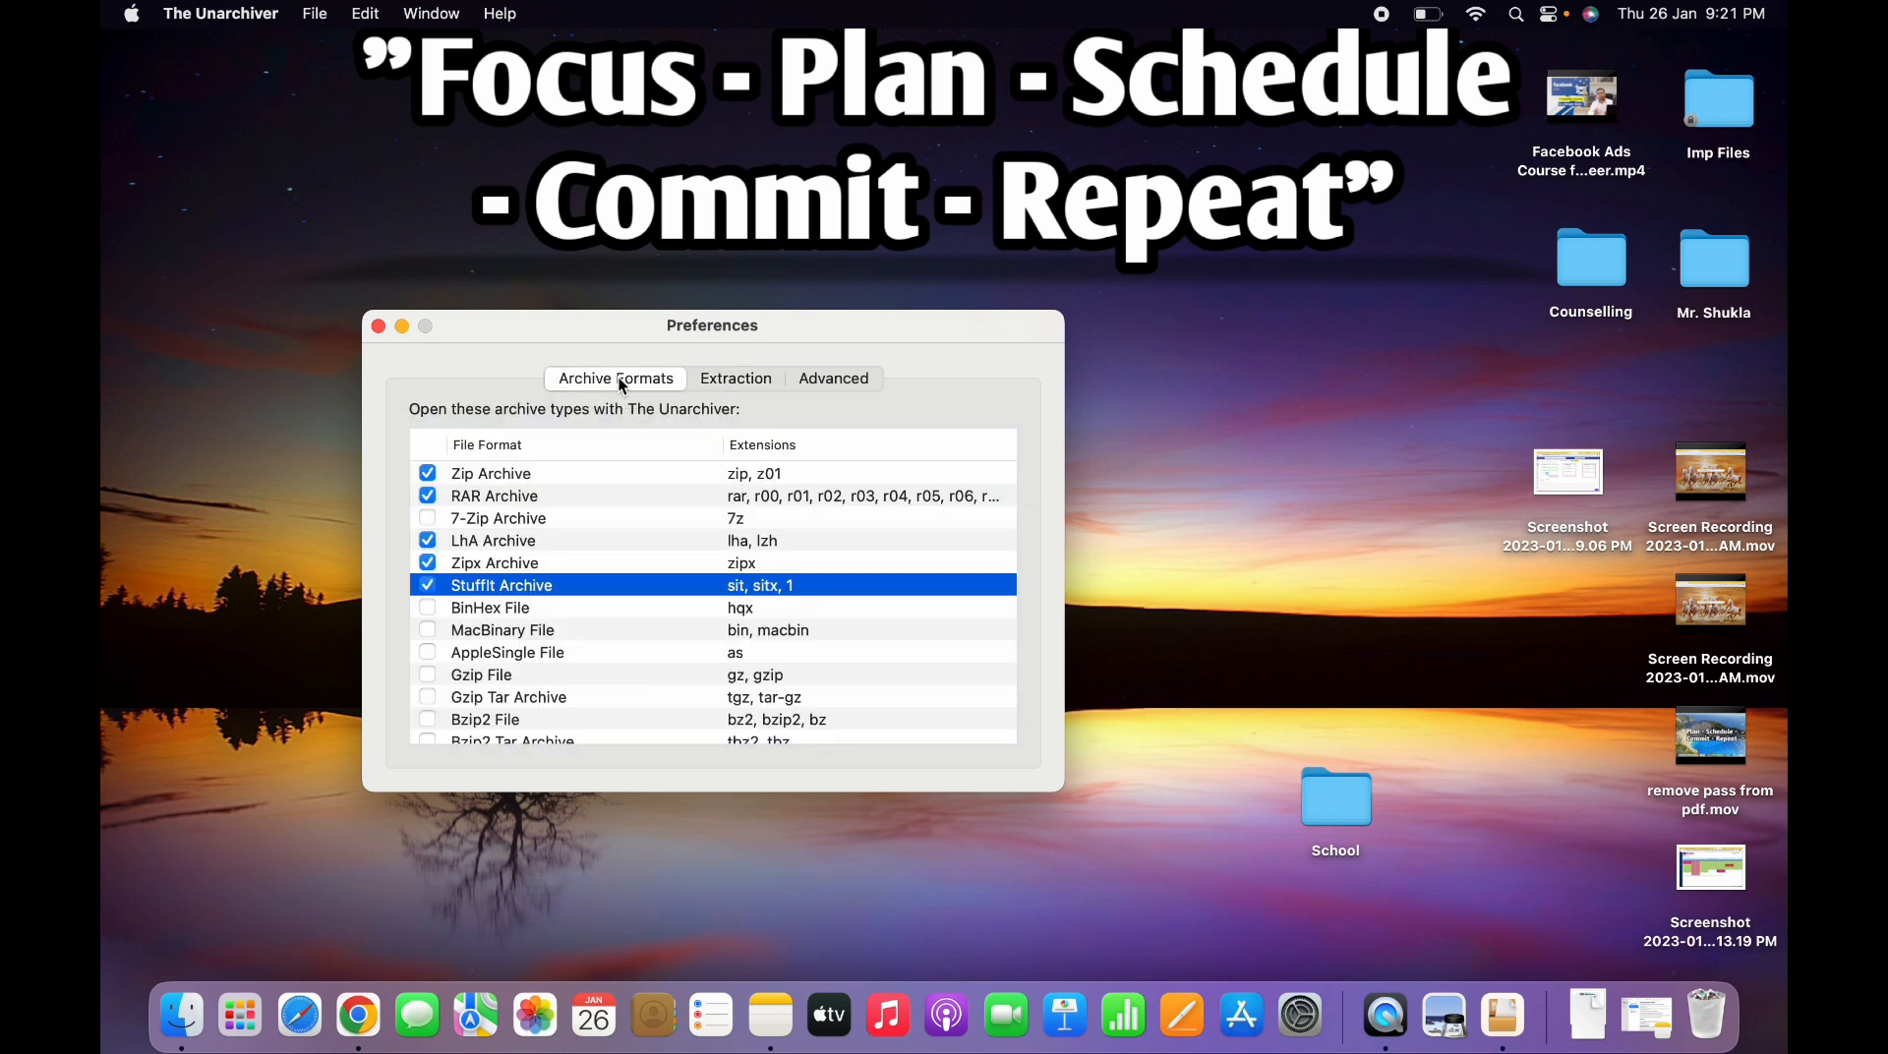
# Review the Archive Formats list and switch to the Advanced filename-encoding settings.
pyautogui.scroll(-3)
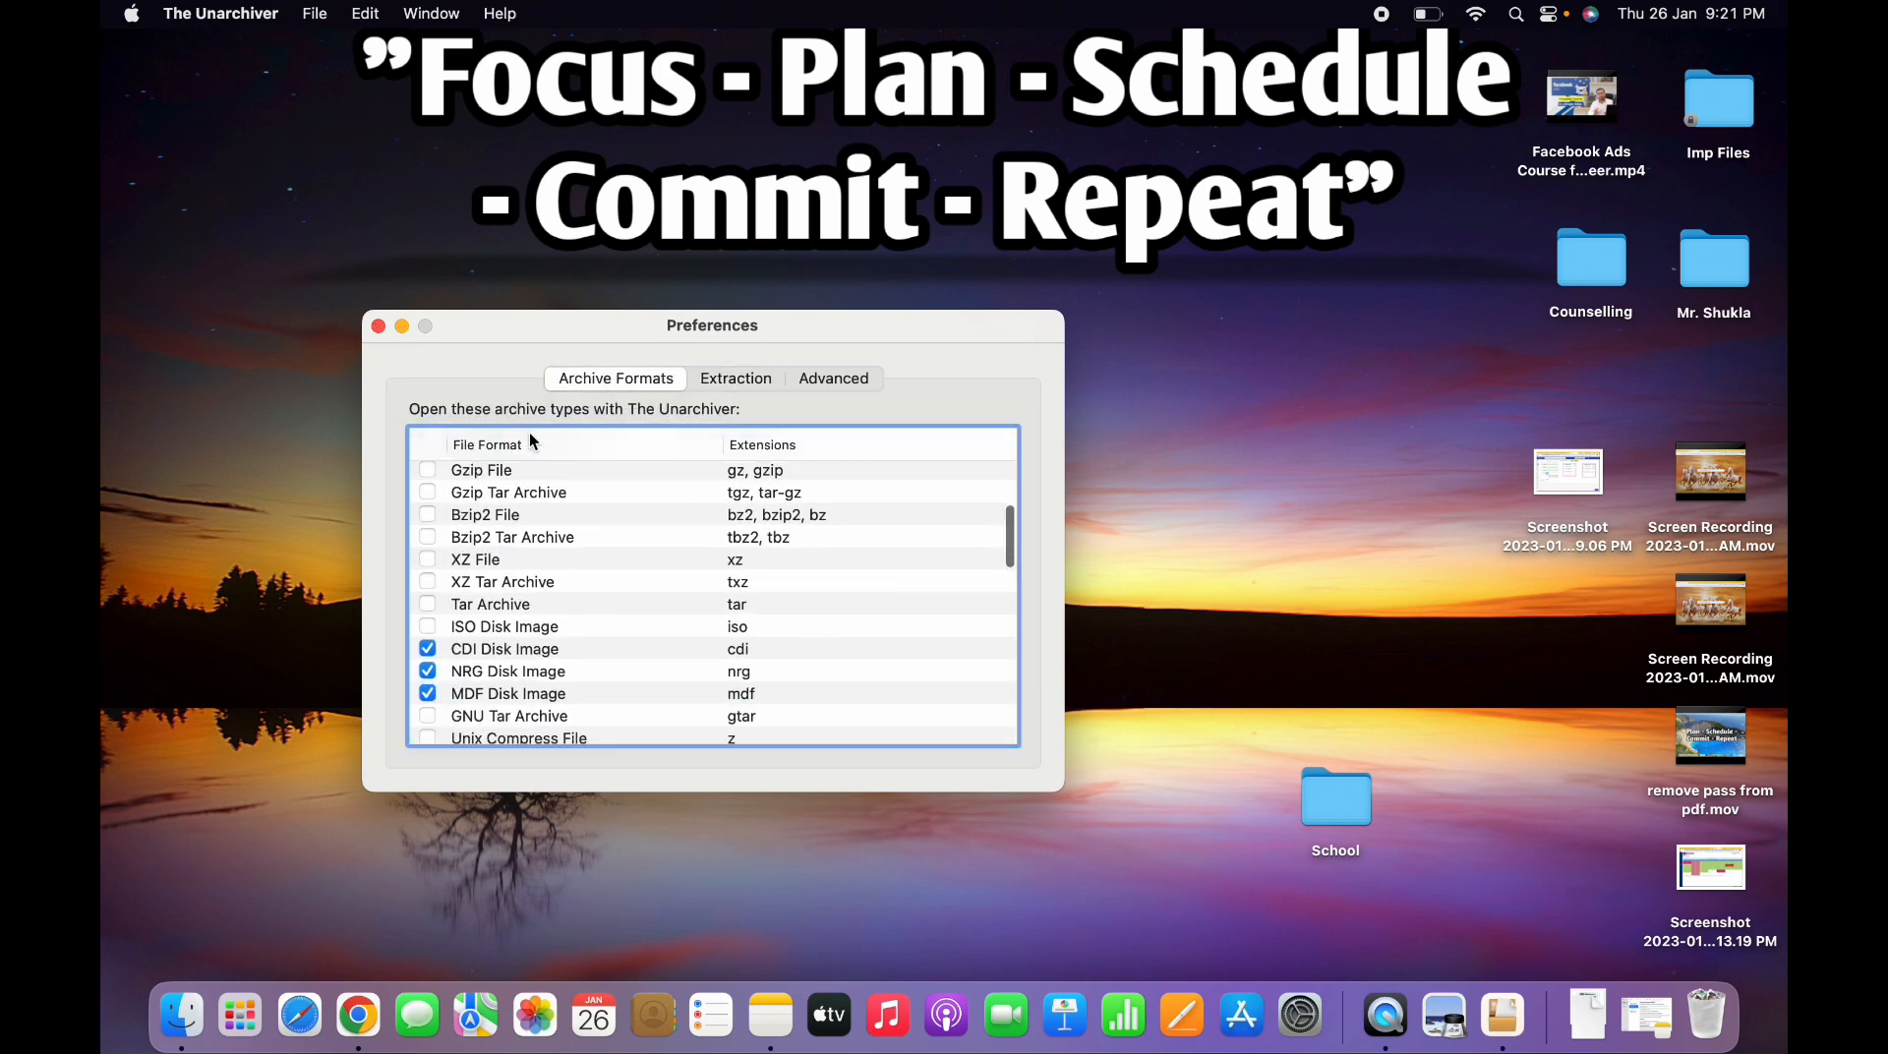
pyautogui.click(501, 615)
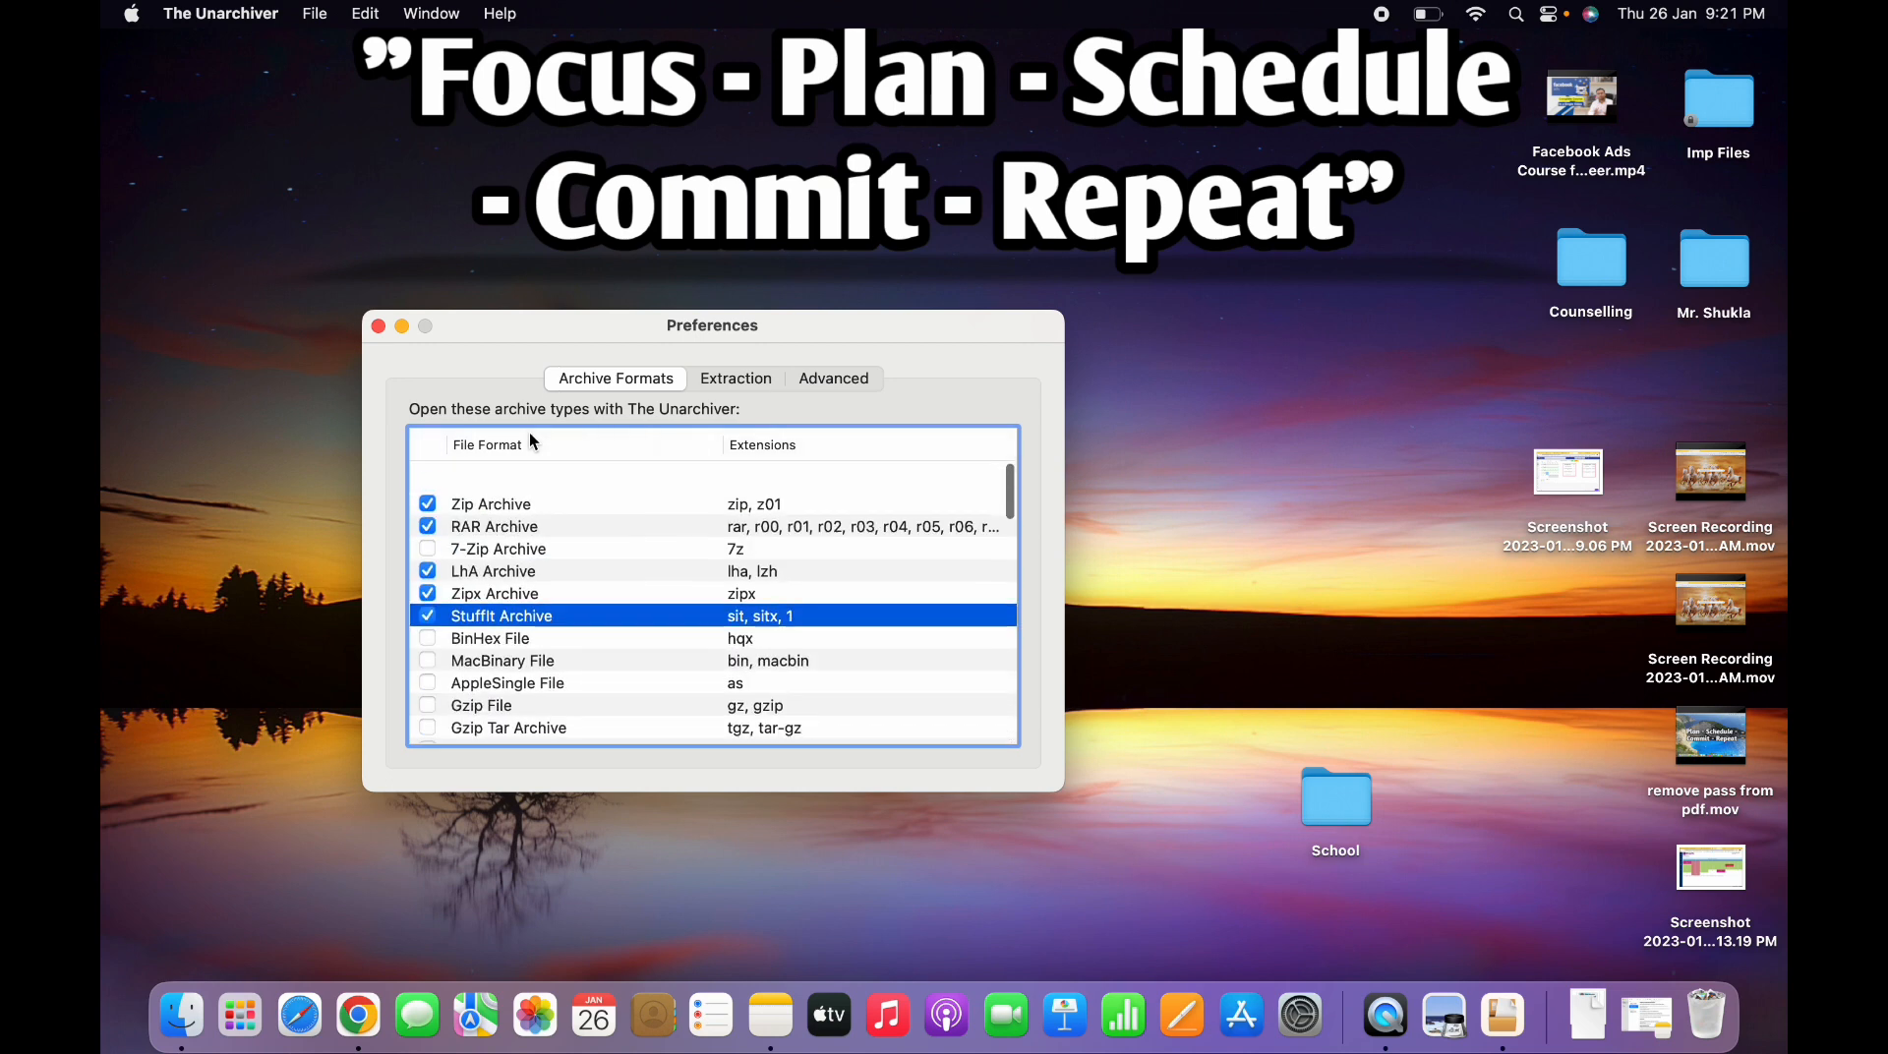
pyautogui.click(832, 379)
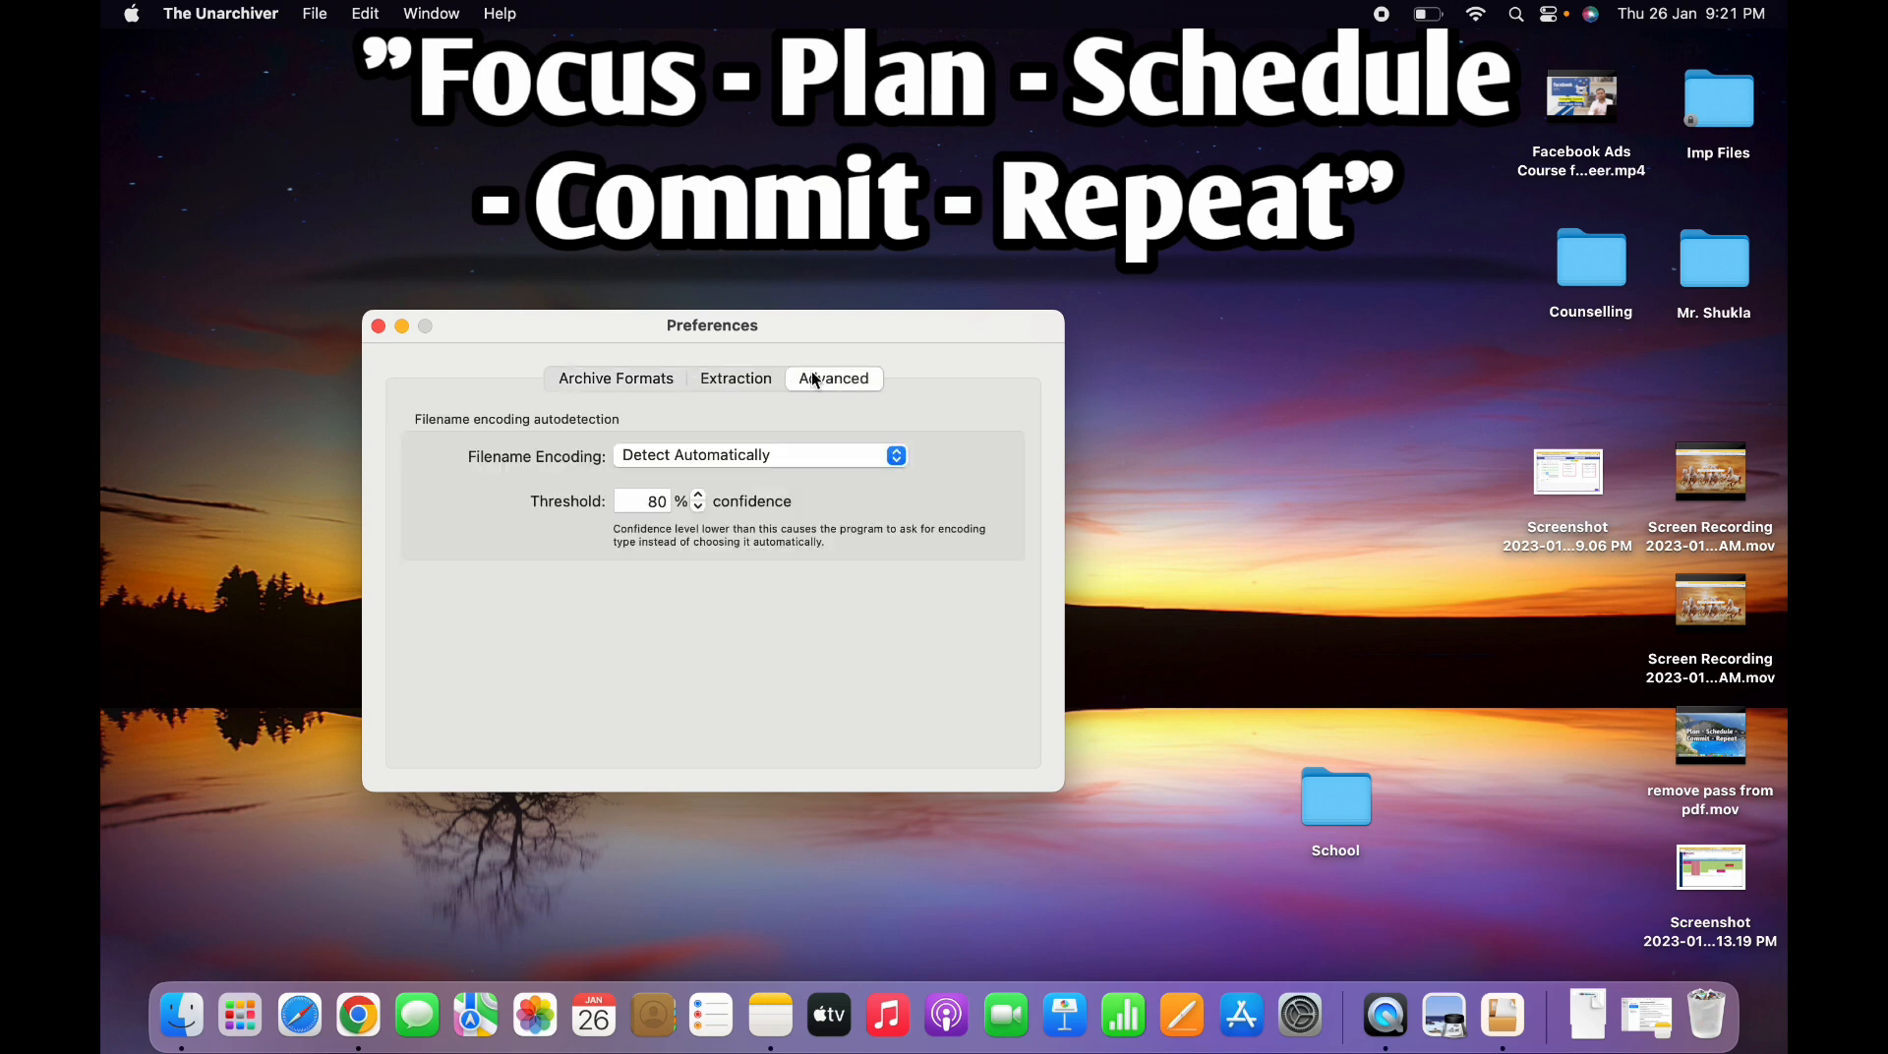
pyautogui.moveTo(253, 29)
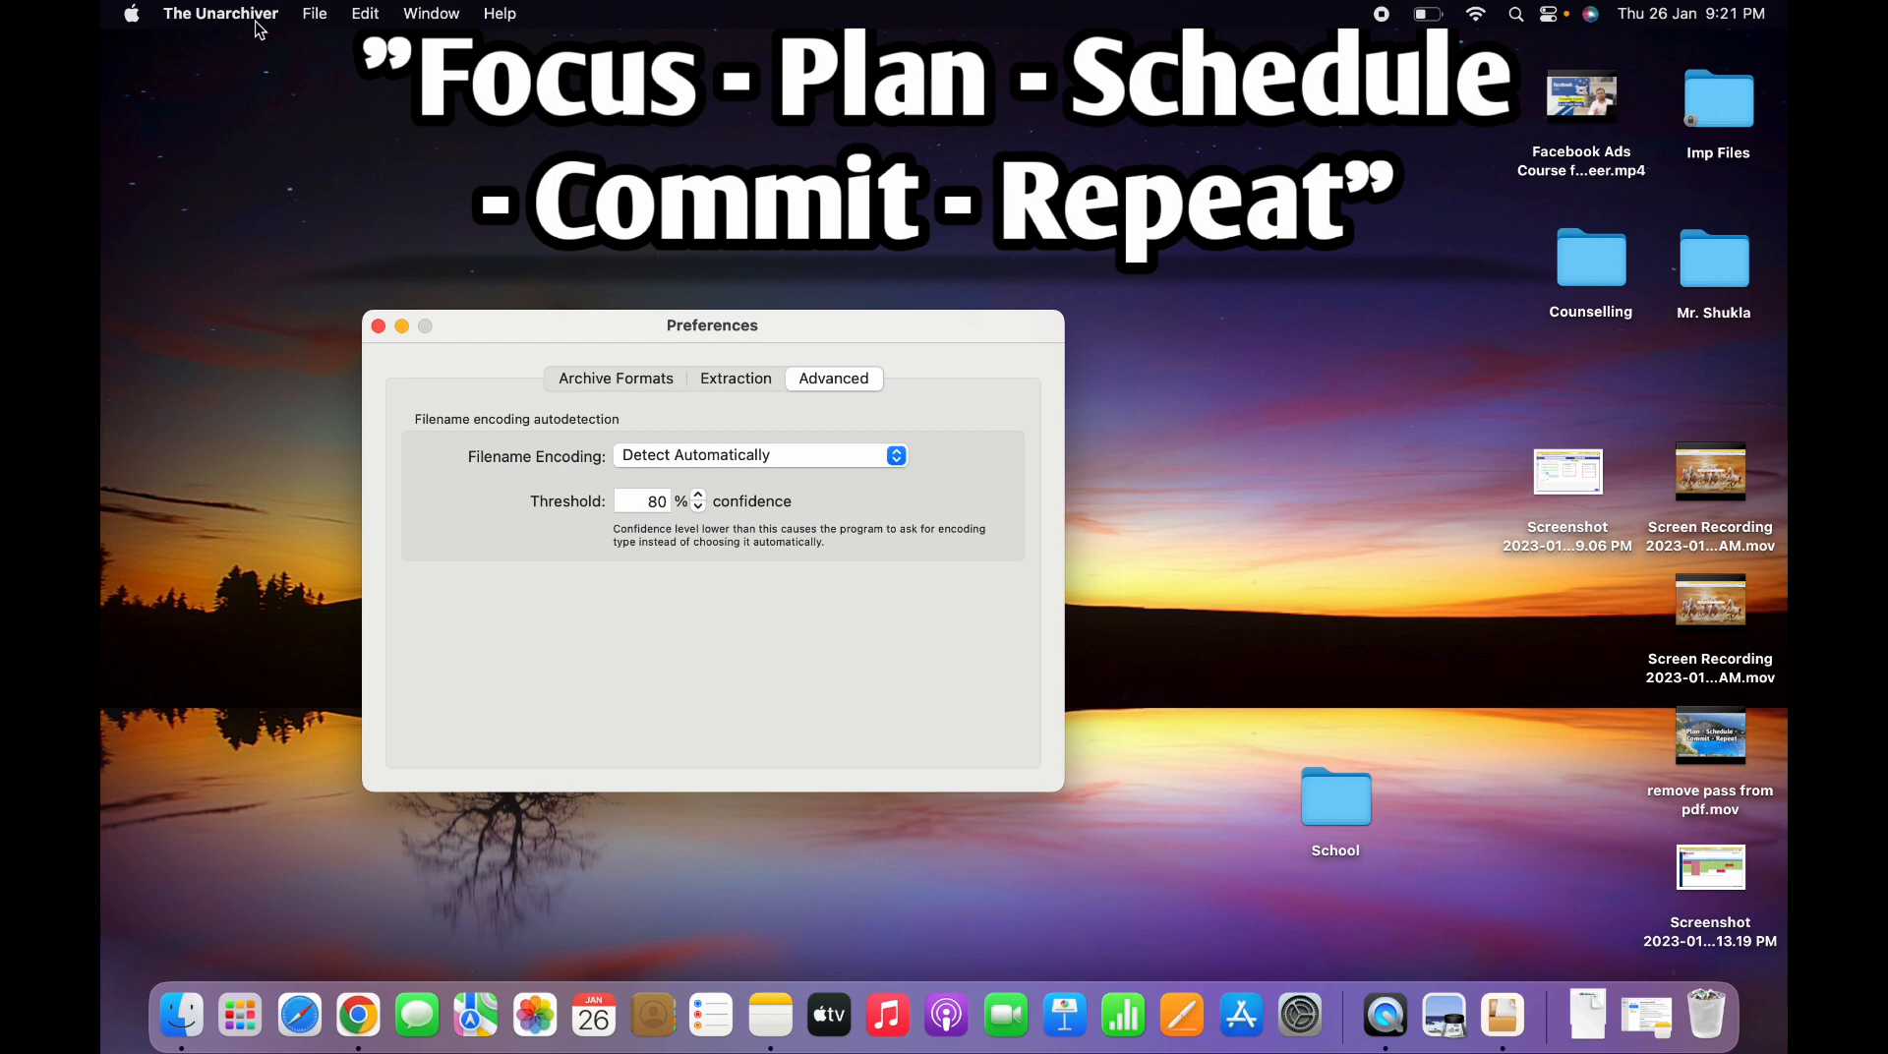
pyautogui.moveTo(315, 21)
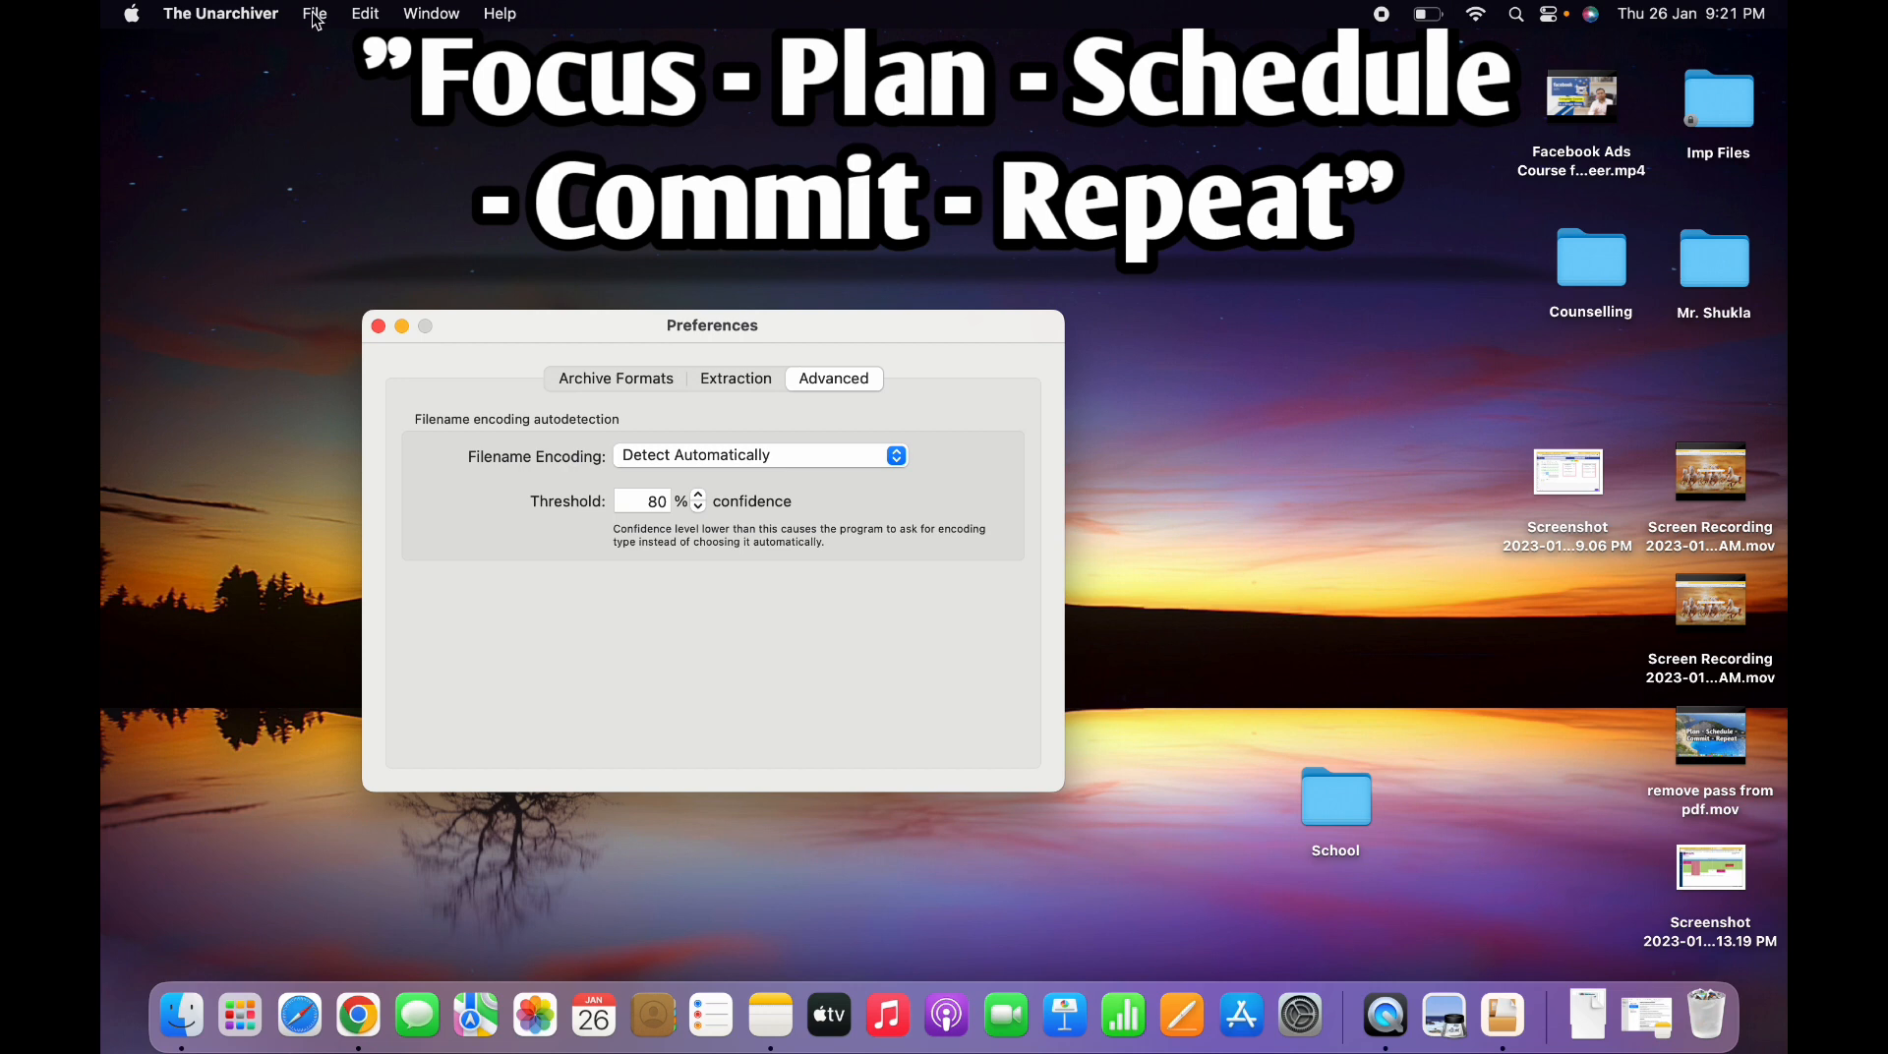
# Unarchive smart.rar to the Desktop, producing a new smart folder.
pyautogui.click(314, 13)
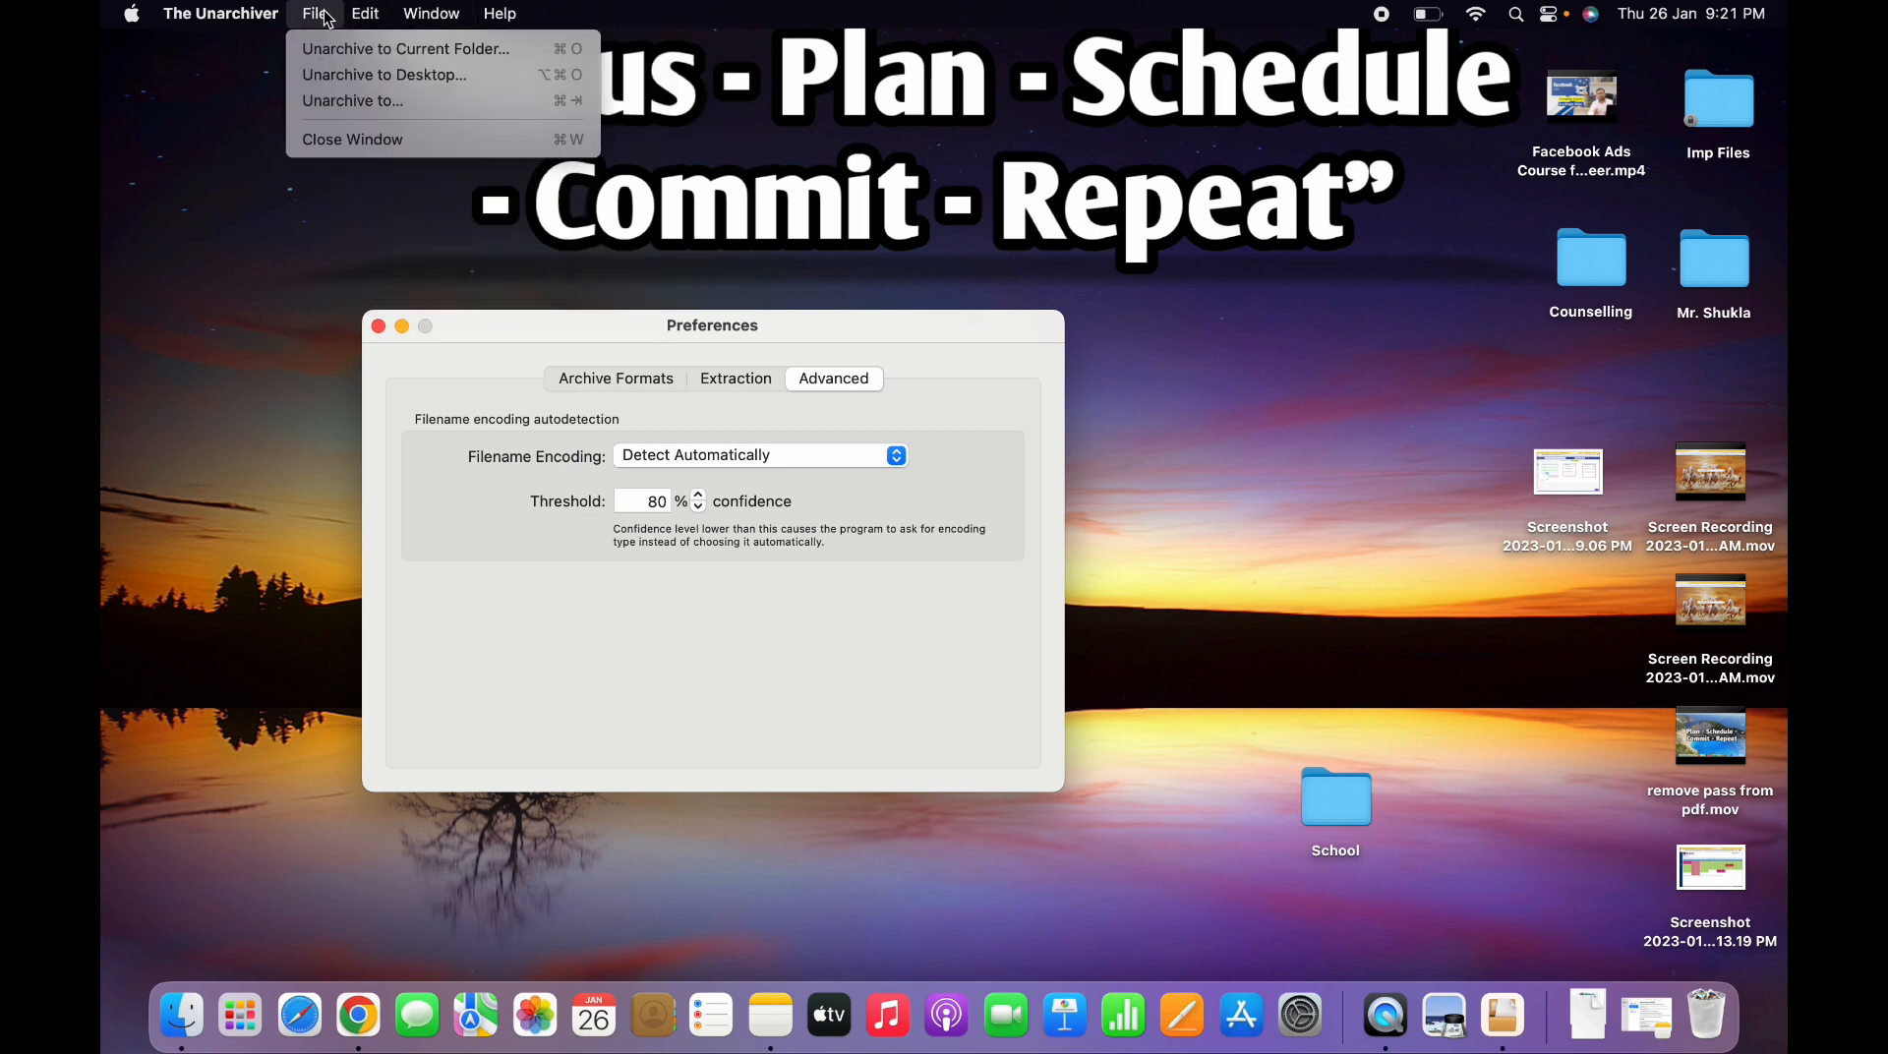
pyautogui.moveTo(383, 74)
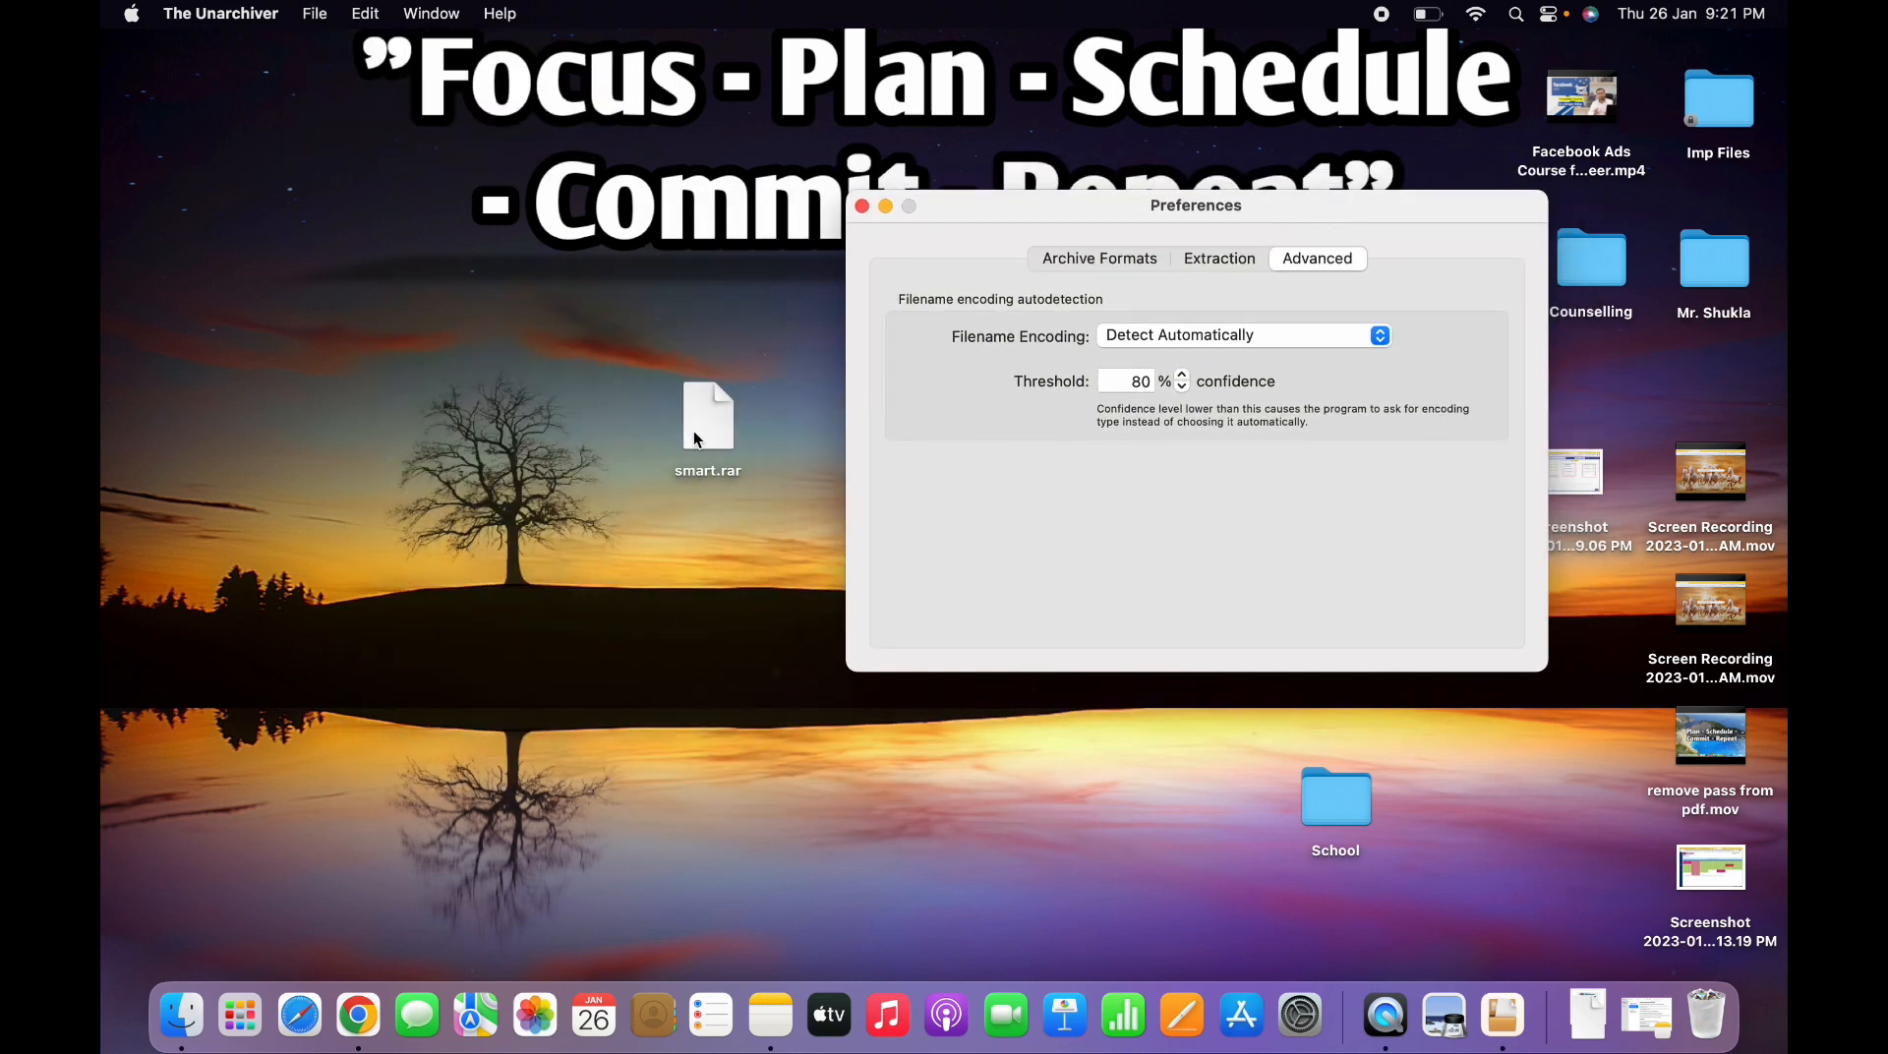
pyautogui.click(314, 13)
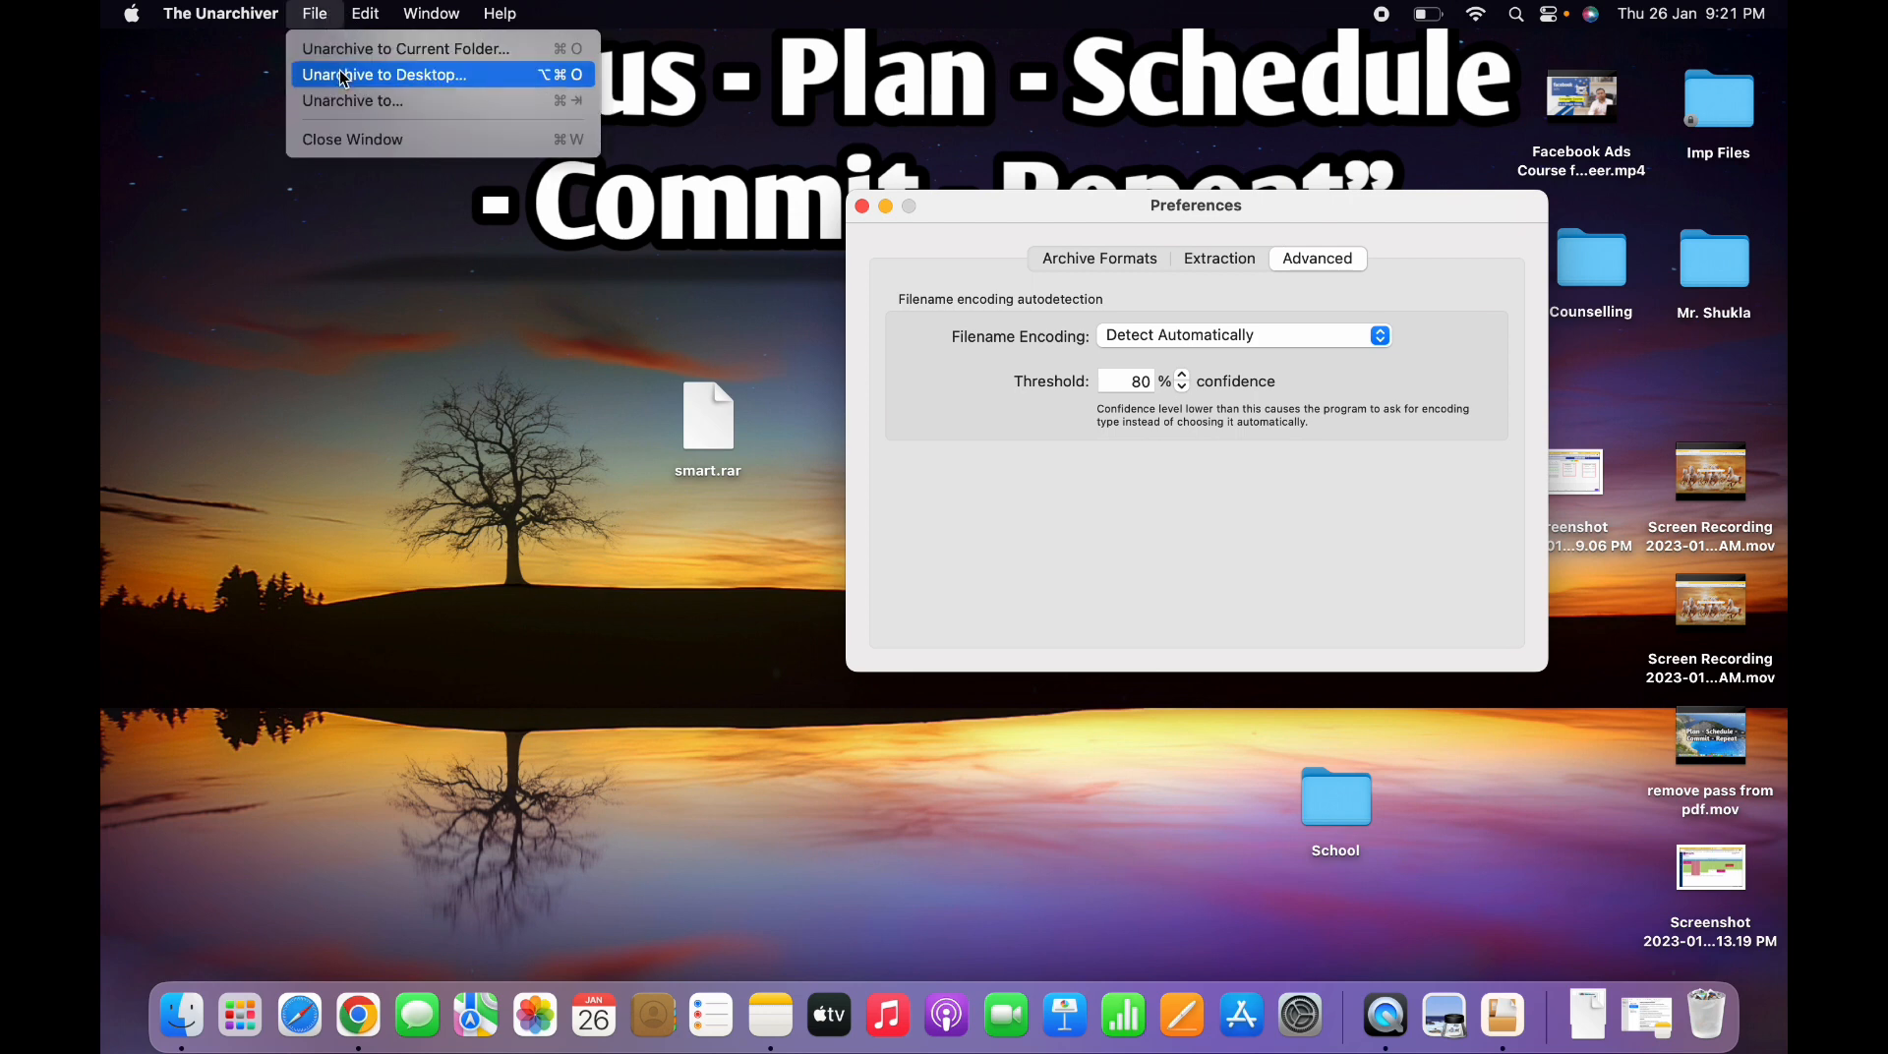
pyautogui.click(353, 101)
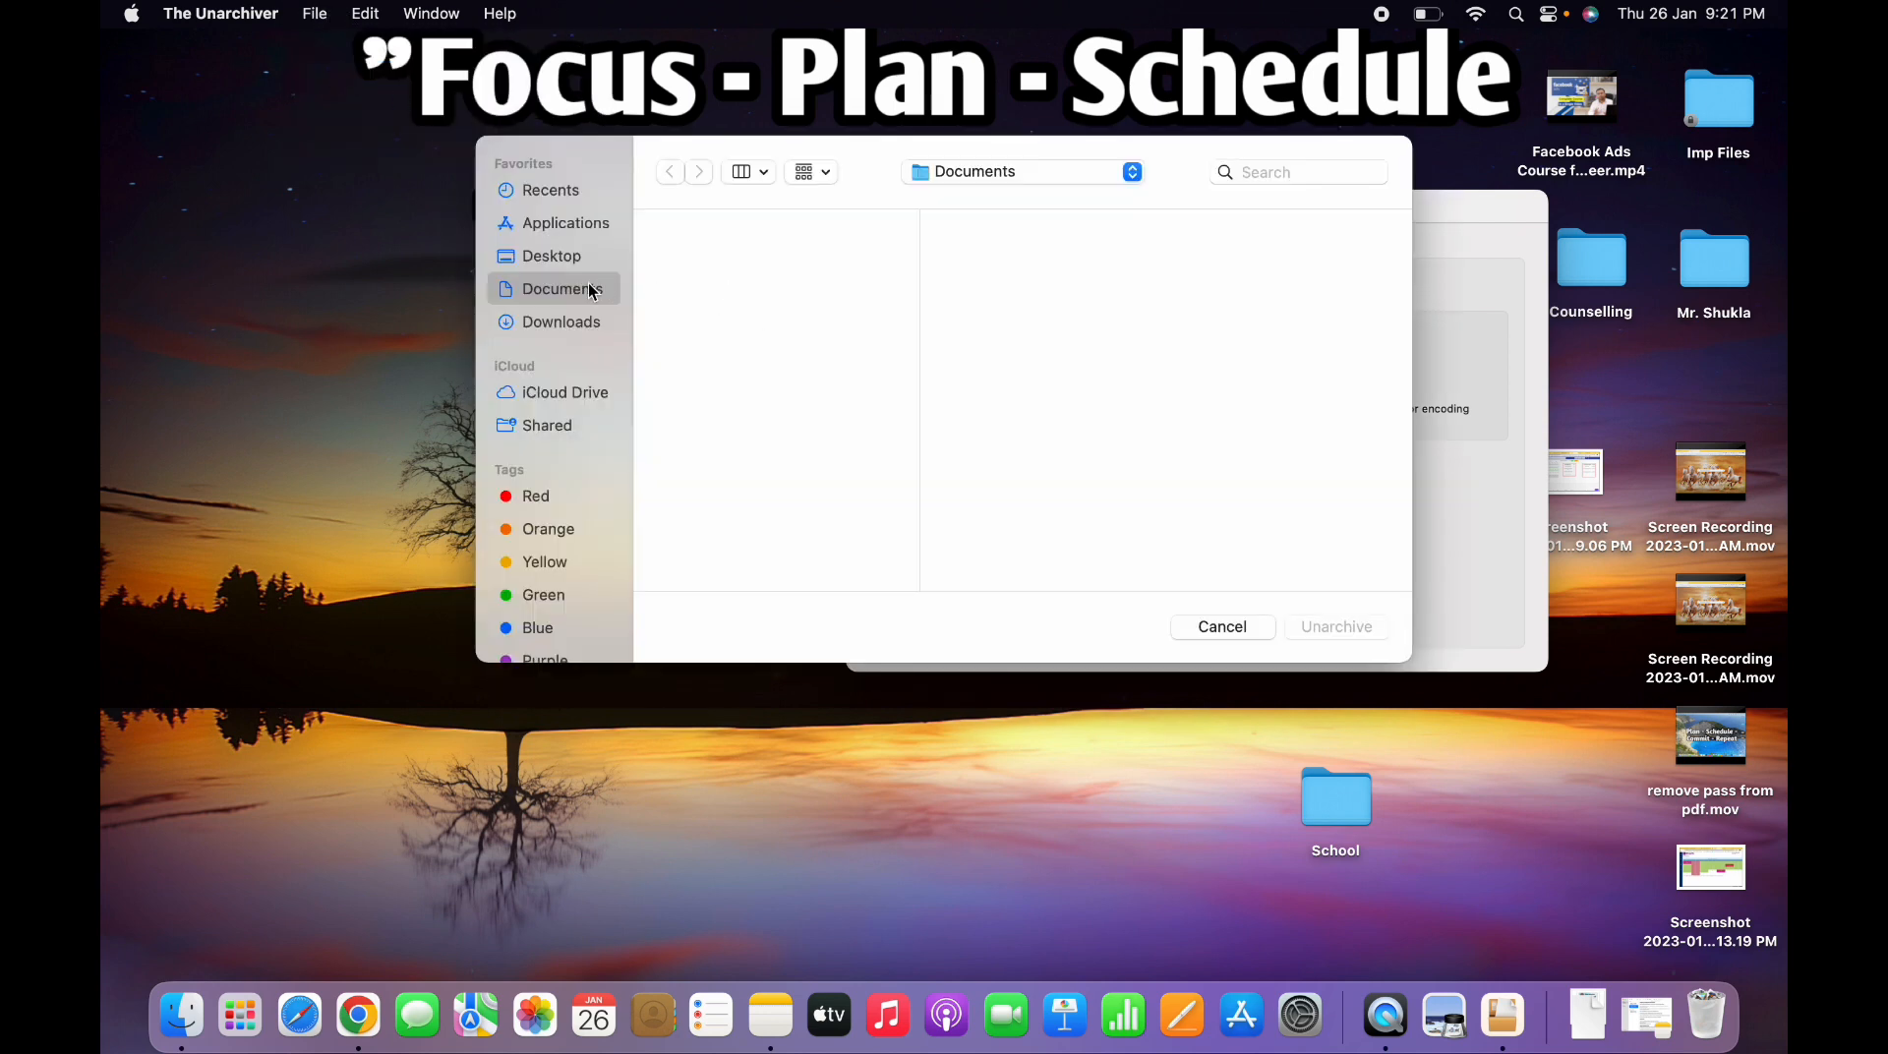
pyautogui.click(551, 256)
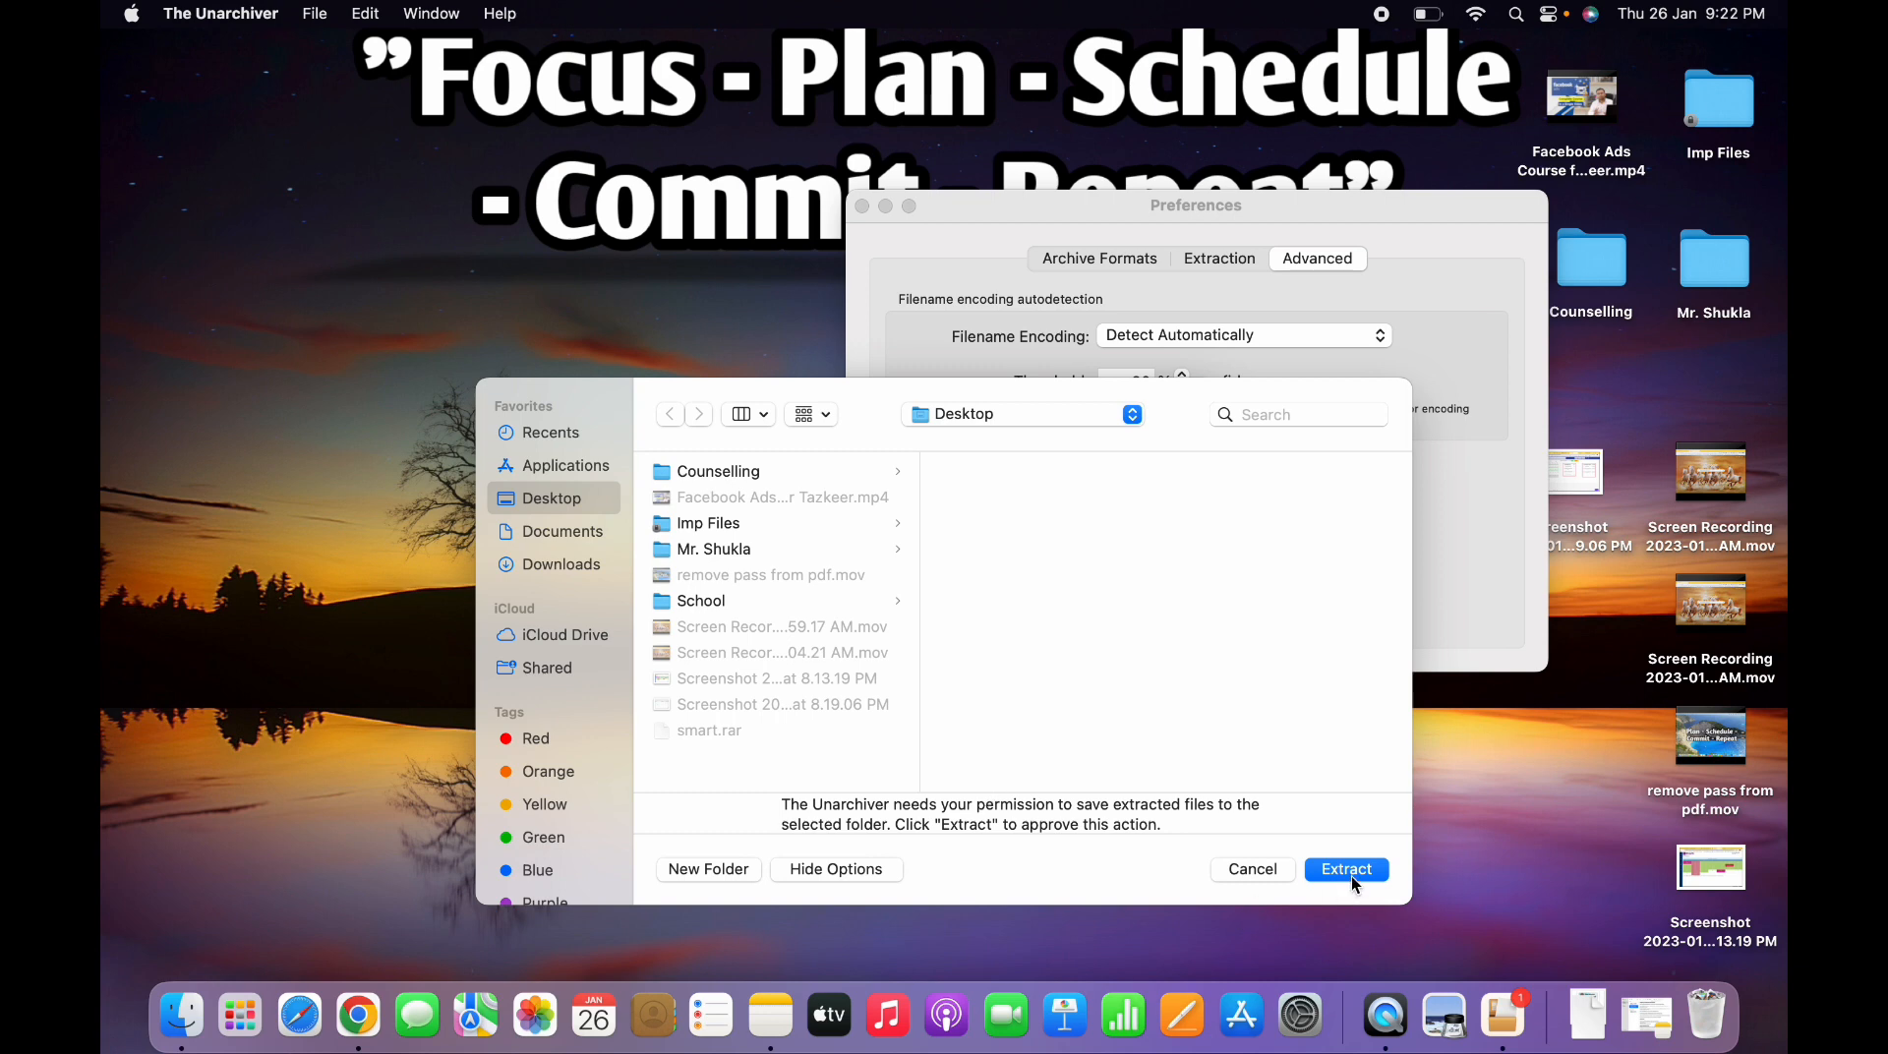
pyautogui.click(1346, 868)
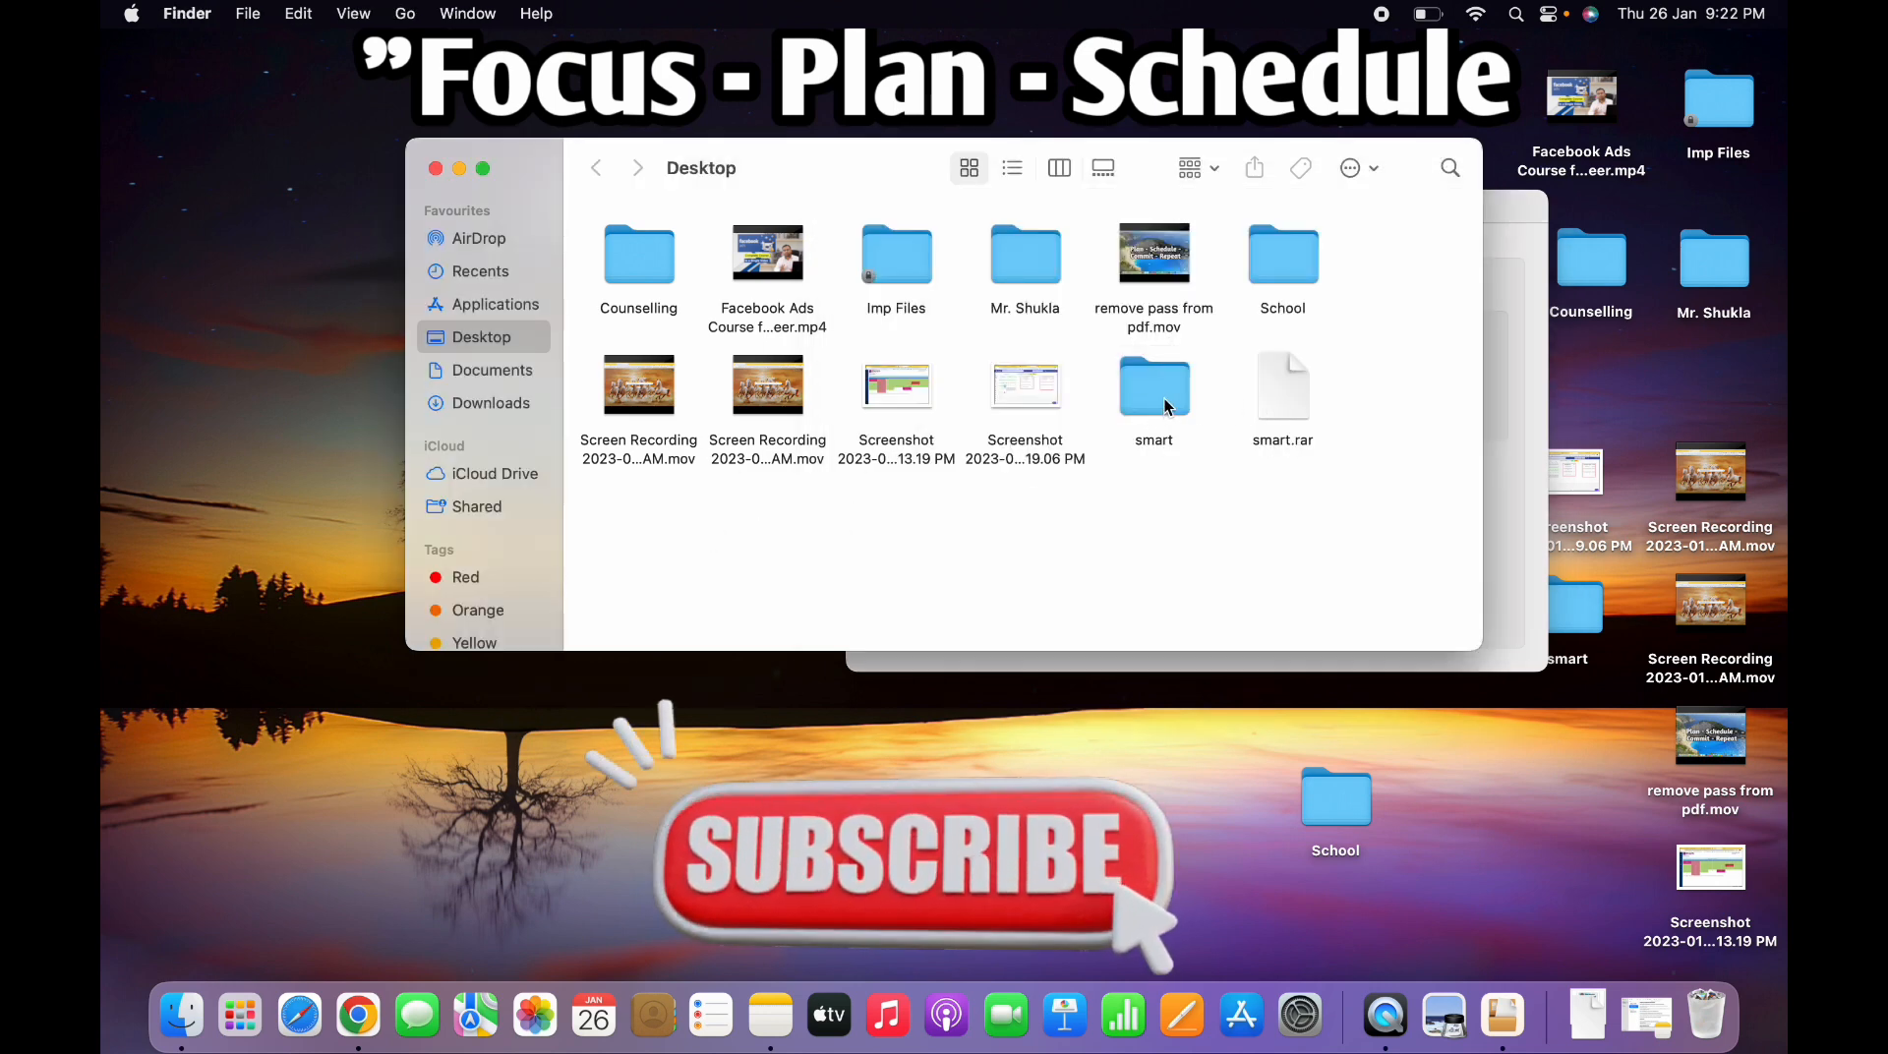
# Close the Finder window and The Unarchiver's Preferences window.
pyautogui.doubleClick(1153, 385)
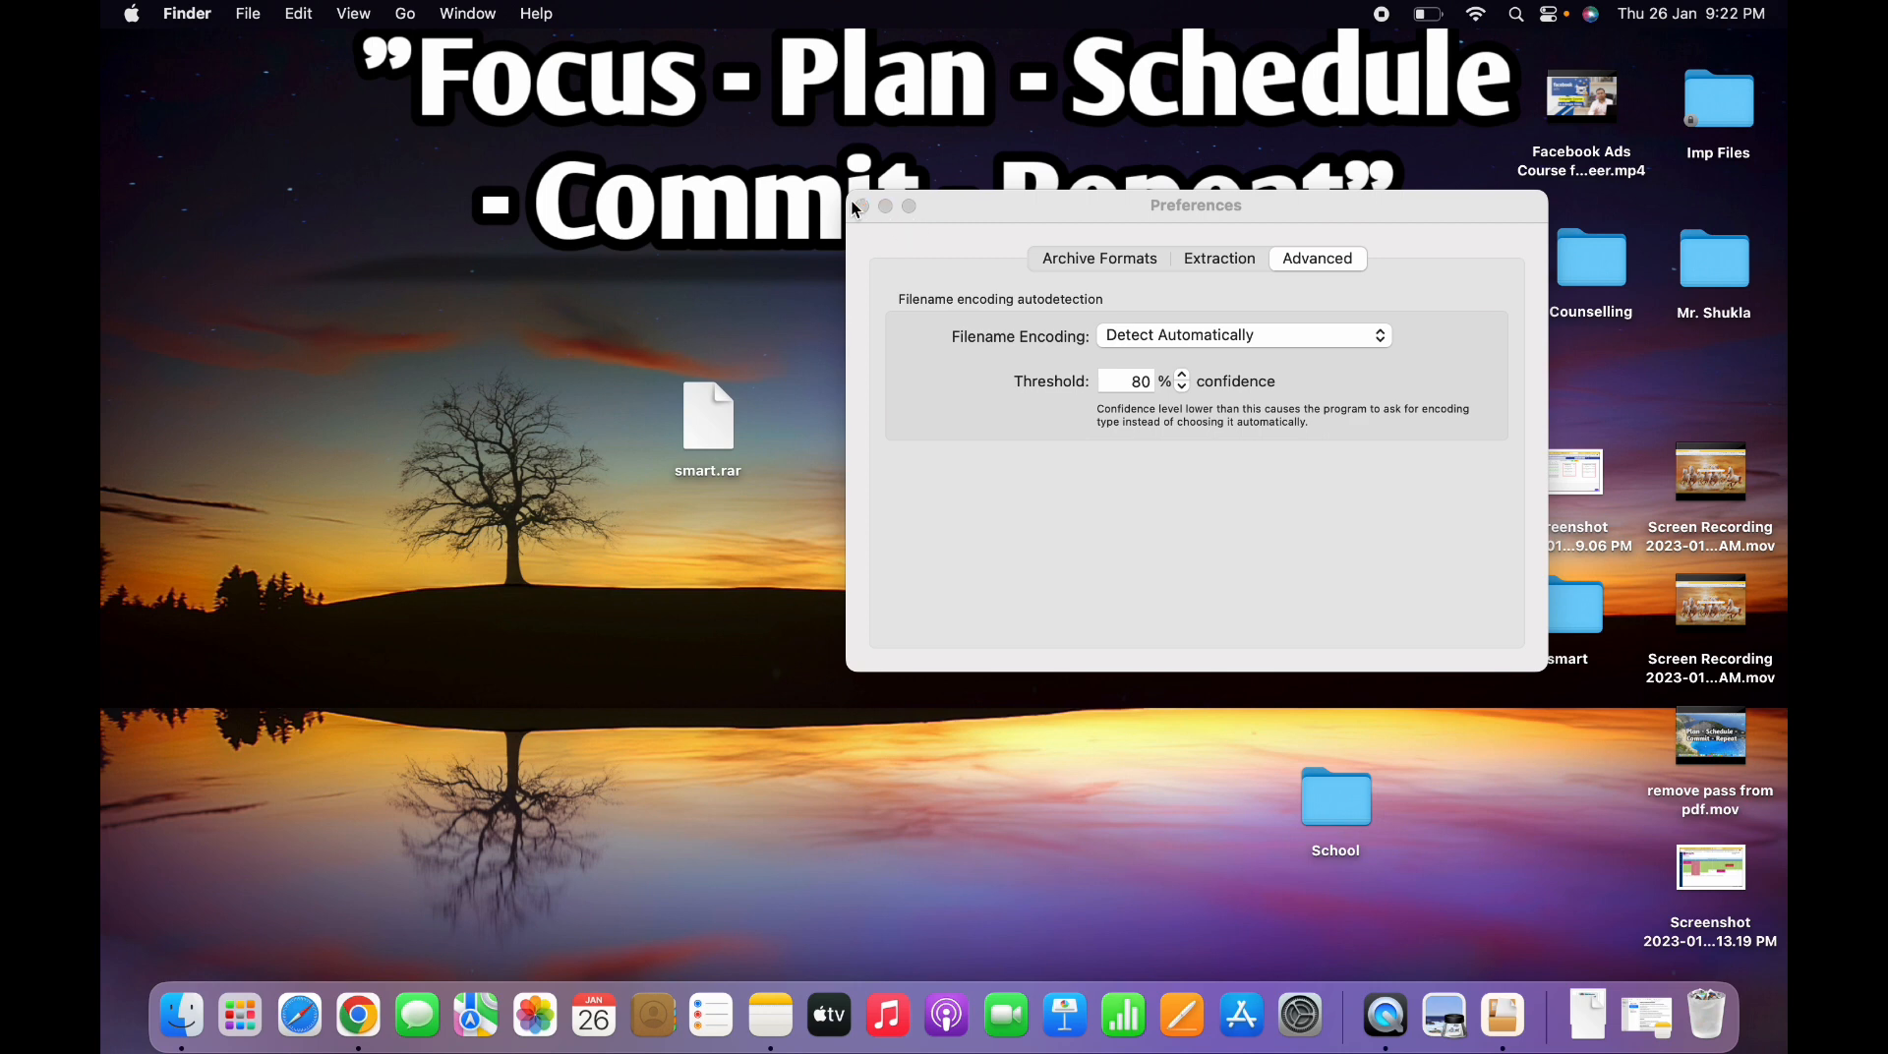
pyautogui.click(857, 205)
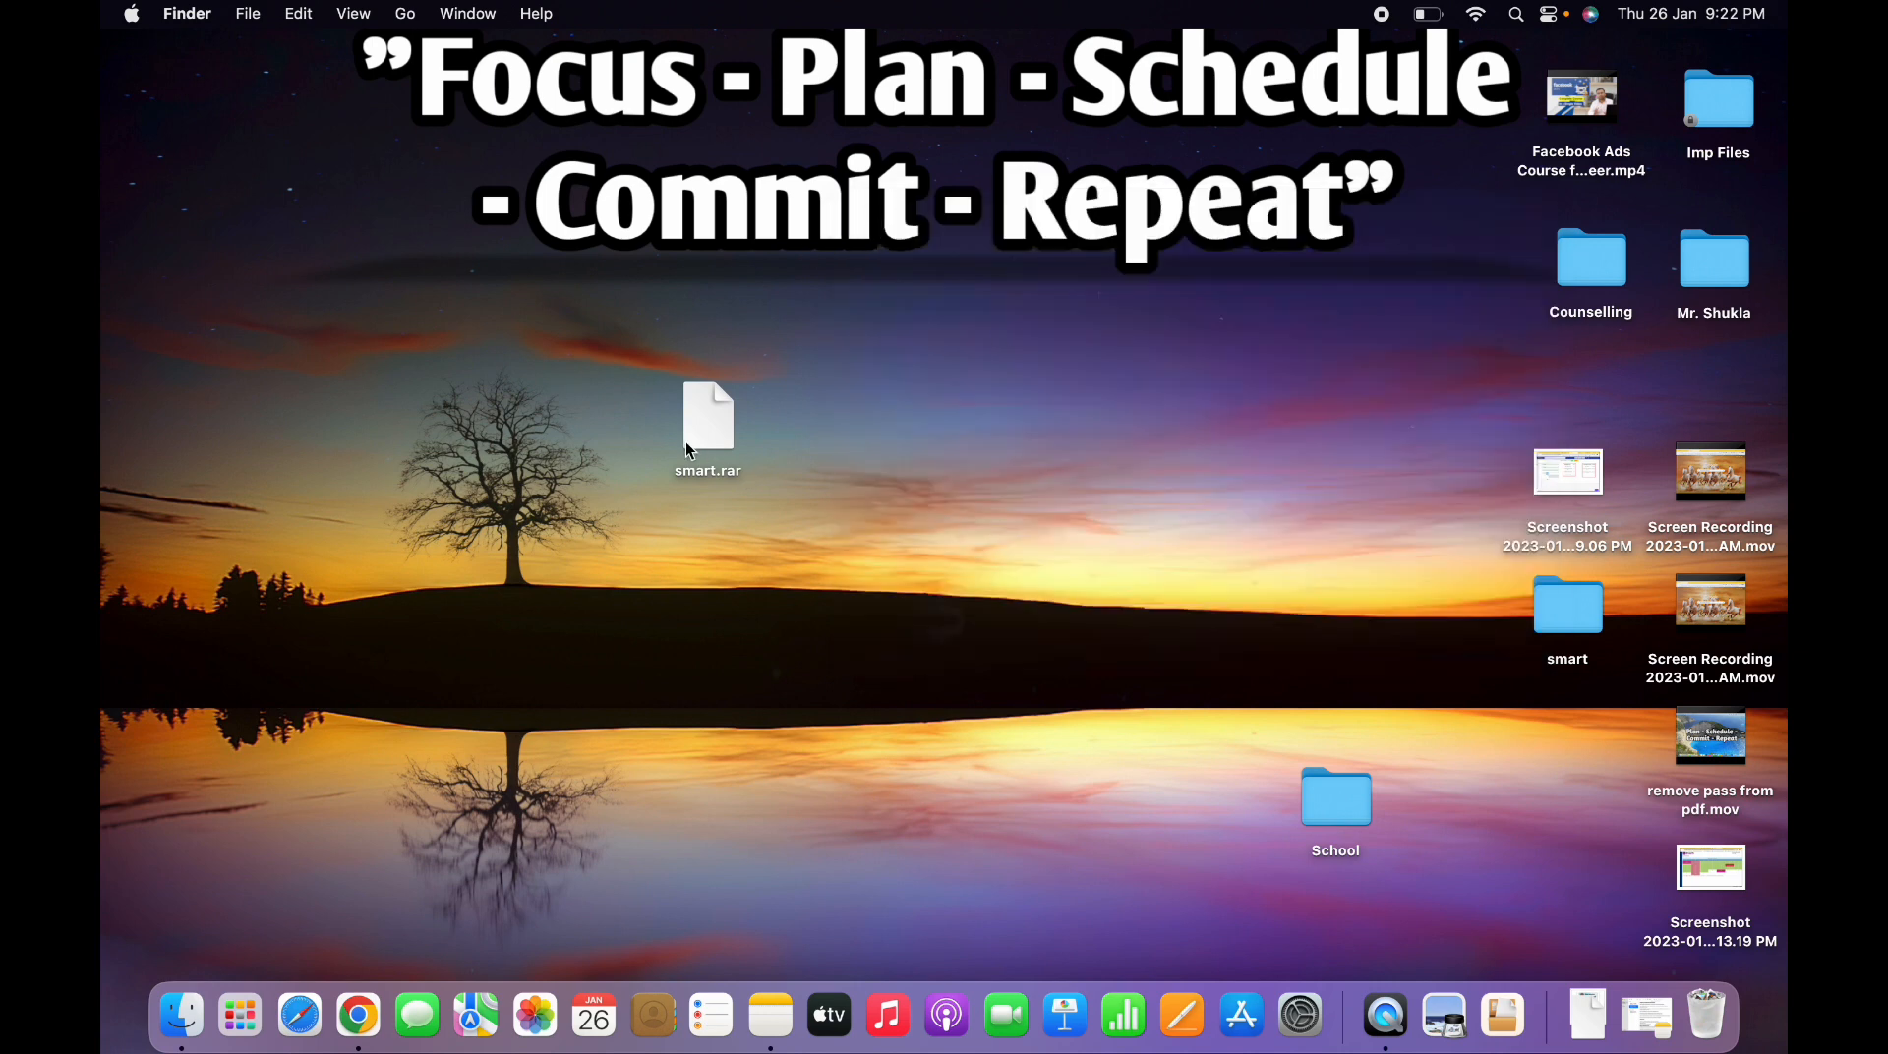
pyautogui.rightClick(708, 422)
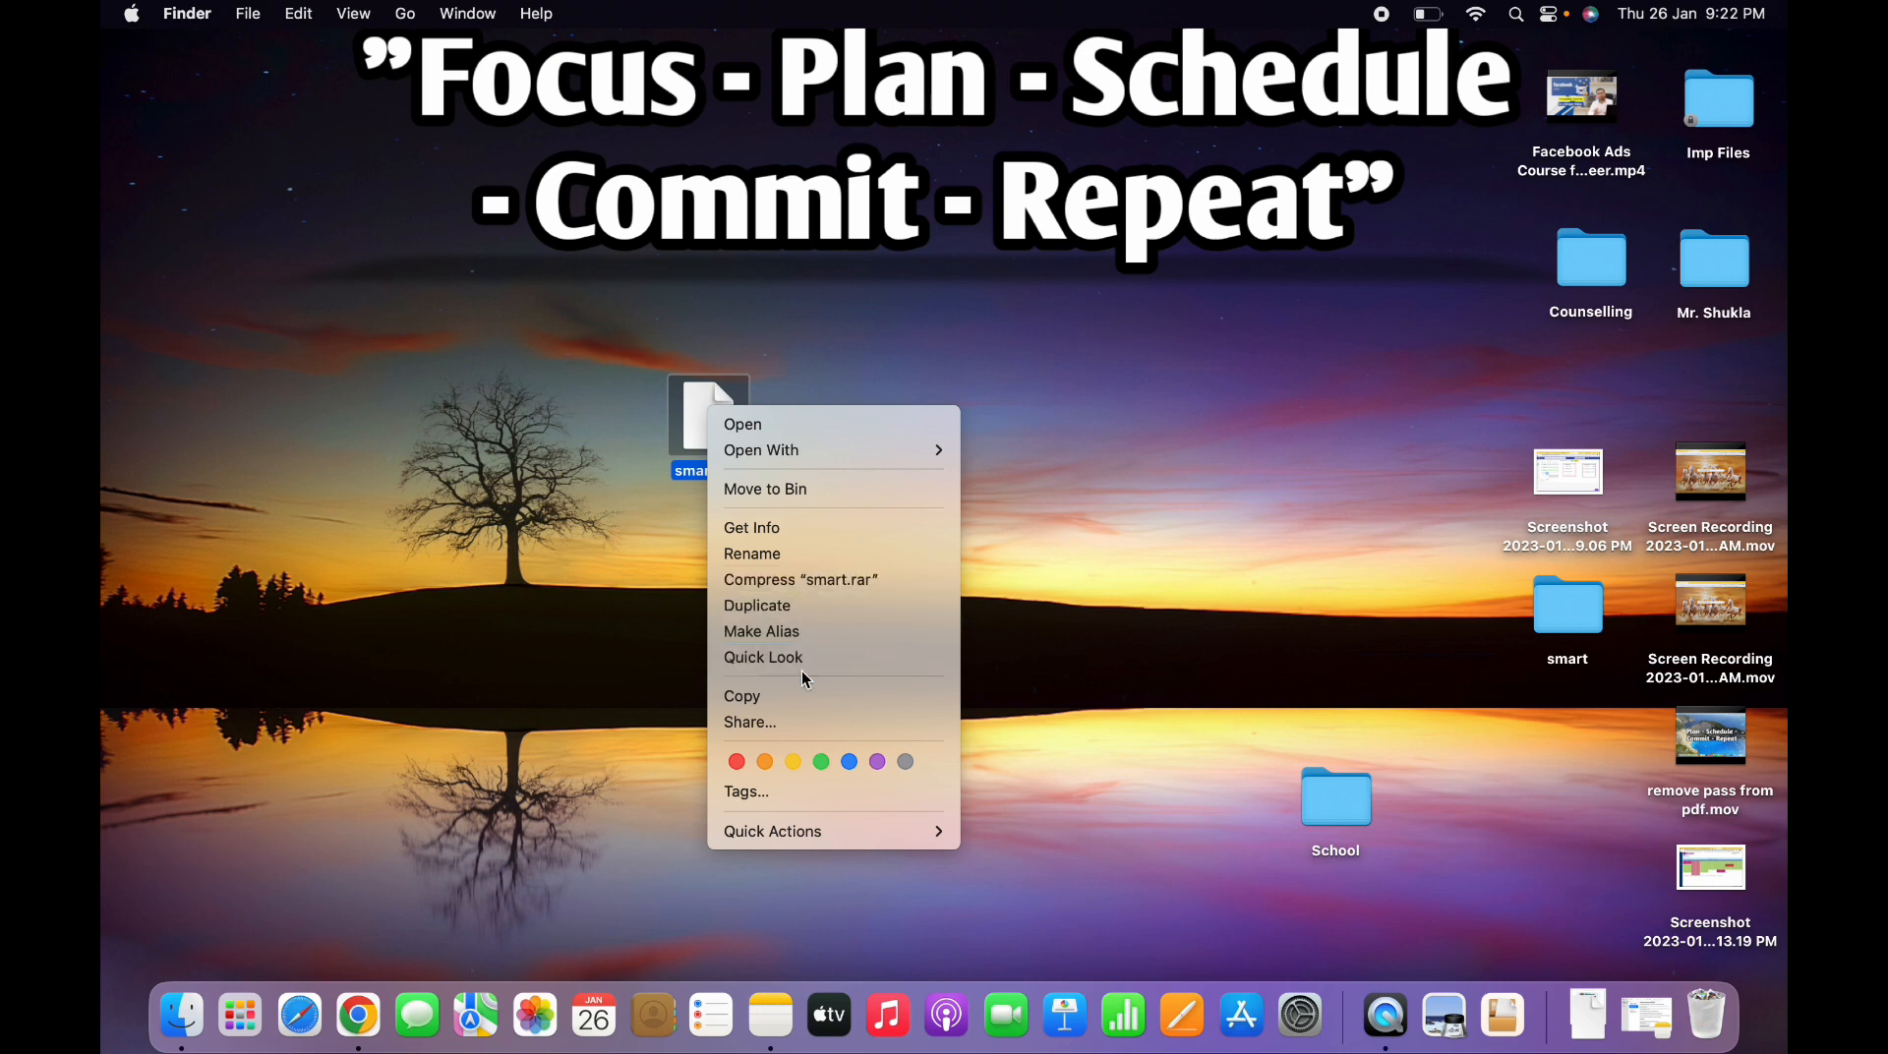
pyautogui.moveTo(772, 831)
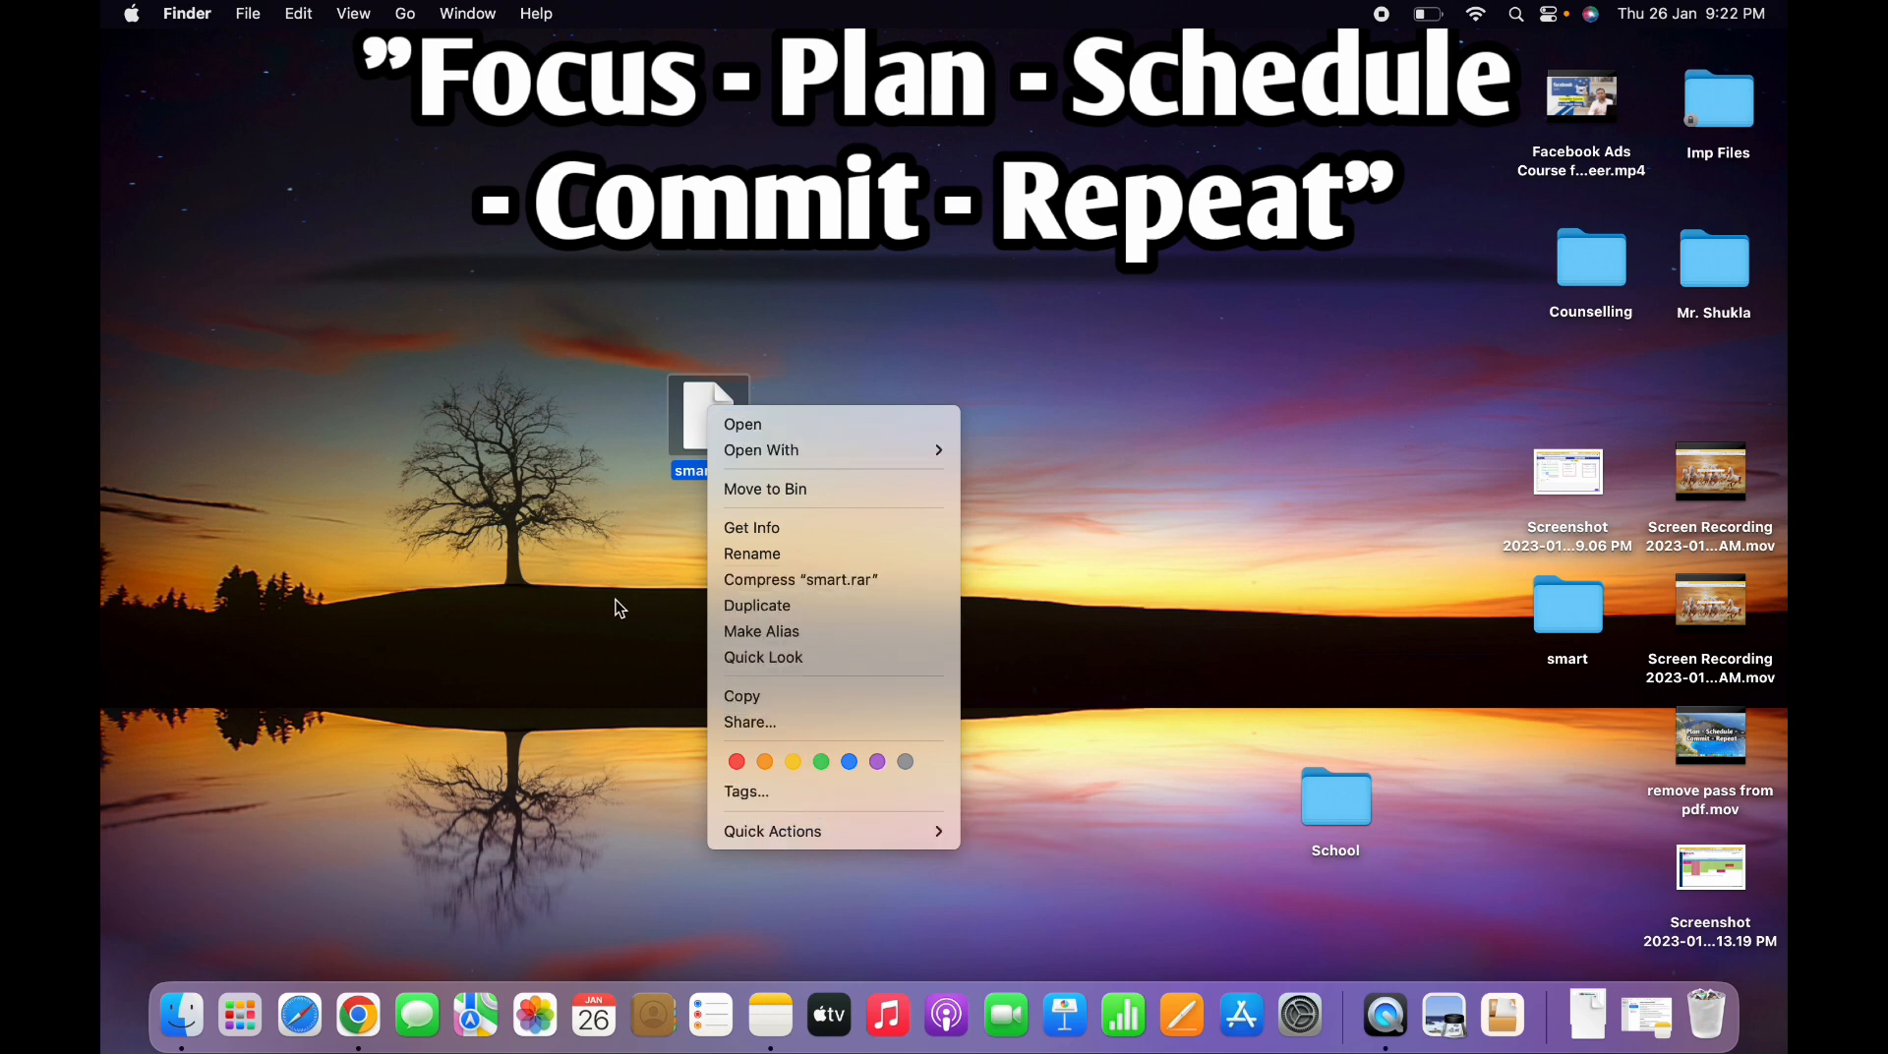
pyautogui.click(613, 606)
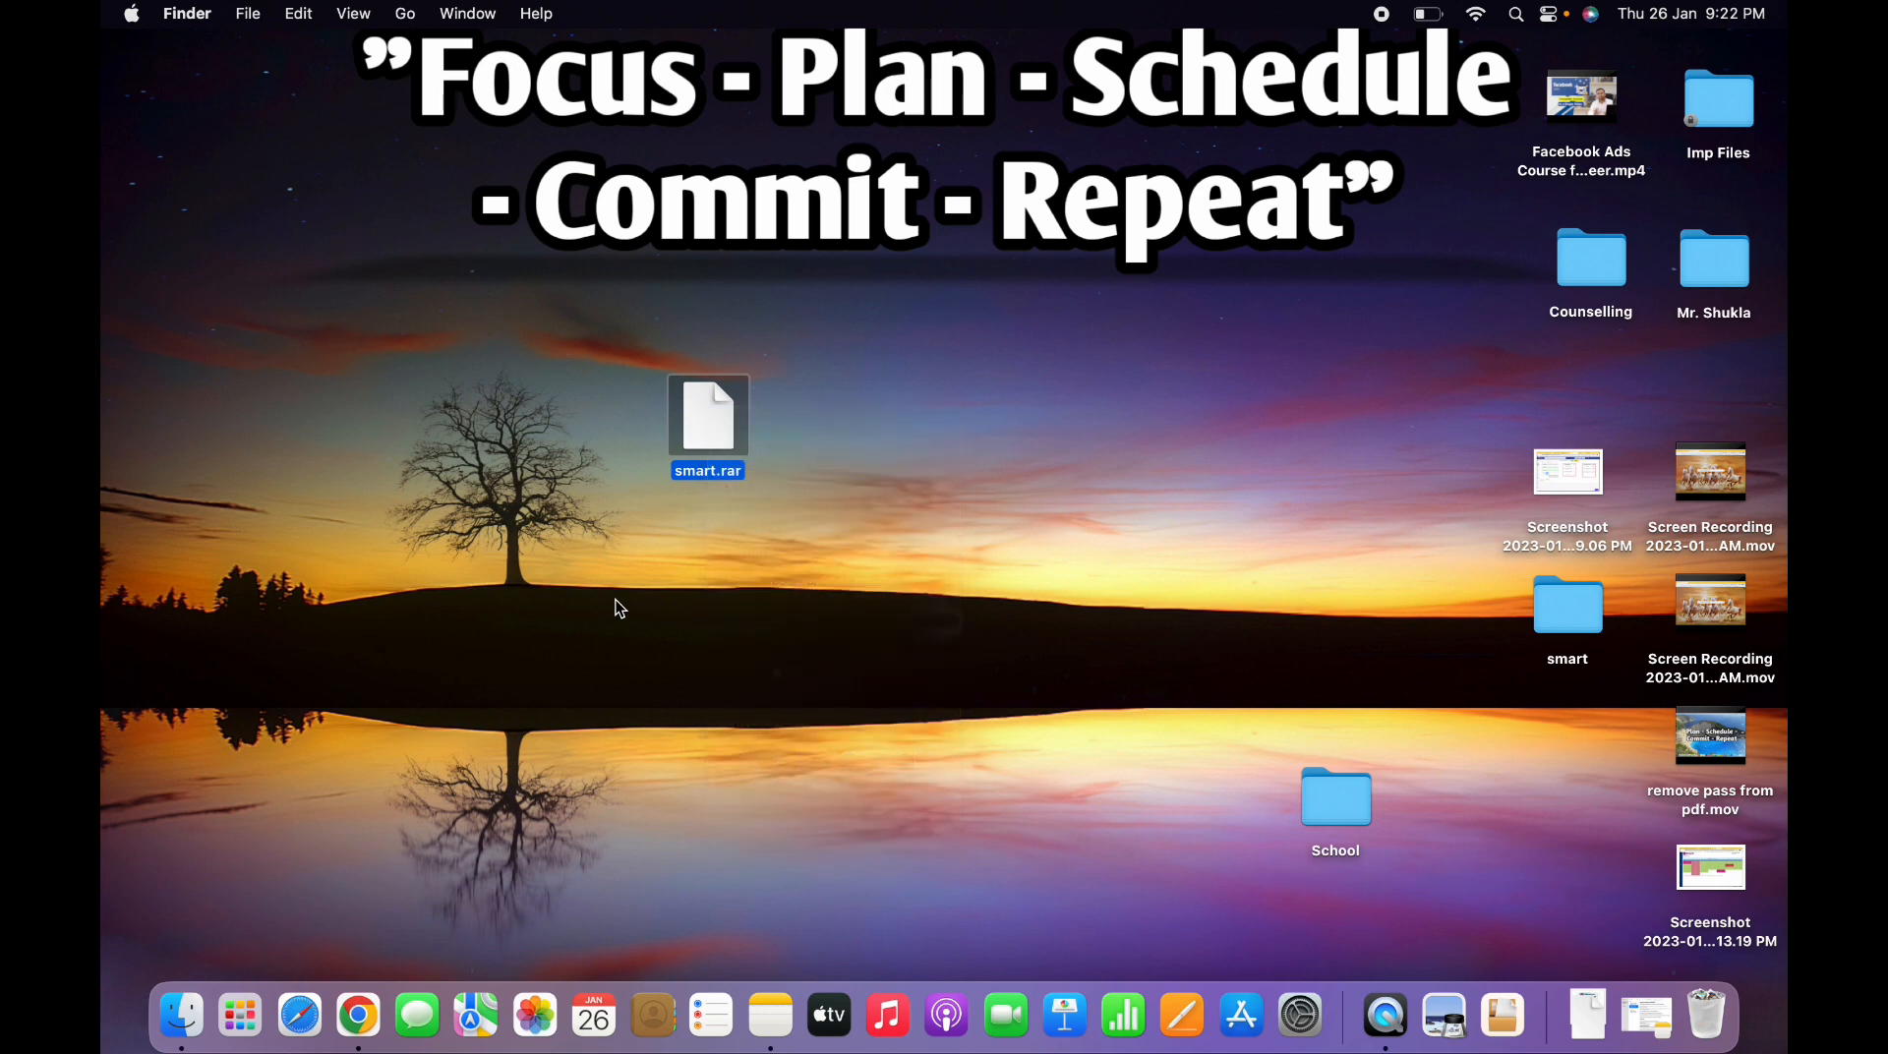